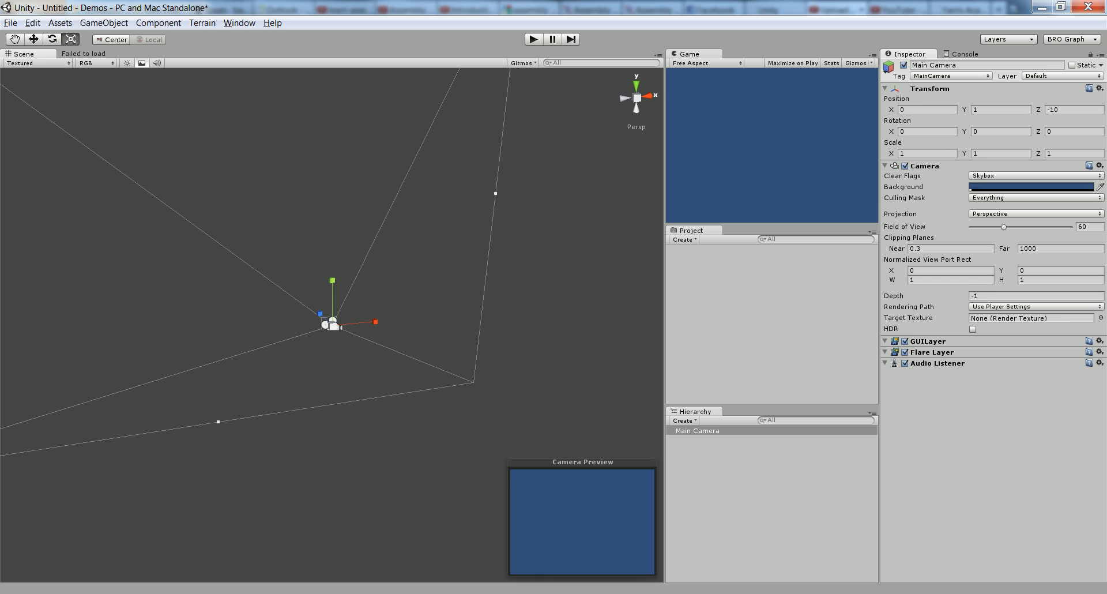
pyautogui.moveTo(416, 347)
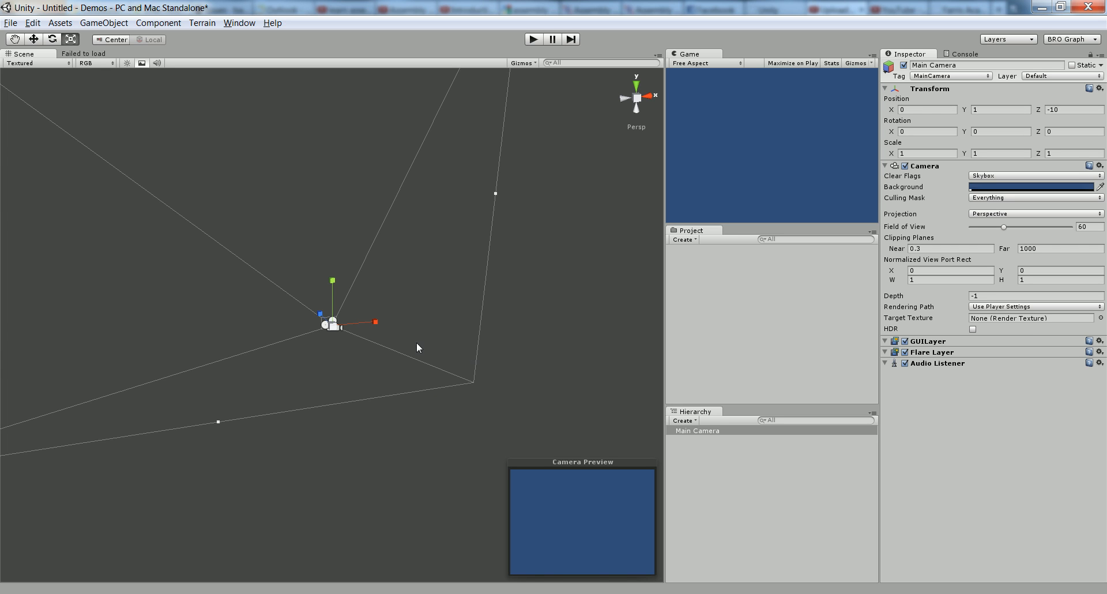
pyautogui.moveTo(409, 321)
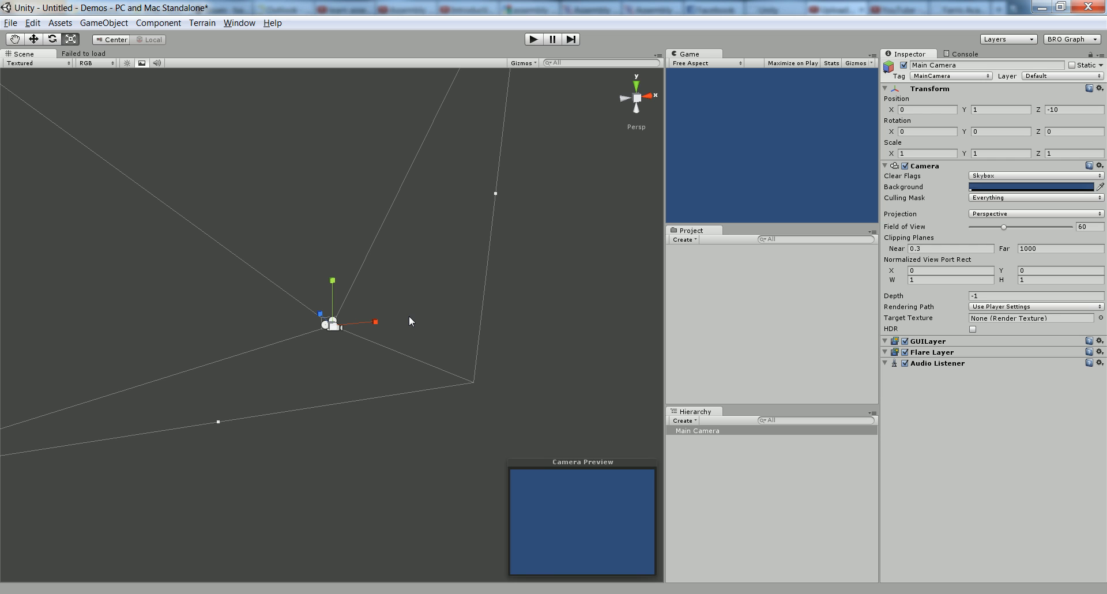
pyautogui.moveTo(461, 286)
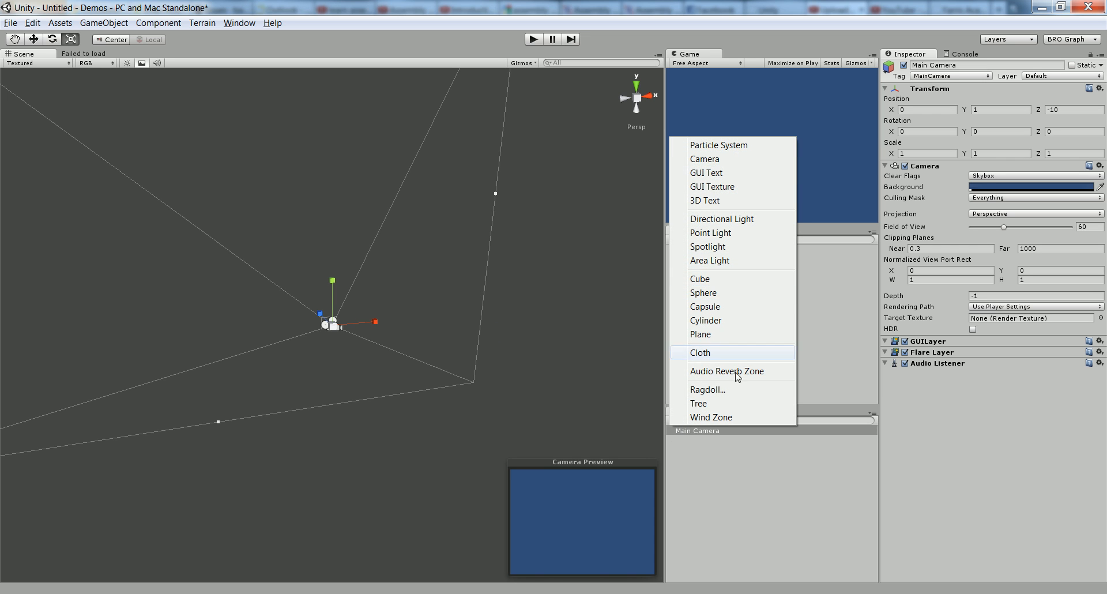
# Add a cube and lower it into the camera's view as a flat floor slab
pyautogui.click(698, 278)
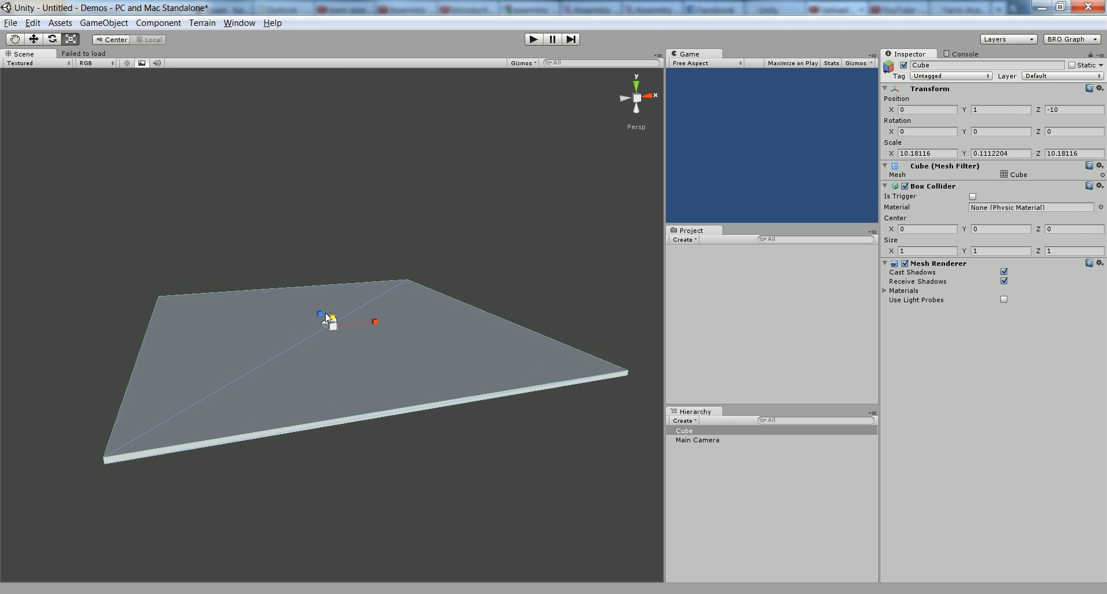
pyautogui.moveTo(330, 316); pyautogui.dragTo(330, 353)
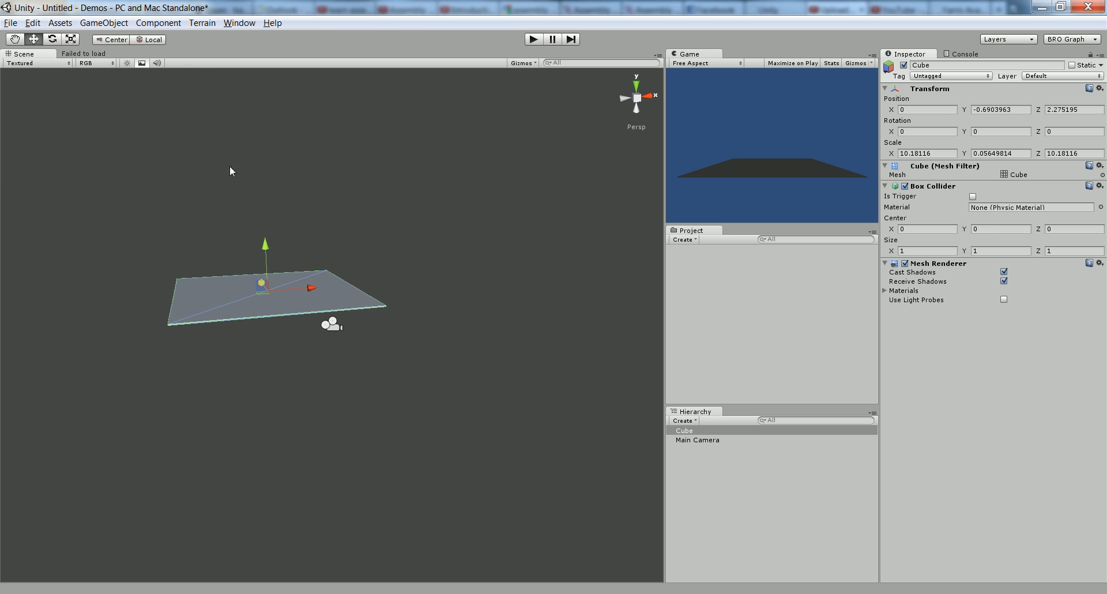
pyautogui.click(158, 23)
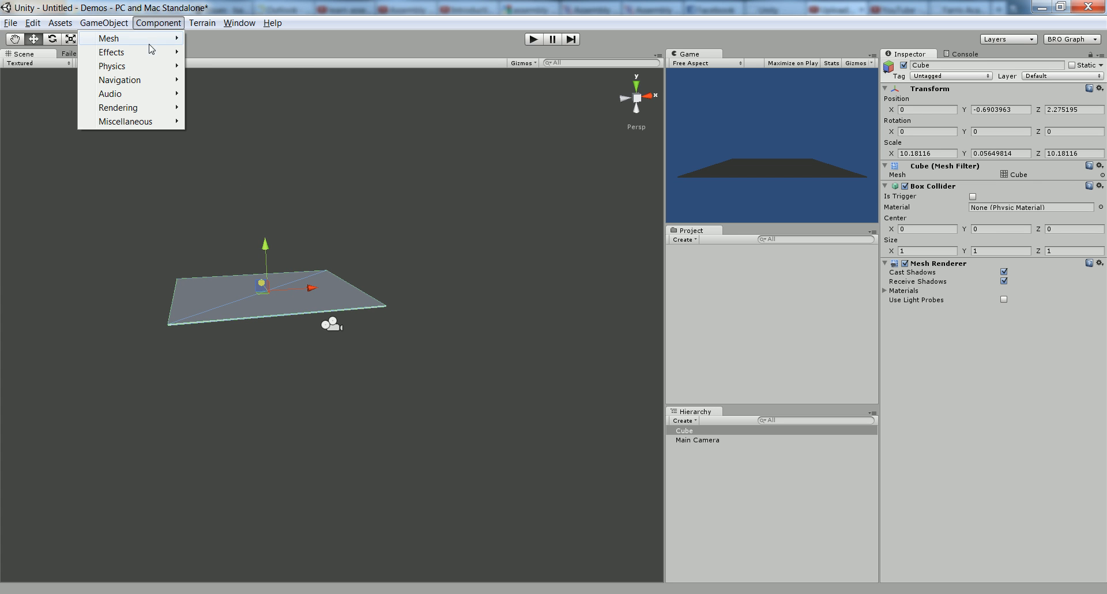
pyautogui.moveTo(118, 107)
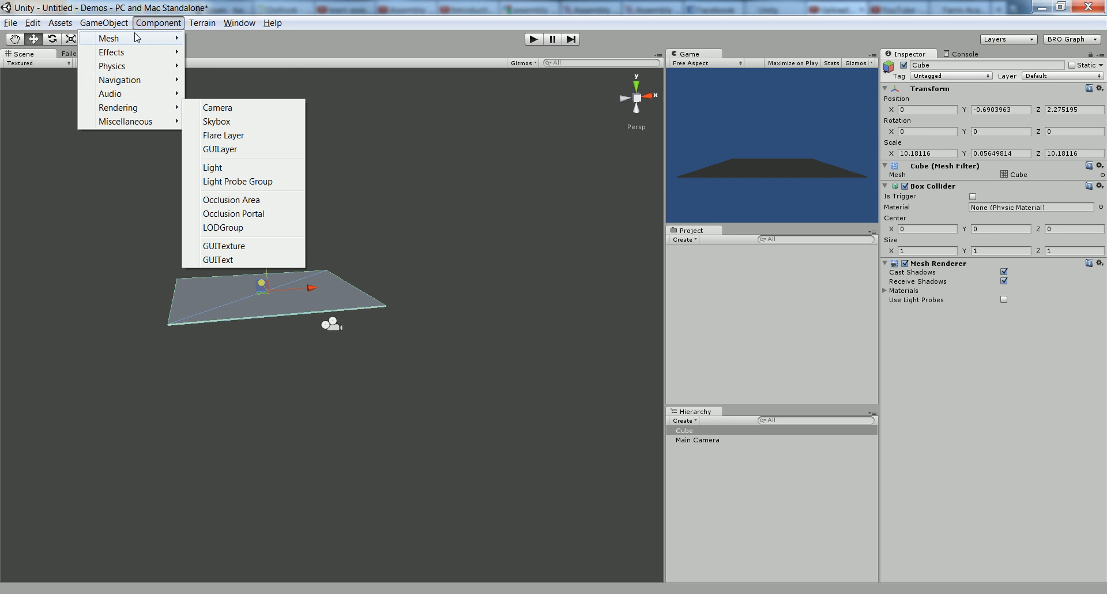
# Add a directional light and raise it higher above the floor
pyautogui.click(102, 23)
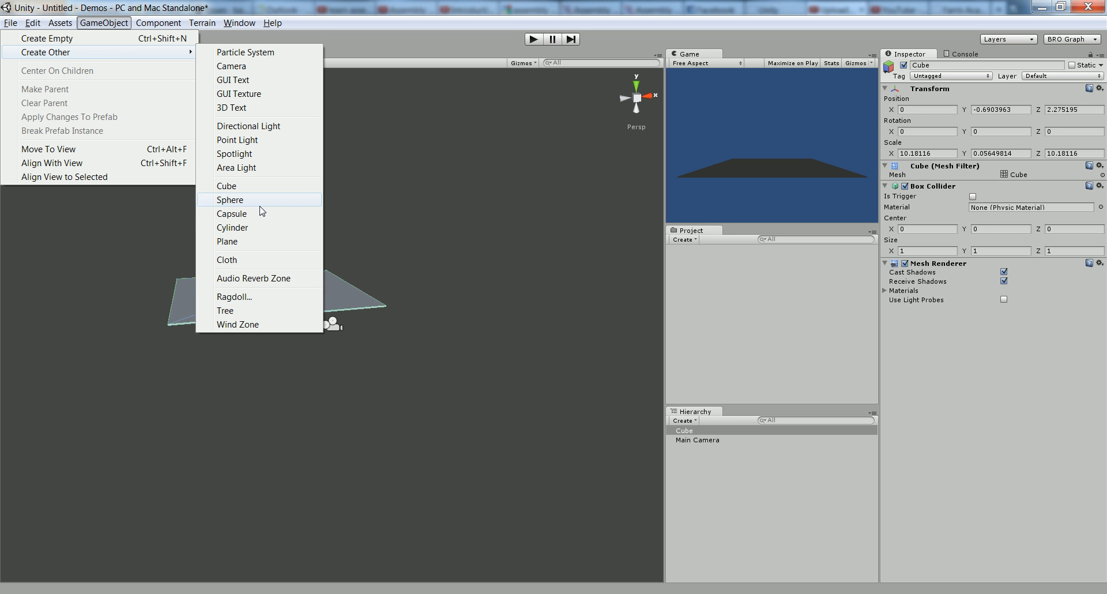
pyautogui.click(248, 126)
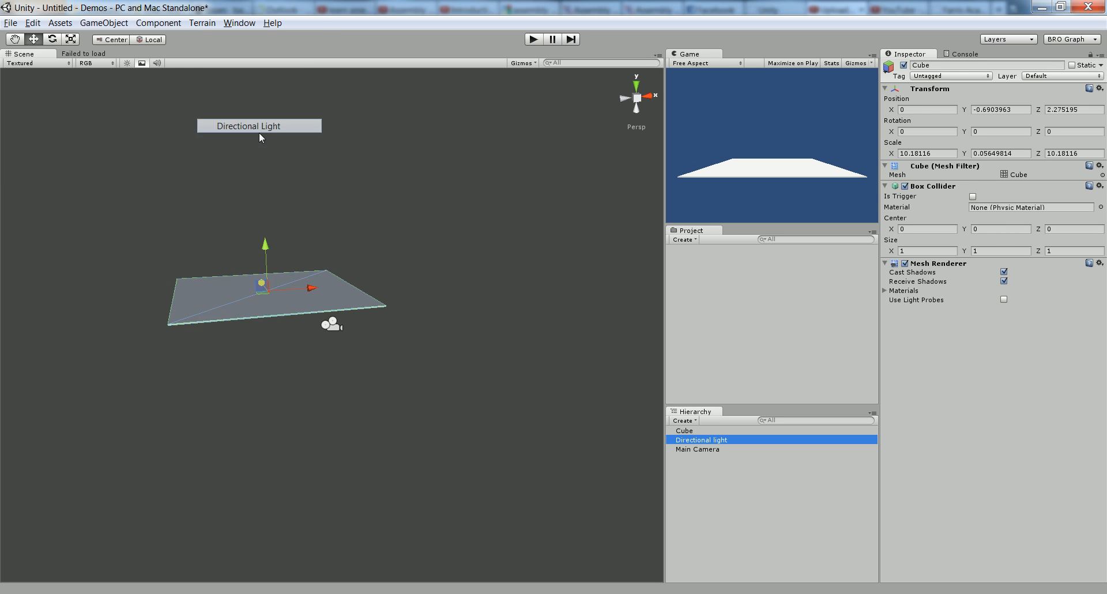
pyautogui.click(703, 439)
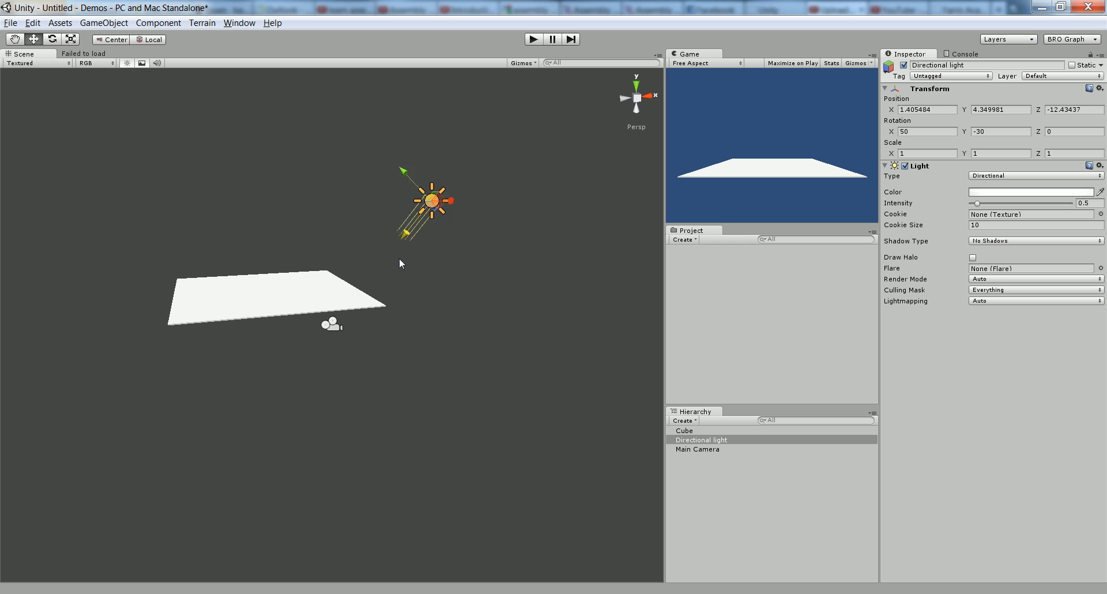
pyautogui.moveTo(429, 197); pyautogui.dragTo(454, 173)
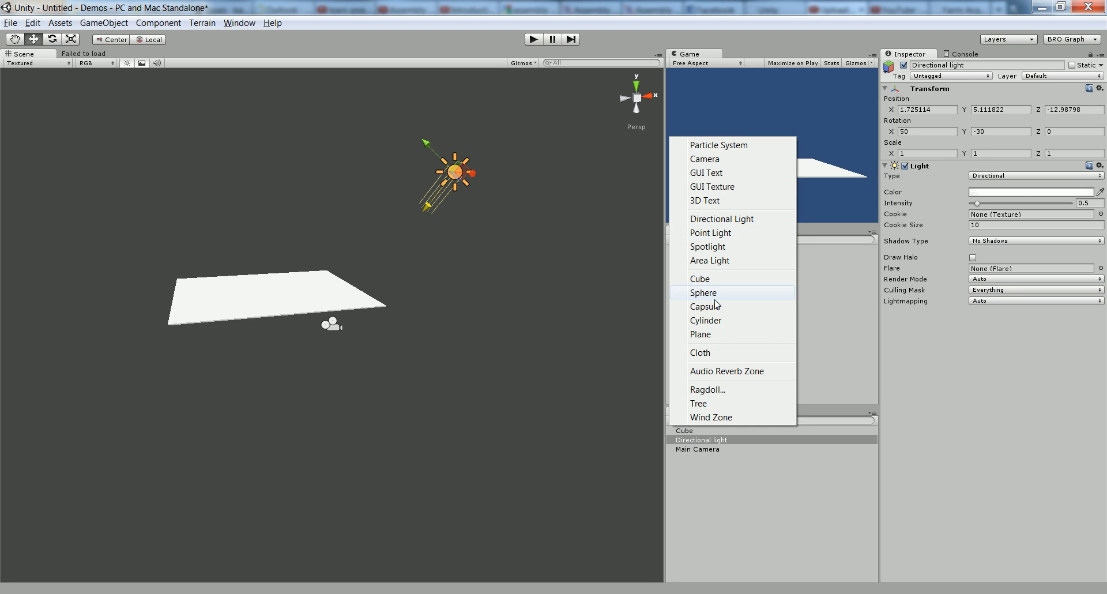
# Add a capsule standing on the floor, enlarge the floor slab, and reselect the capsule for components
pyautogui.click(704, 305)
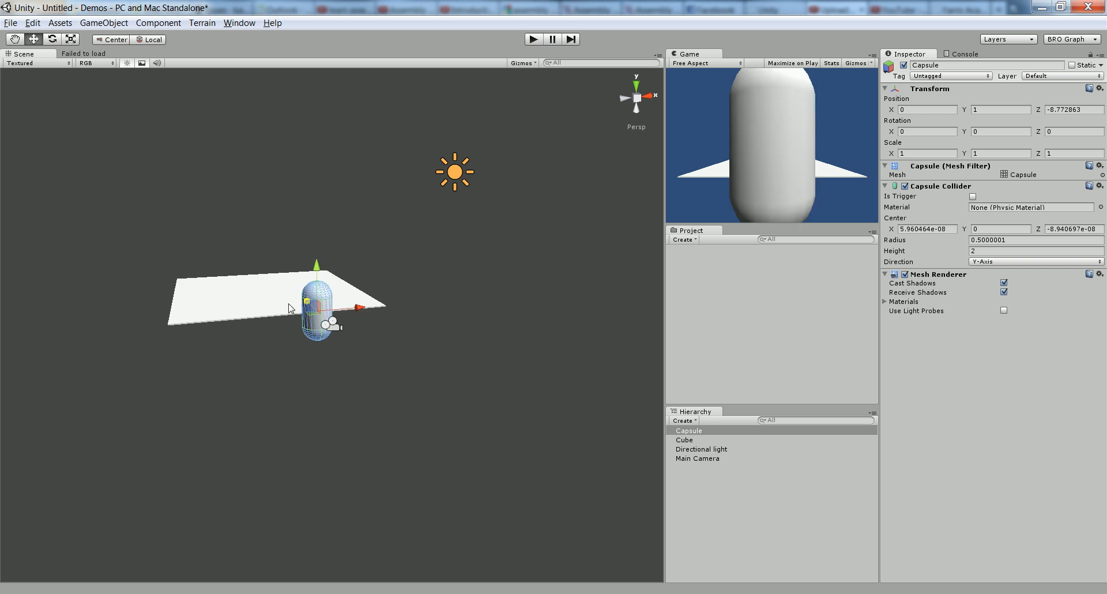
pyautogui.moveTo(316, 293); pyautogui.dragTo(272, 276)
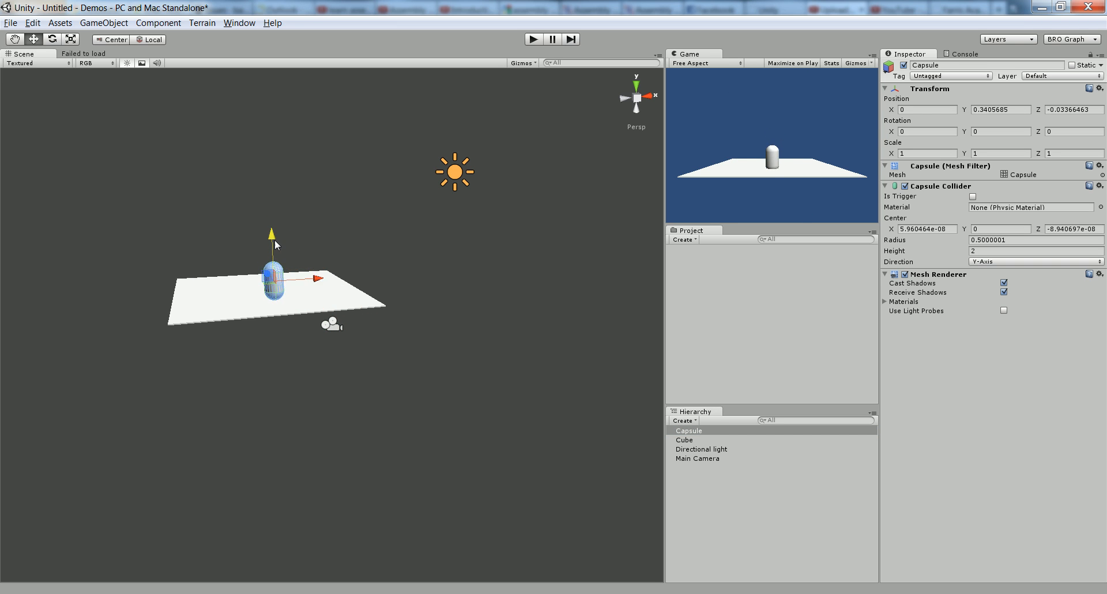
pyautogui.click(683, 439)
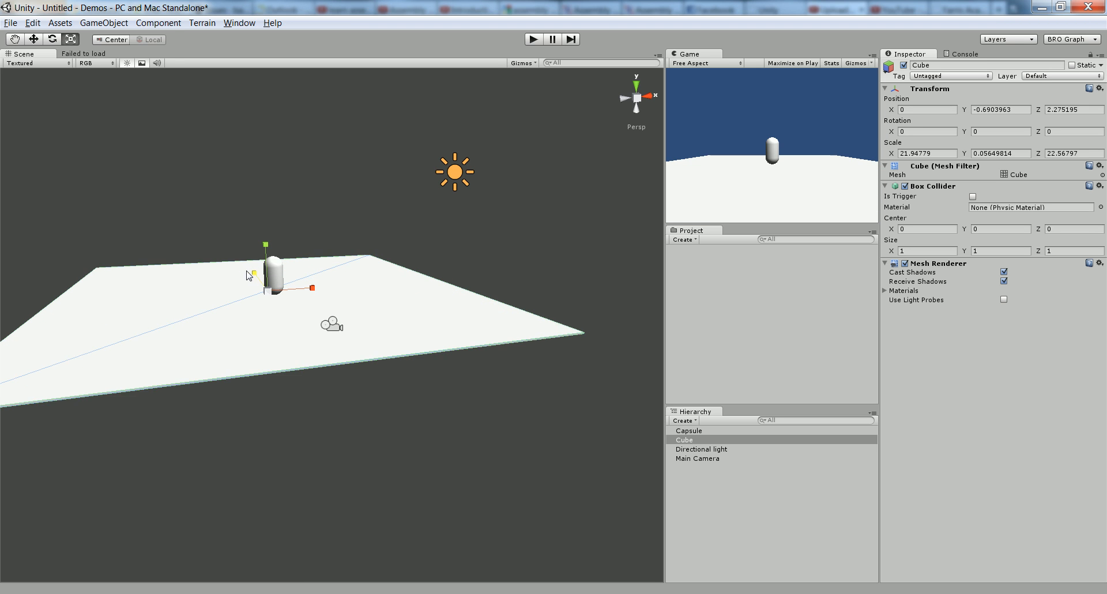
pyautogui.click(400, 276)
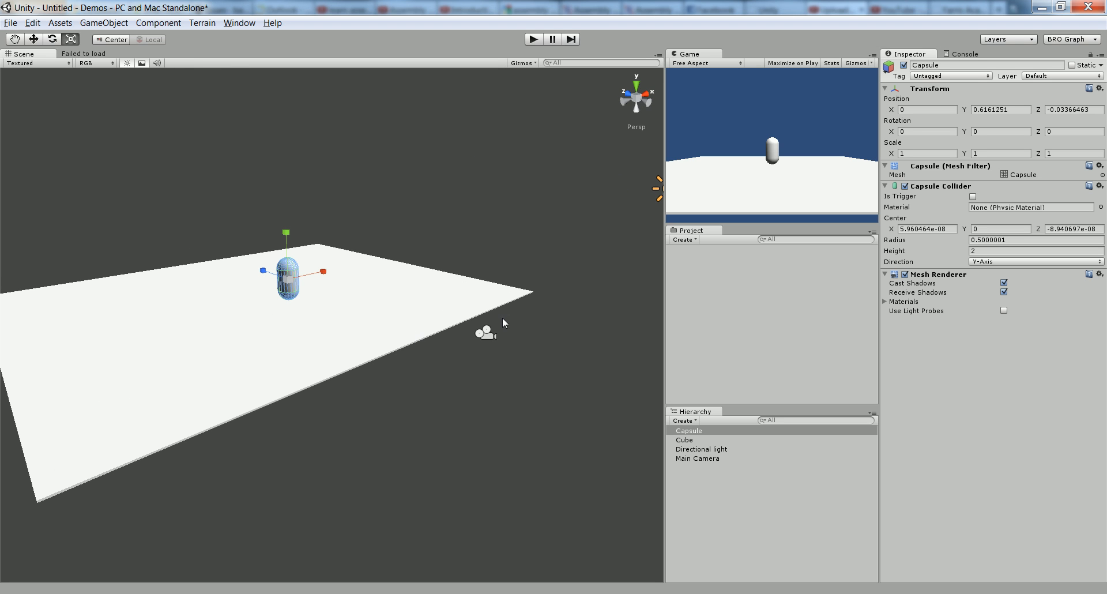
pyautogui.click(157, 23)
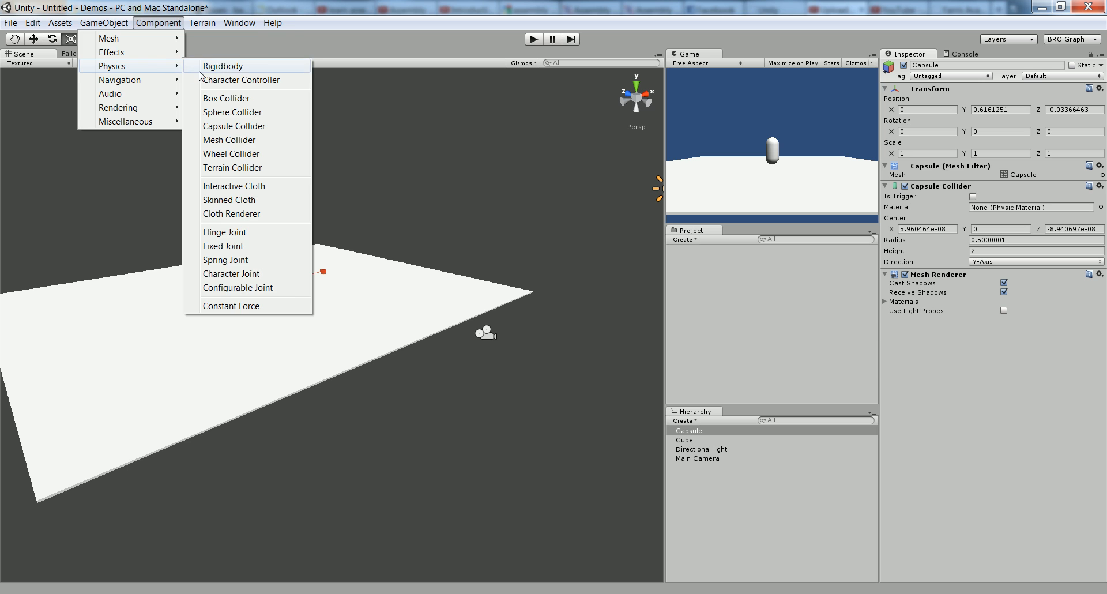
# Add a Rigidbody to the capsule freezing position X and Z and rotation on every axis
pyautogui.click(222, 65)
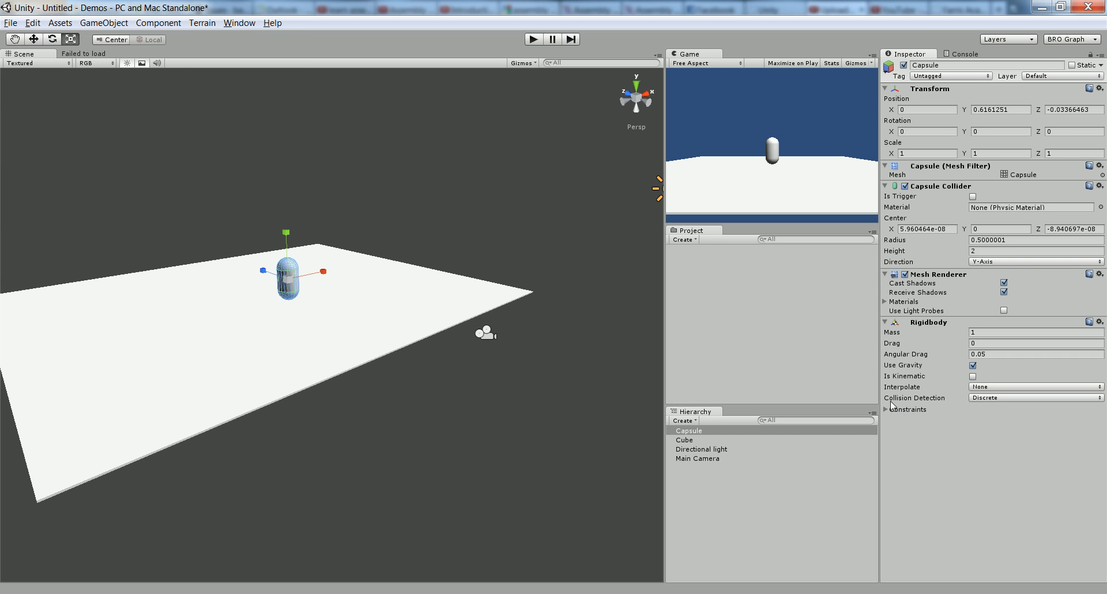
pyautogui.click(884, 410)
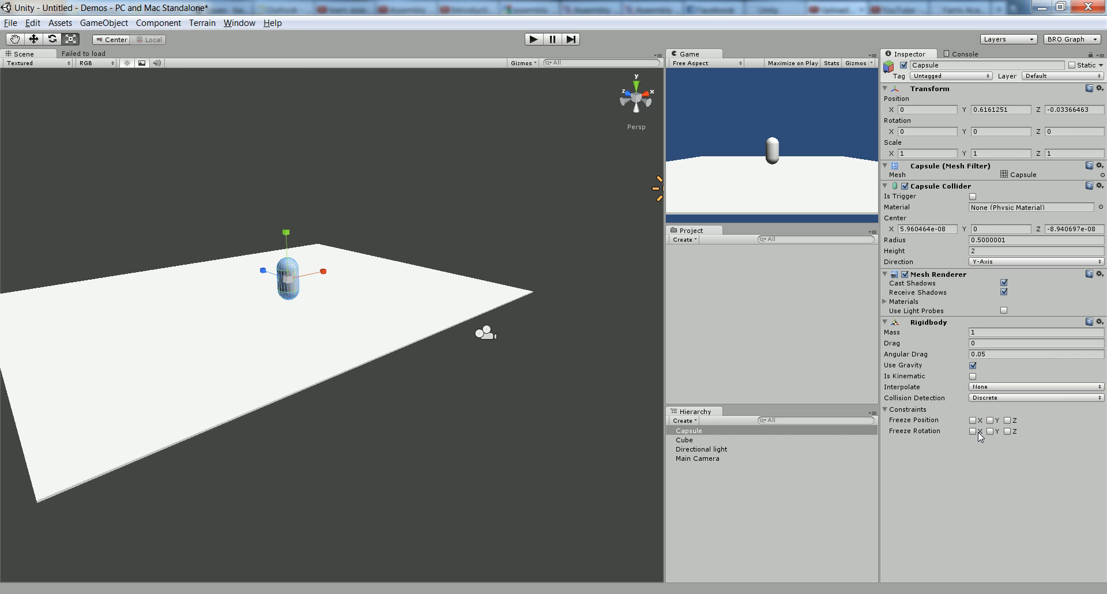
pyautogui.click(973, 420)
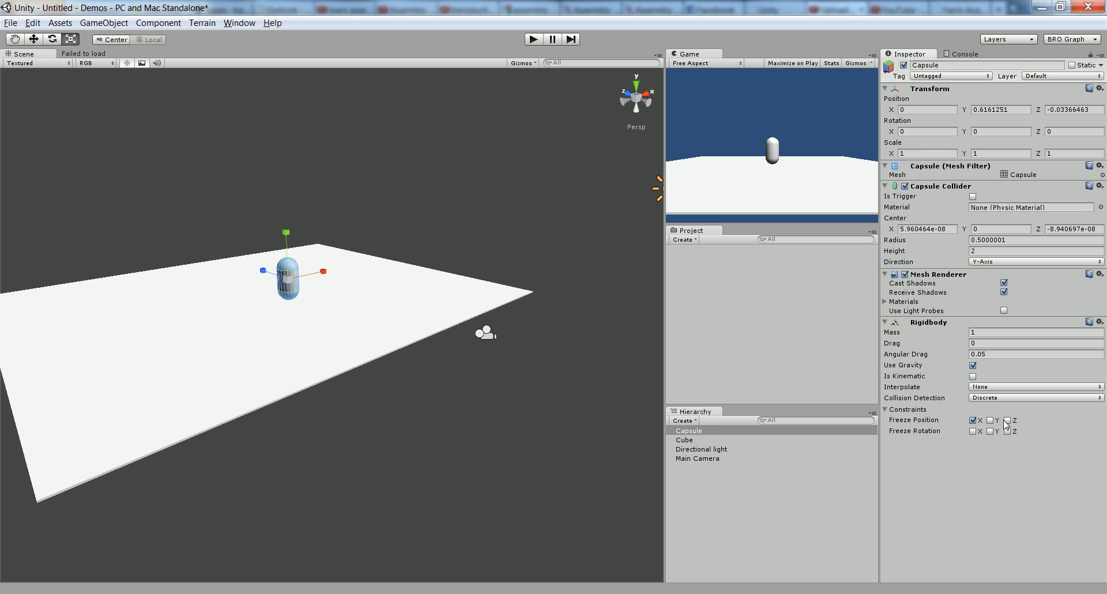
pyautogui.click(1008, 419)
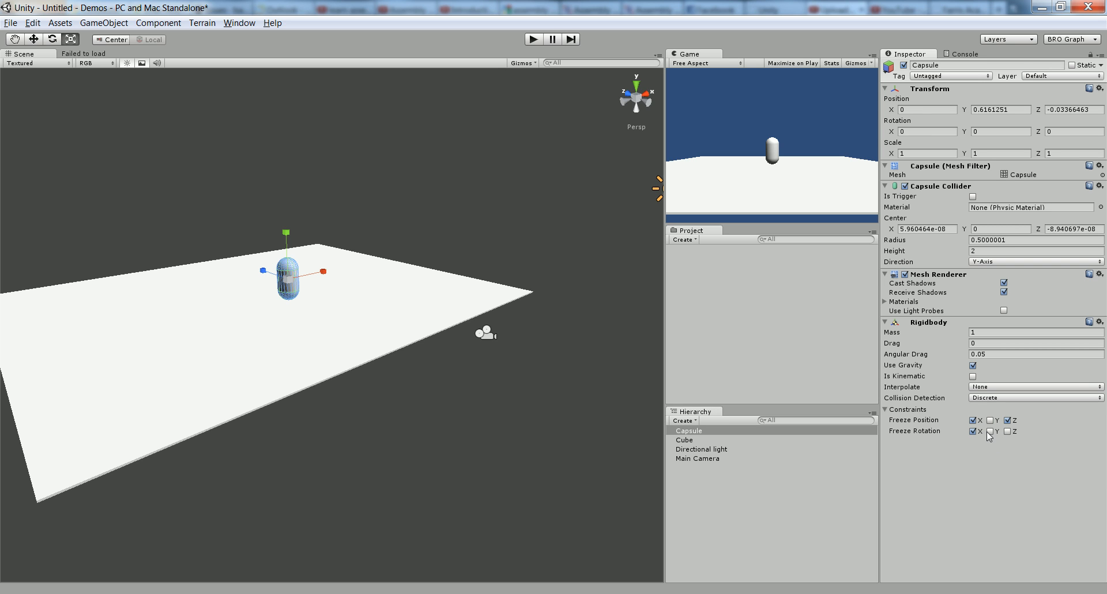
pyautogui.click(993, 431)
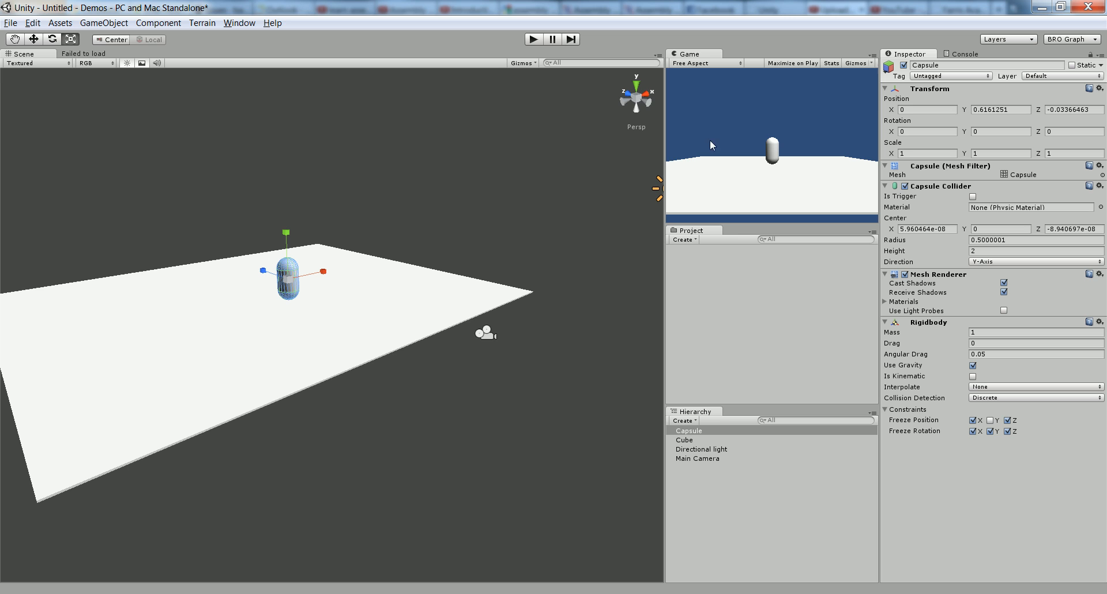
pyautogui.moveTo(168, 149)
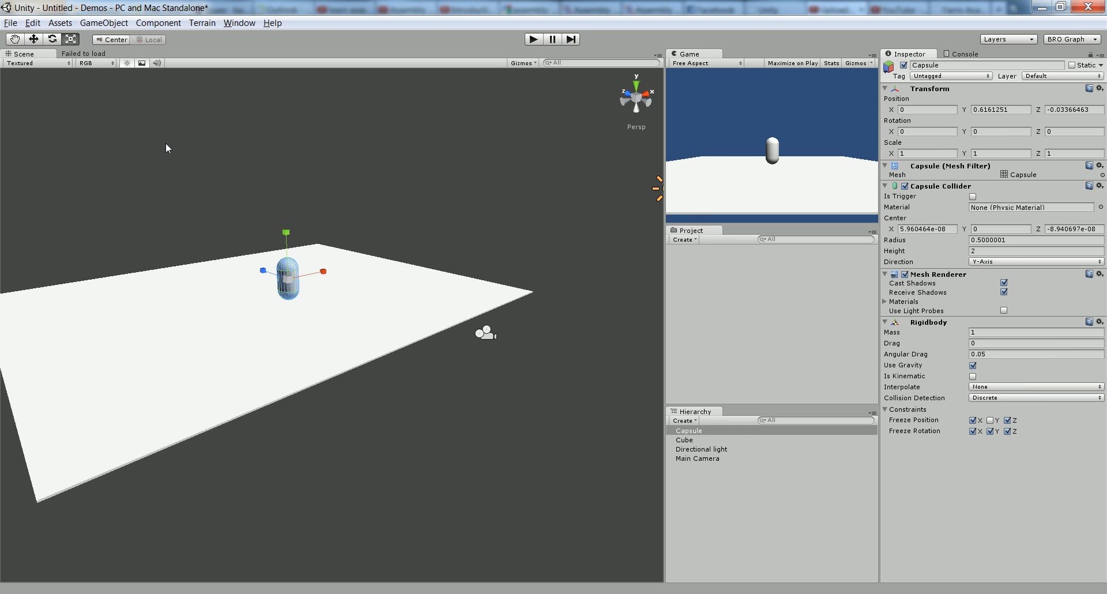
pyautogui.click(682, 240)
pyautogui.write('Player')
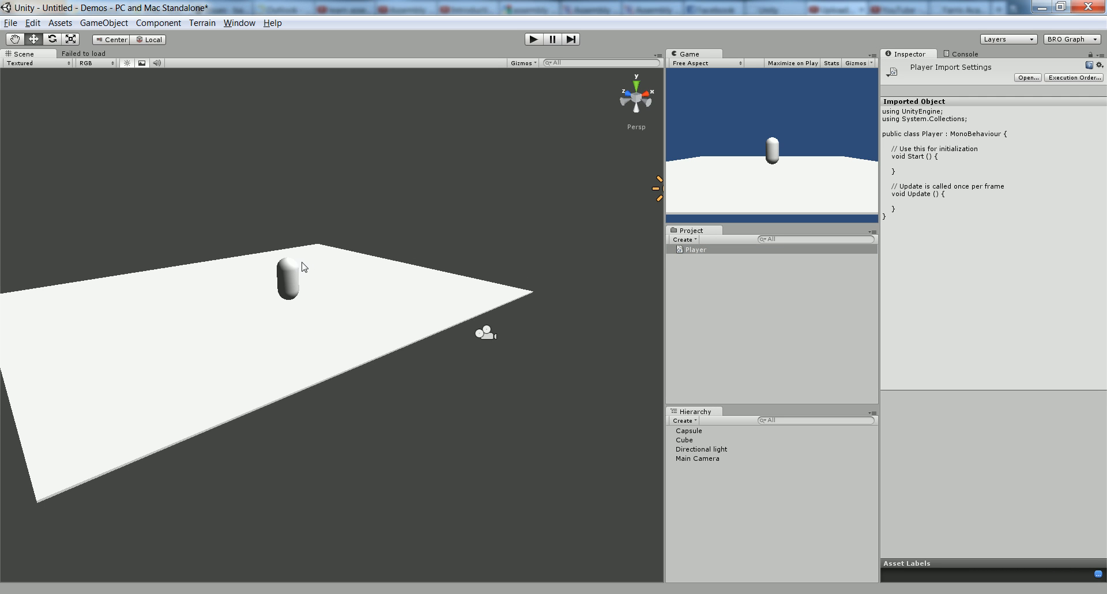
# Attach the Player script asset to the capsule and open it in MonoDevelop
pyautogui.click(695, 249)
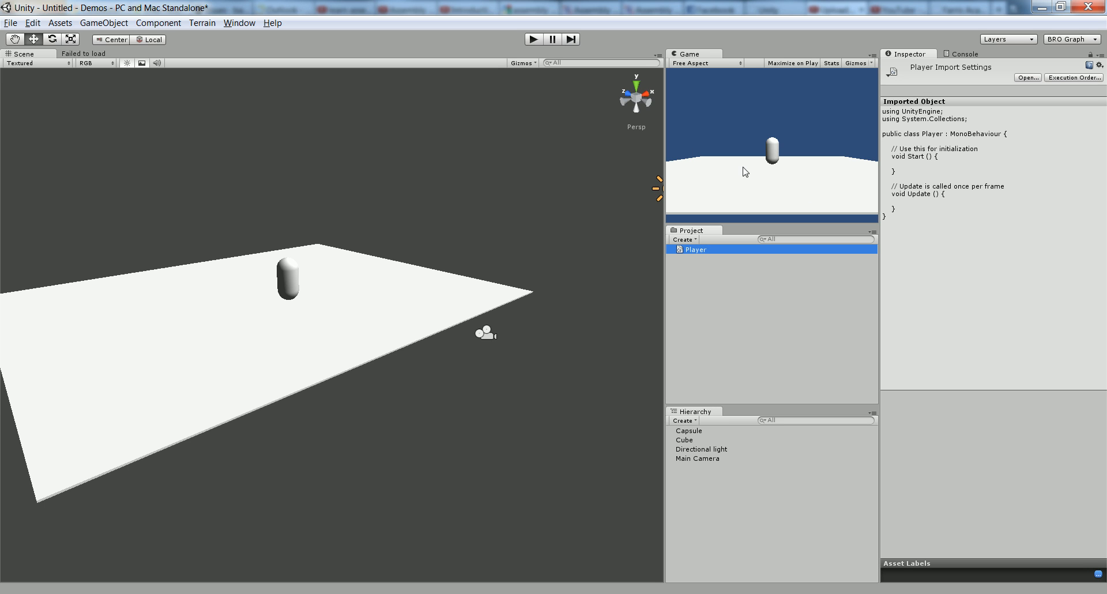
pyautogui.moveTo(701, 253)
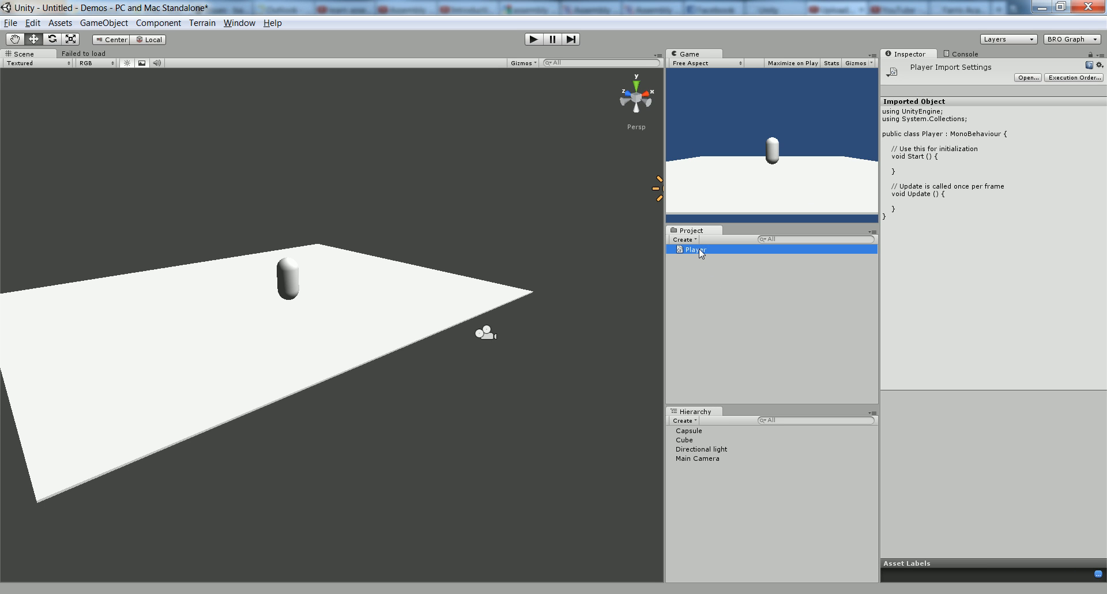
pyautogui.click(688, 430)
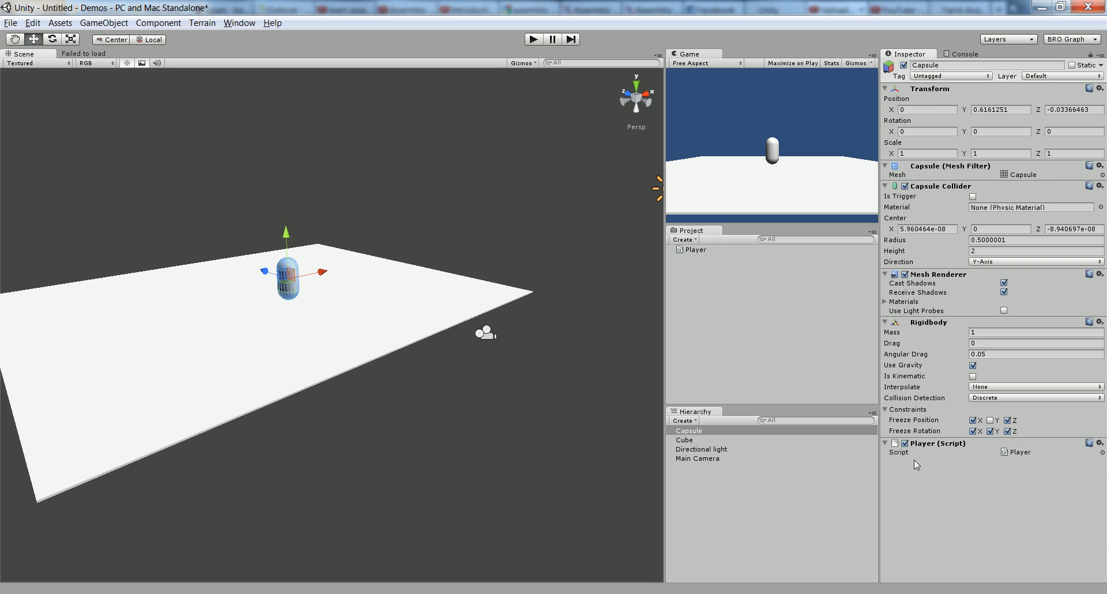
pyautogui.click(695, 249)
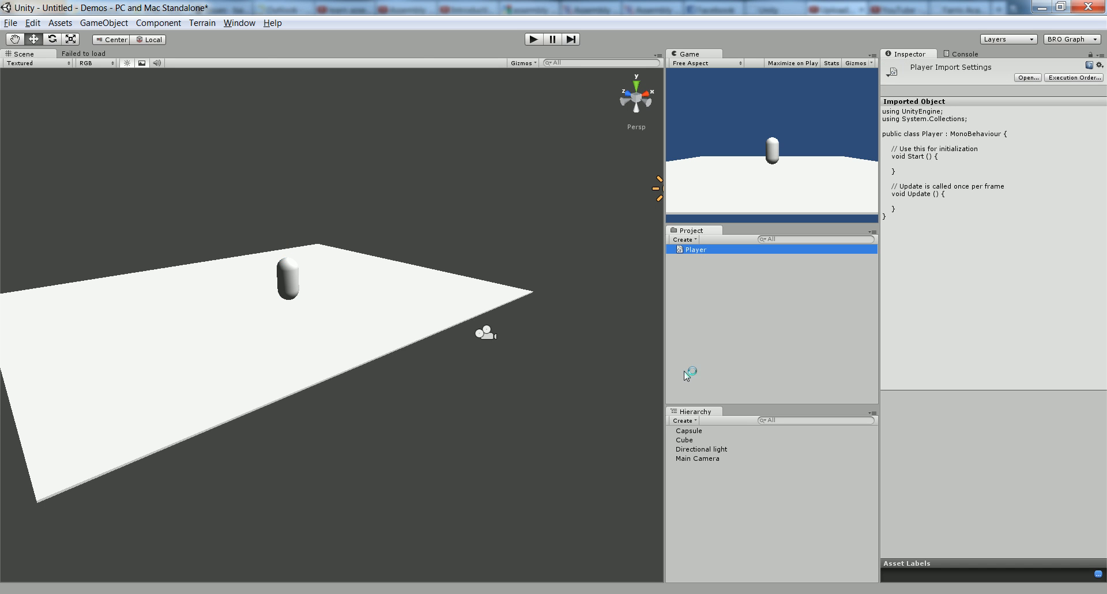
pyautogui.doubleClick(694, 249)
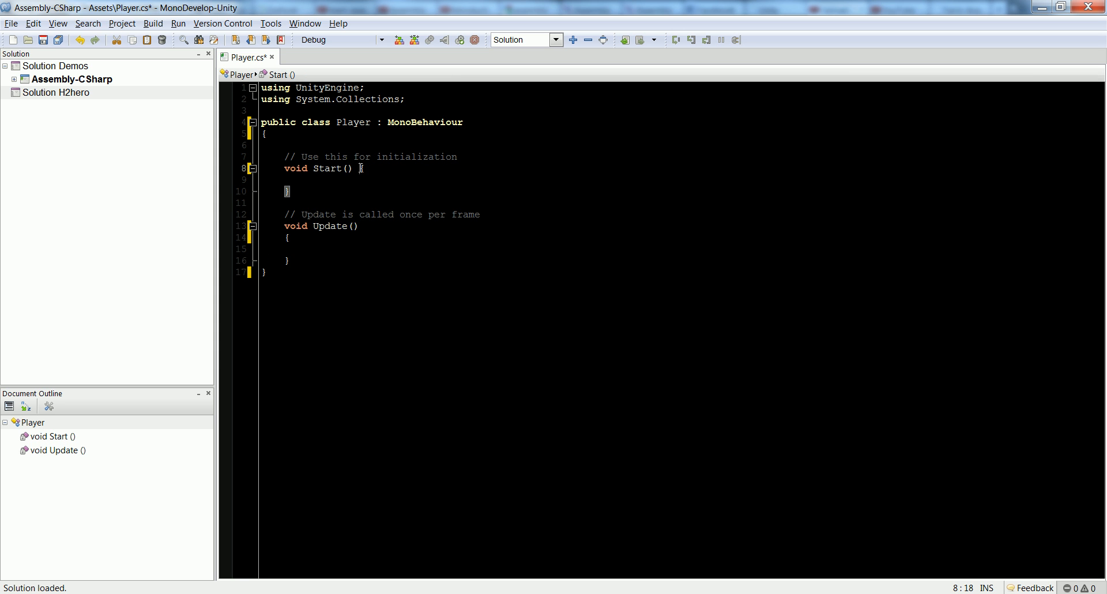
# Remove the template comment and declare 'public float speed = 0.1f;' above Update
pyautogui.press('Return')
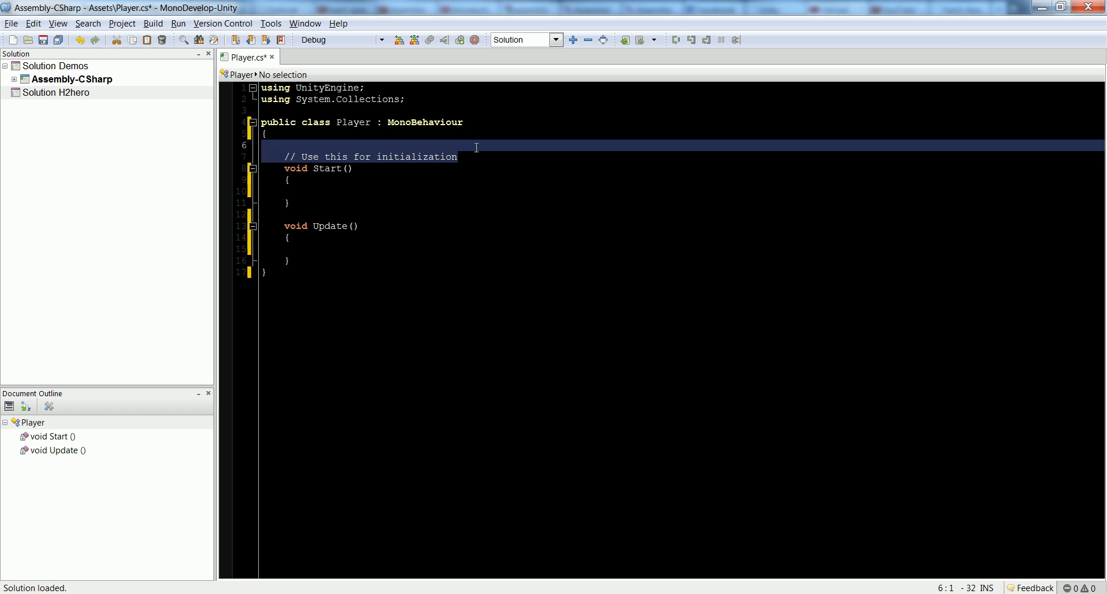
pyautogui.press('Delete')
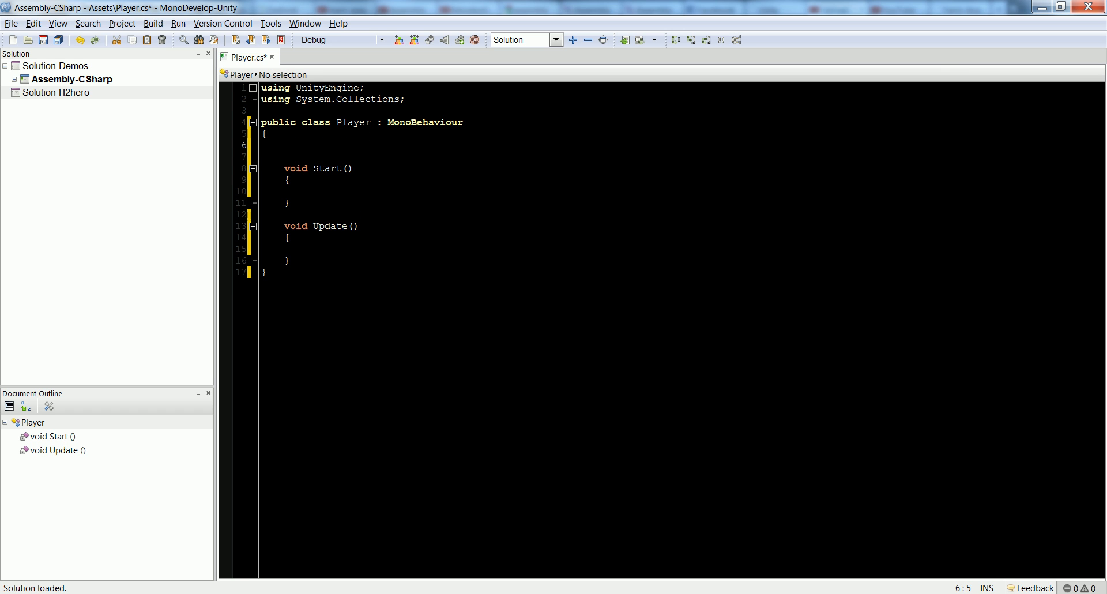
pyautogui.write('public float speed = 0')
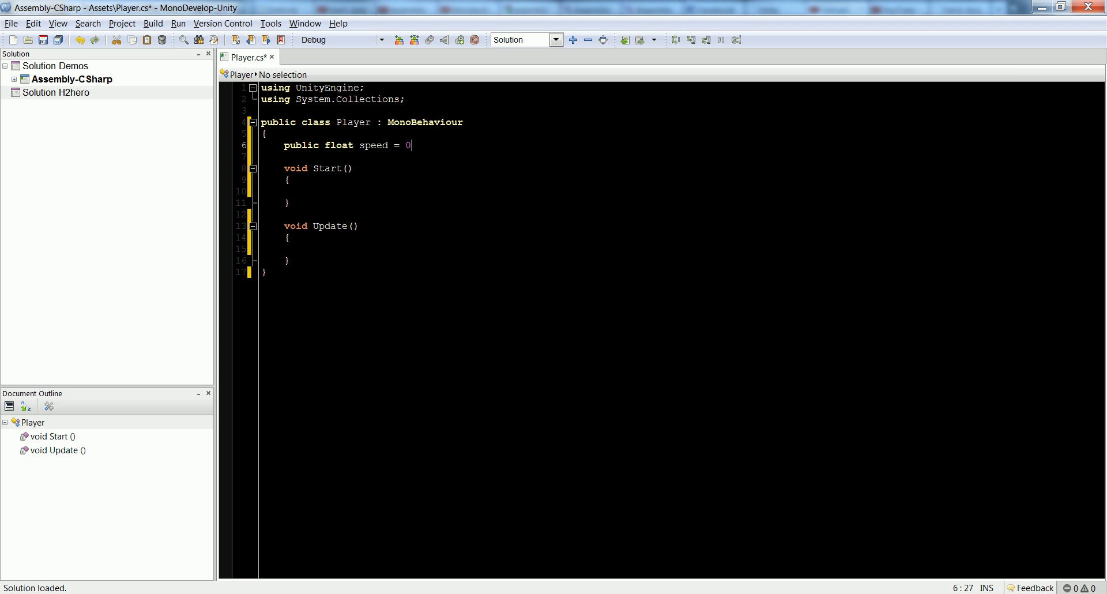
pyautogui.write('.1f;')
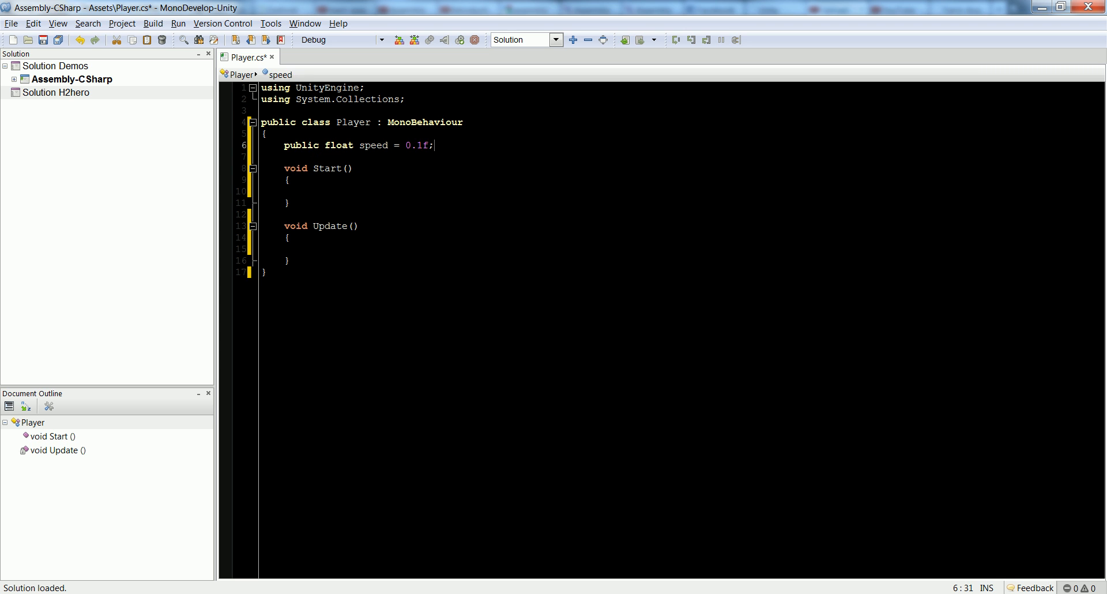
pyautogui.click(288, 249)
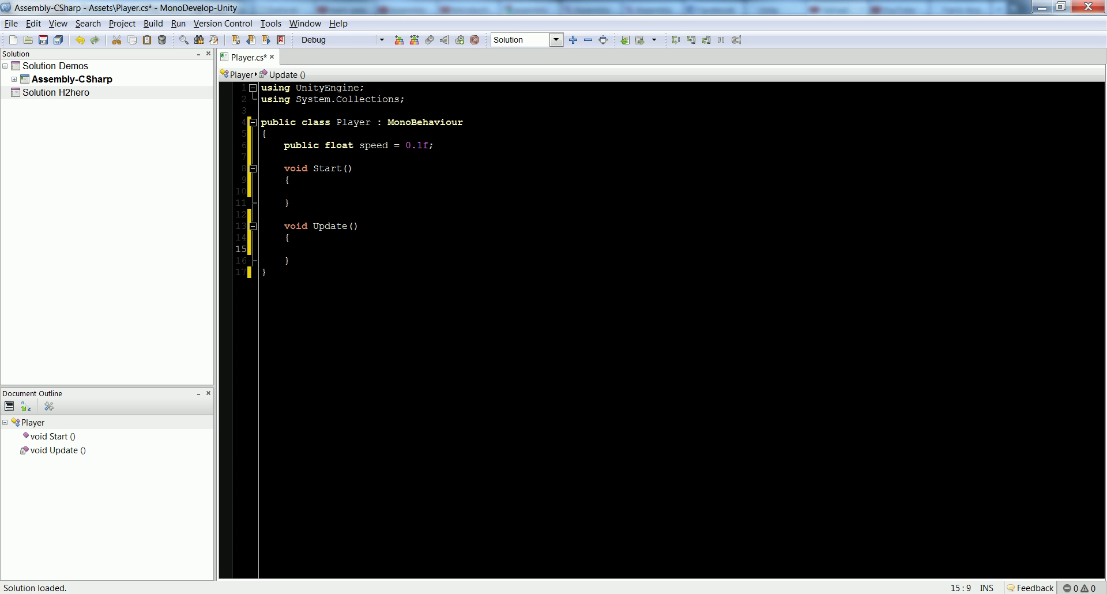
# Write an if (Input.GetKey(KeyCode.D)) check inside Update
pyautogui.click(304, 249)
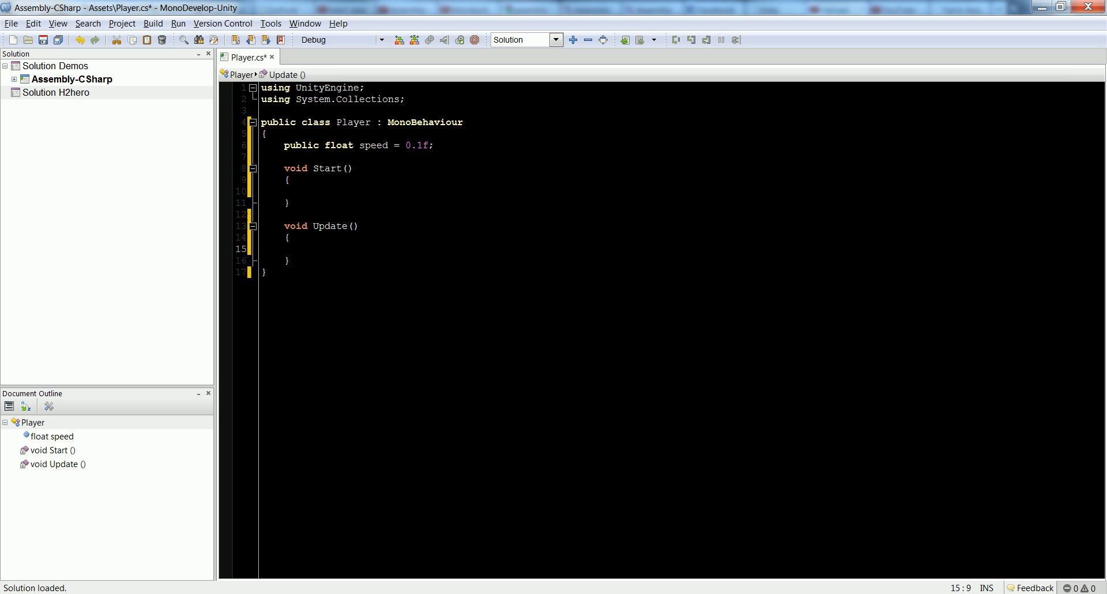
pyautogui.click(306, 249)
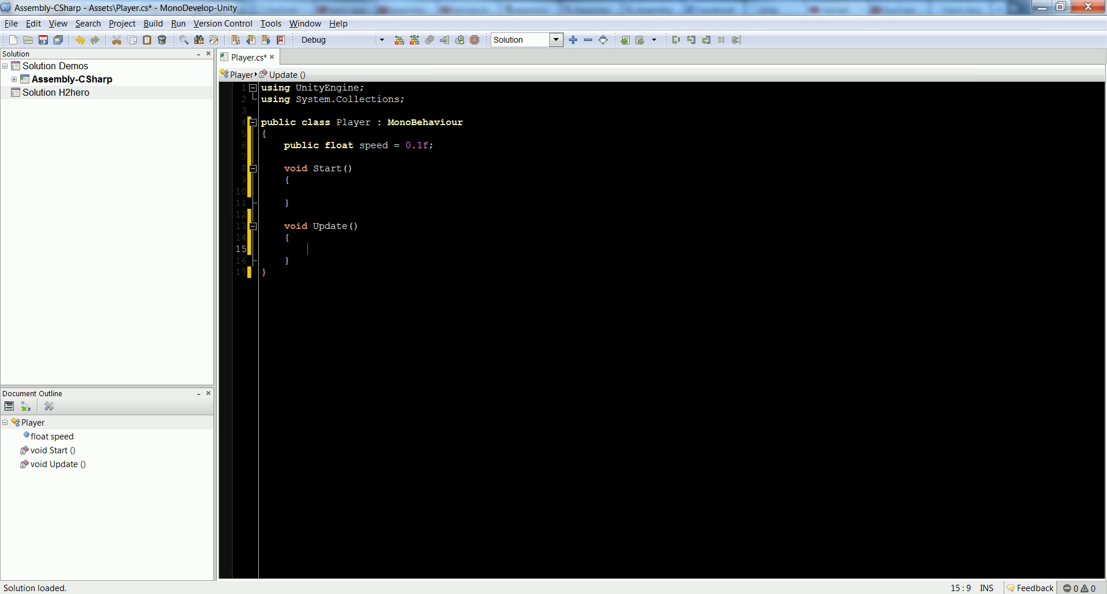
pyautogui.write('if')
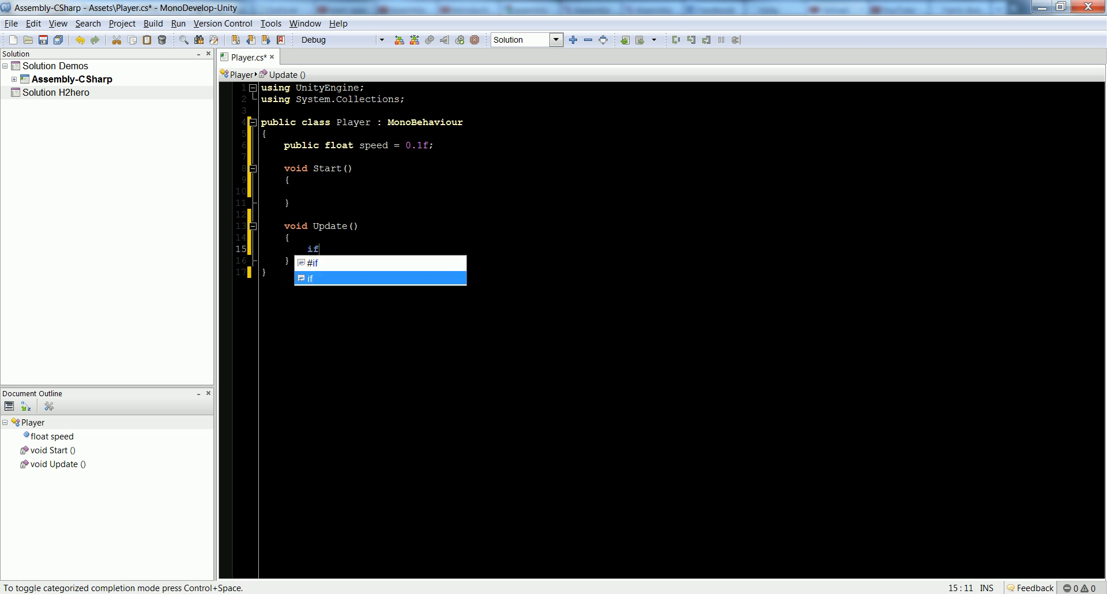
pyautogui.write('(Input.')
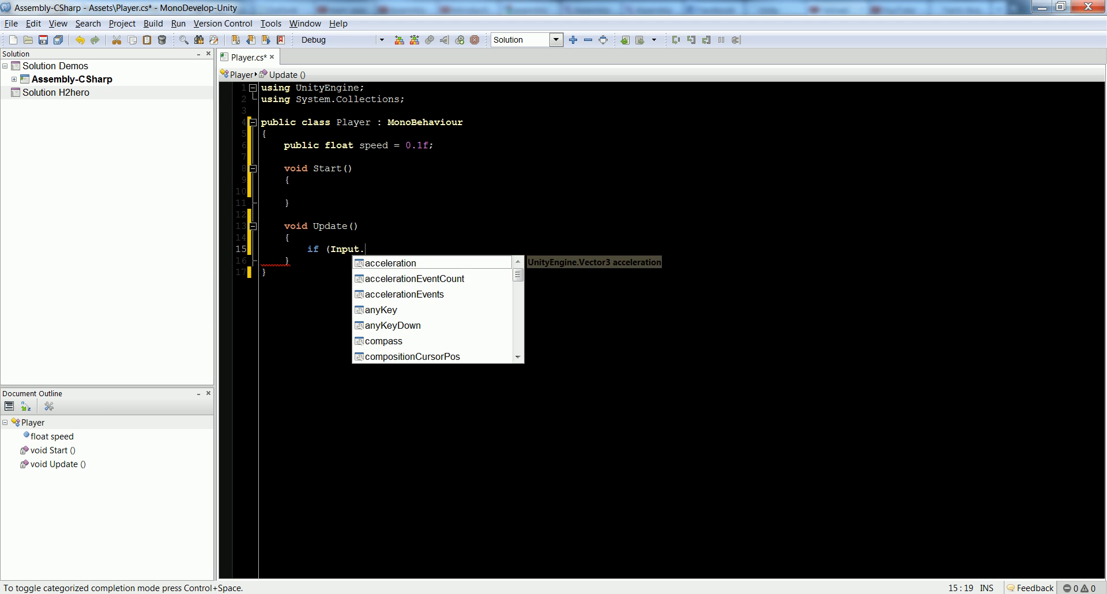
pyautogui.write('GetKey')
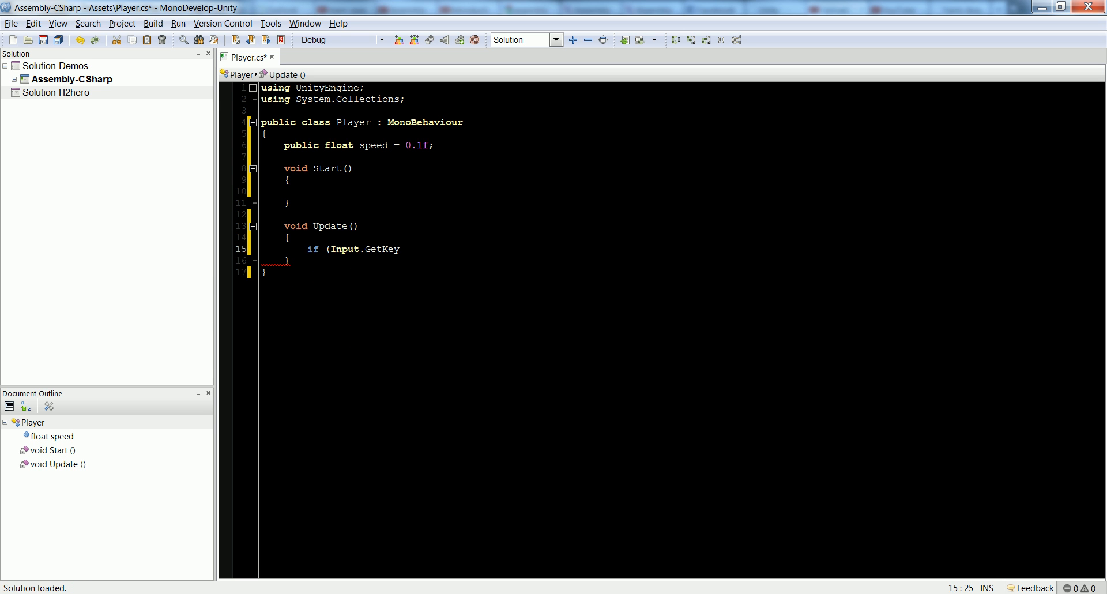
pyautogui.write('(KeyCode.')
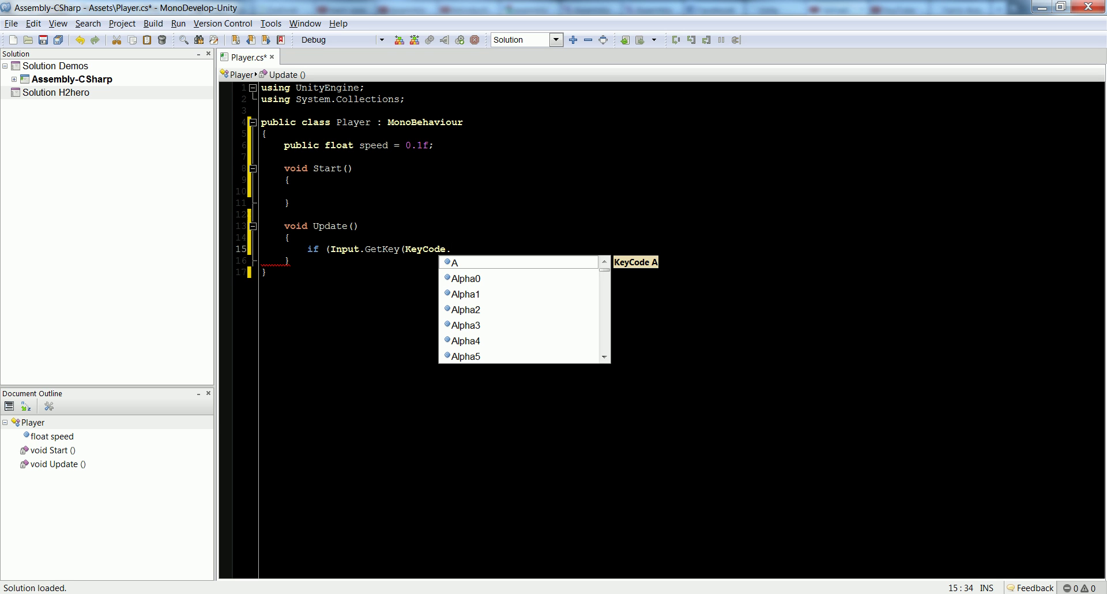
pyautogui.write('rightar')
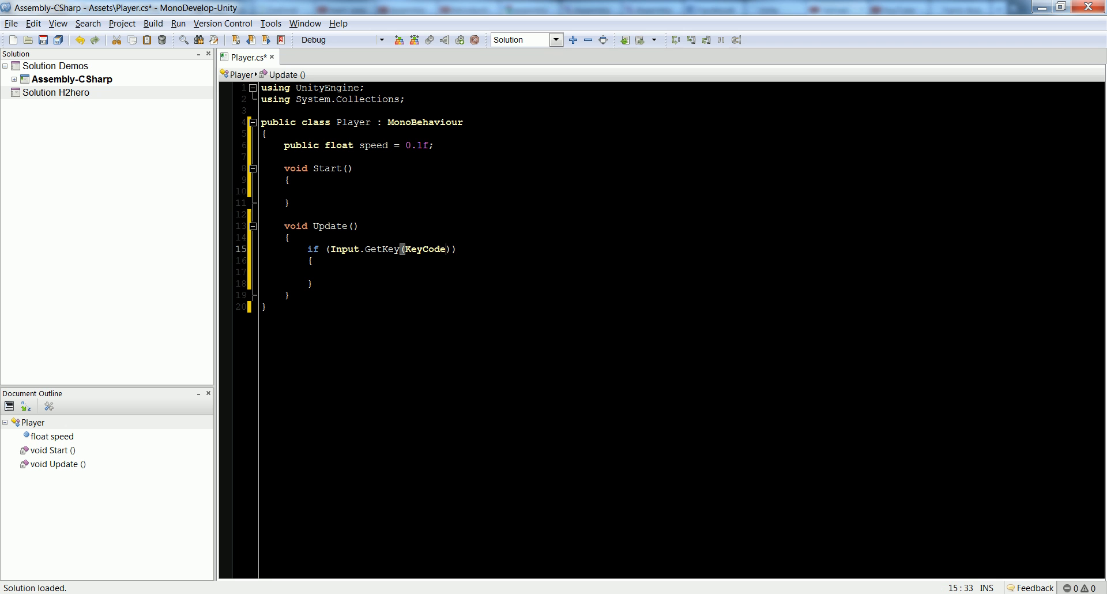
pyautogui.write('.d')
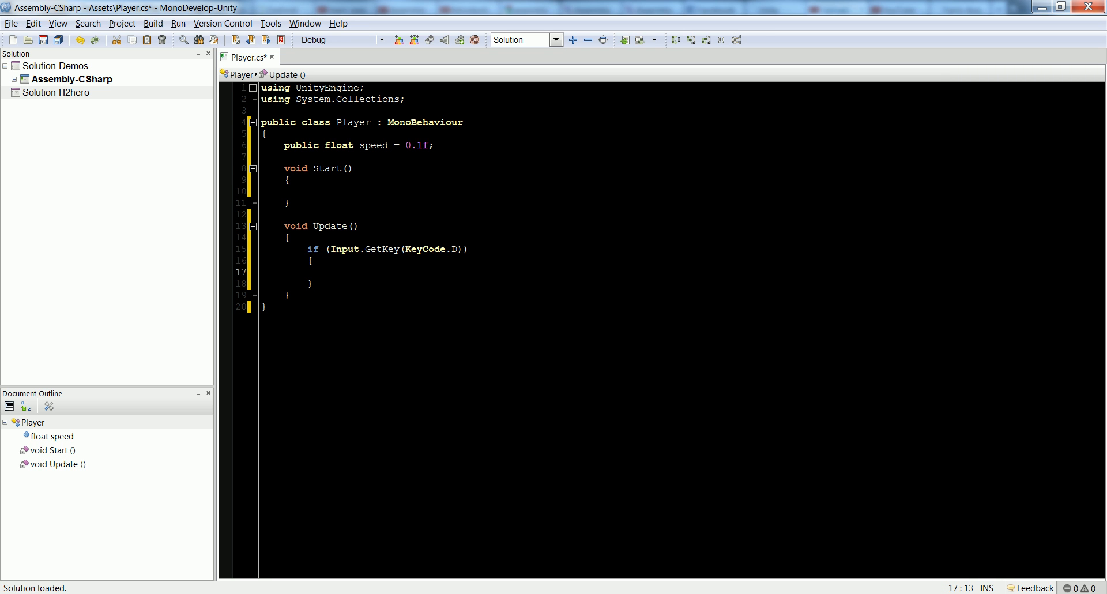
# Inside the check, add transform.position += transform.right * speed; and begin tidying its braces
pyautogui.click(330, 271)
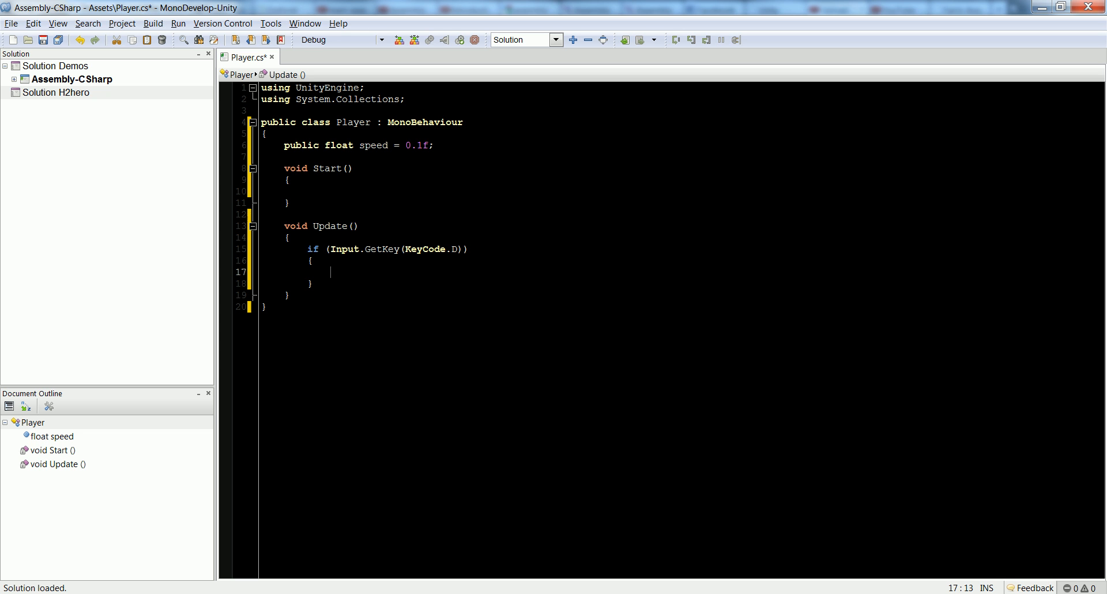
pyautogui.write('transform.')
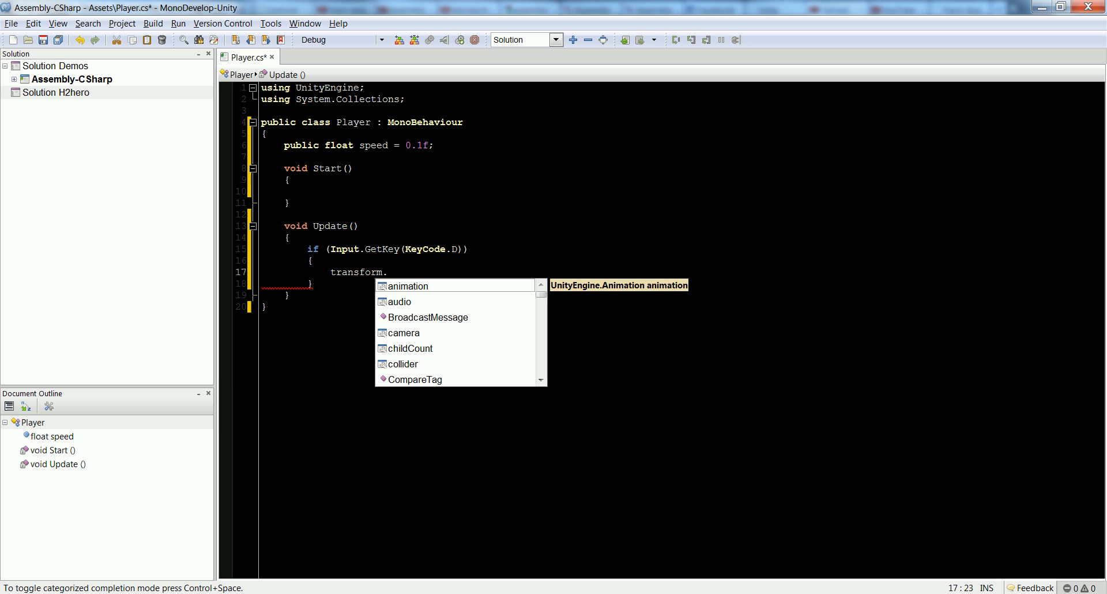
pyautogui.write('p')
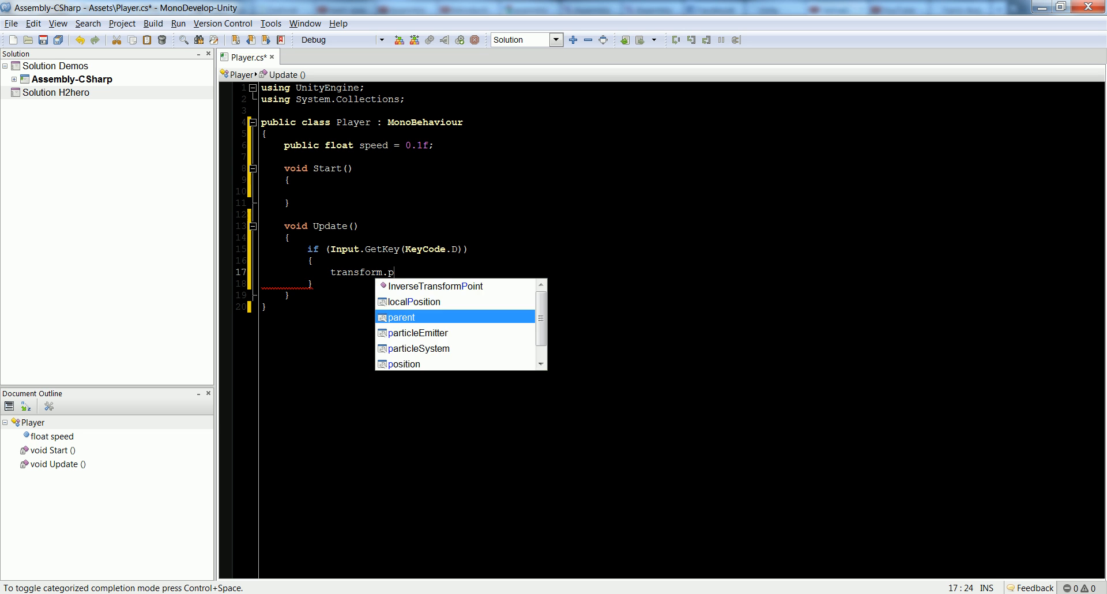
pyautogui.write('osition +=')
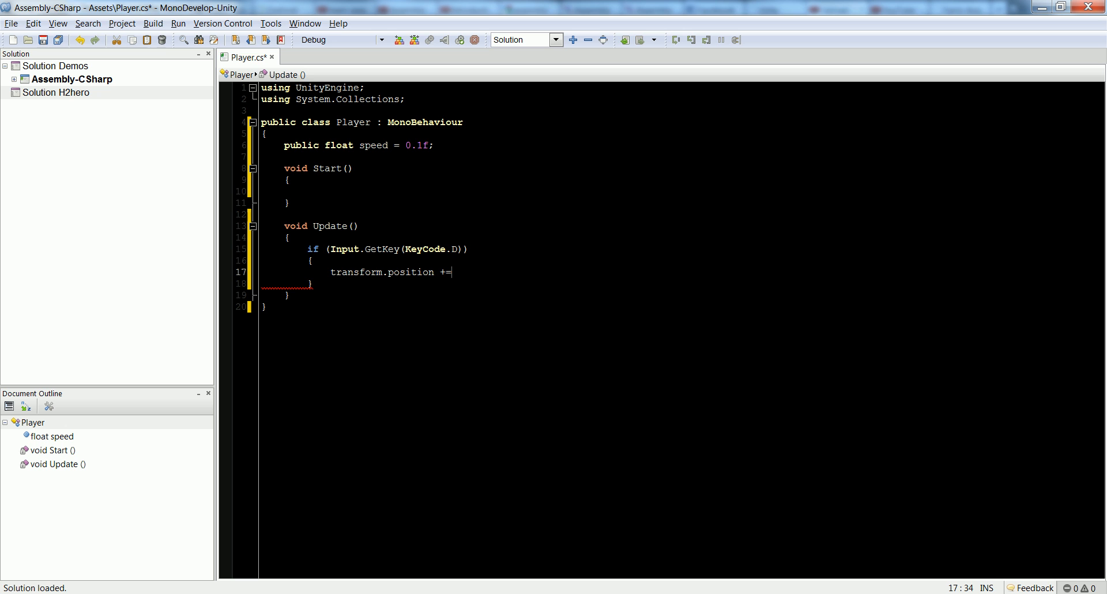
pyautogui.write('new vector')
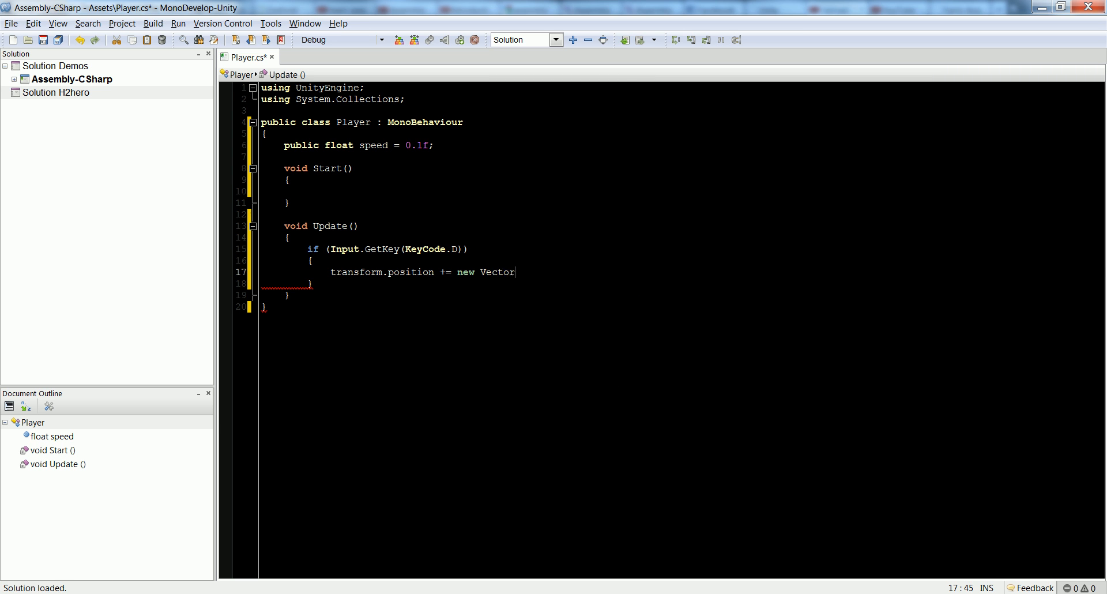
pyautogui.press('BackSpace')
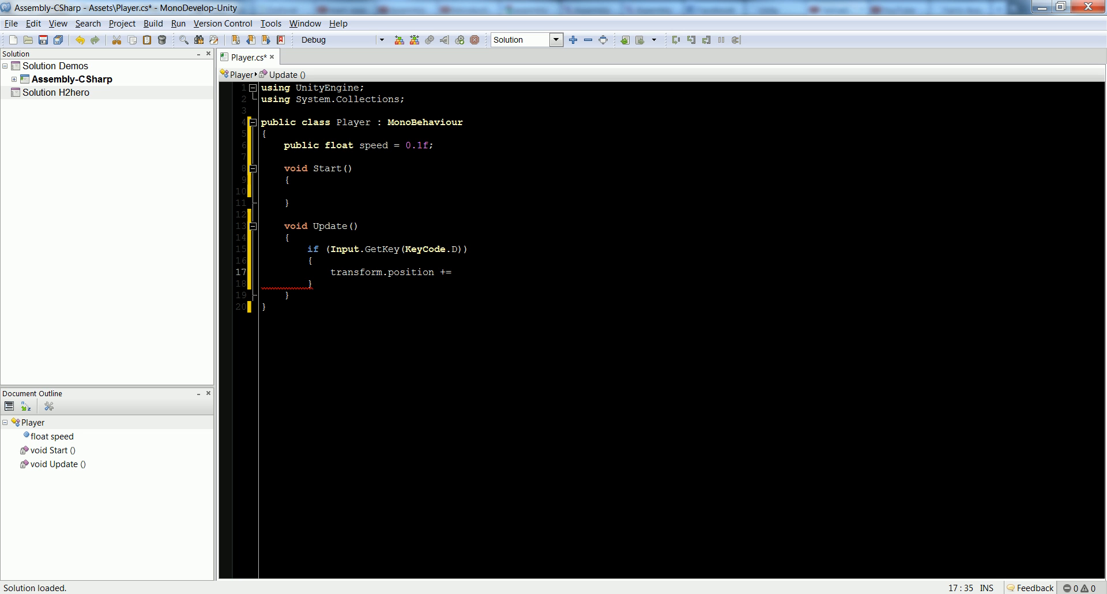
pyautogui.write('transform.right')
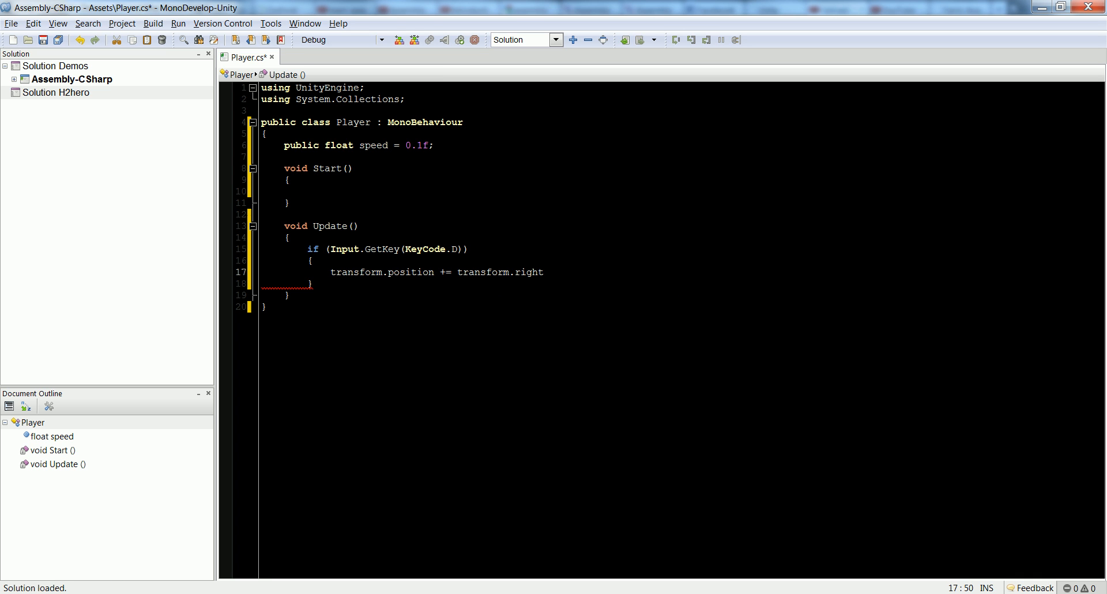
pyautogui.click(546, 272)
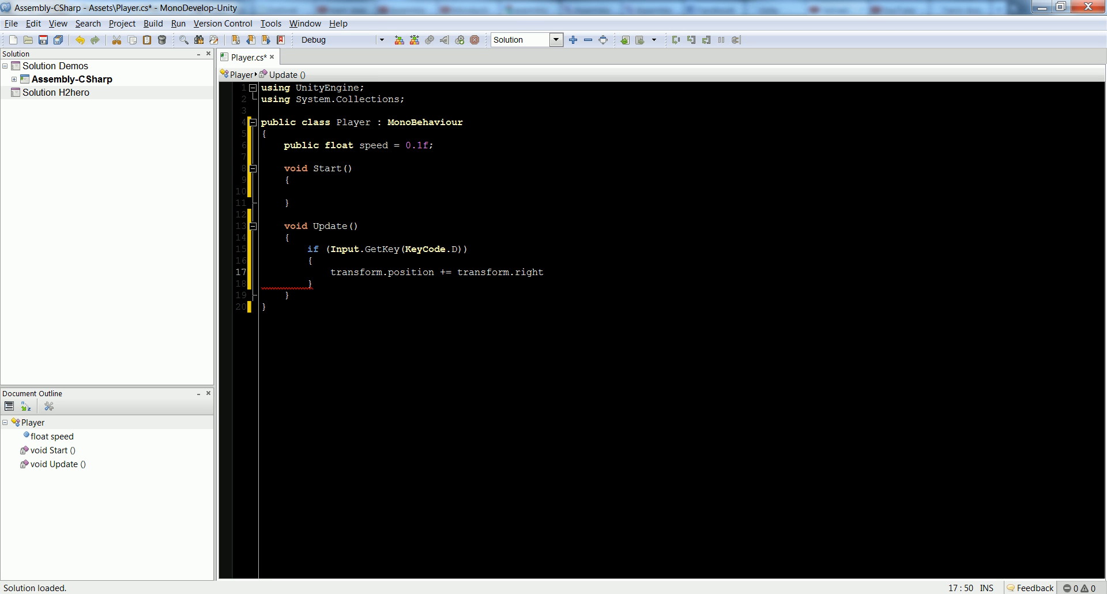
pyautogui.click(545, 272)
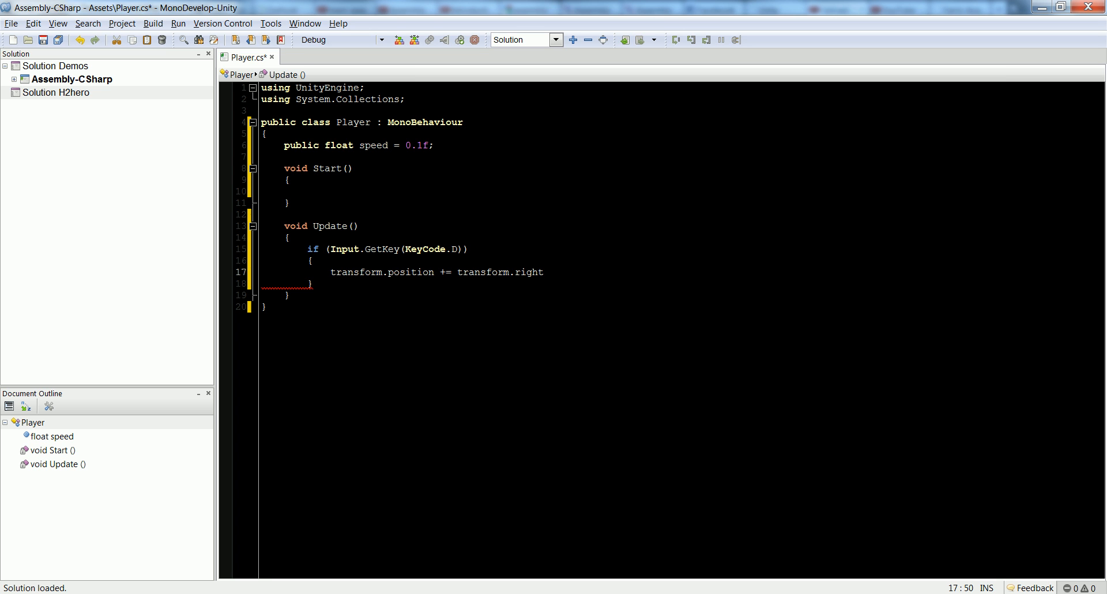
pyautogui.write('*')
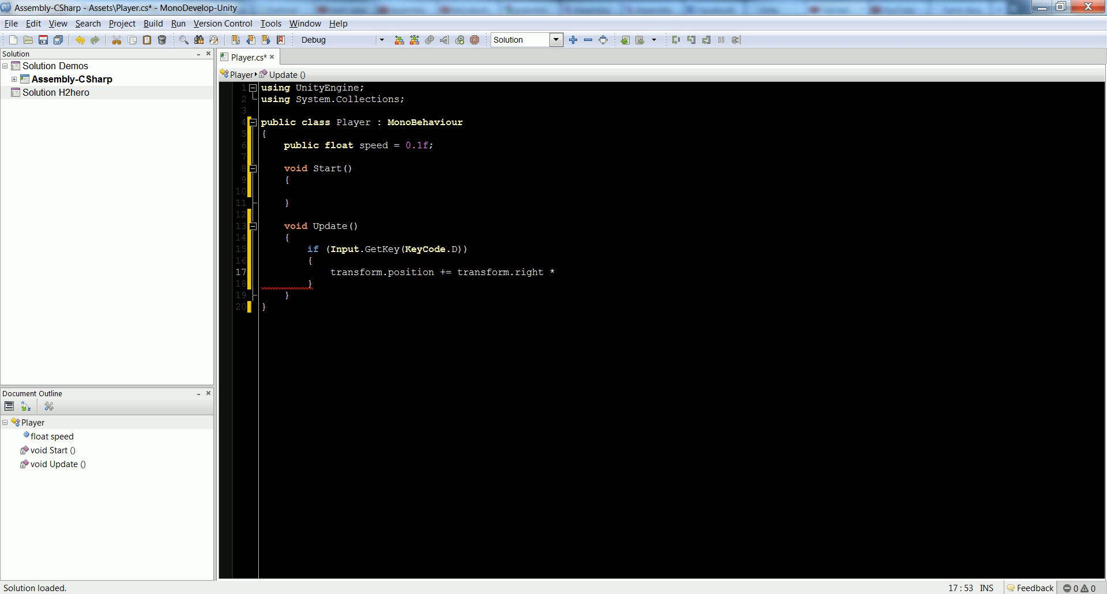
pyautogui.write('speed;')
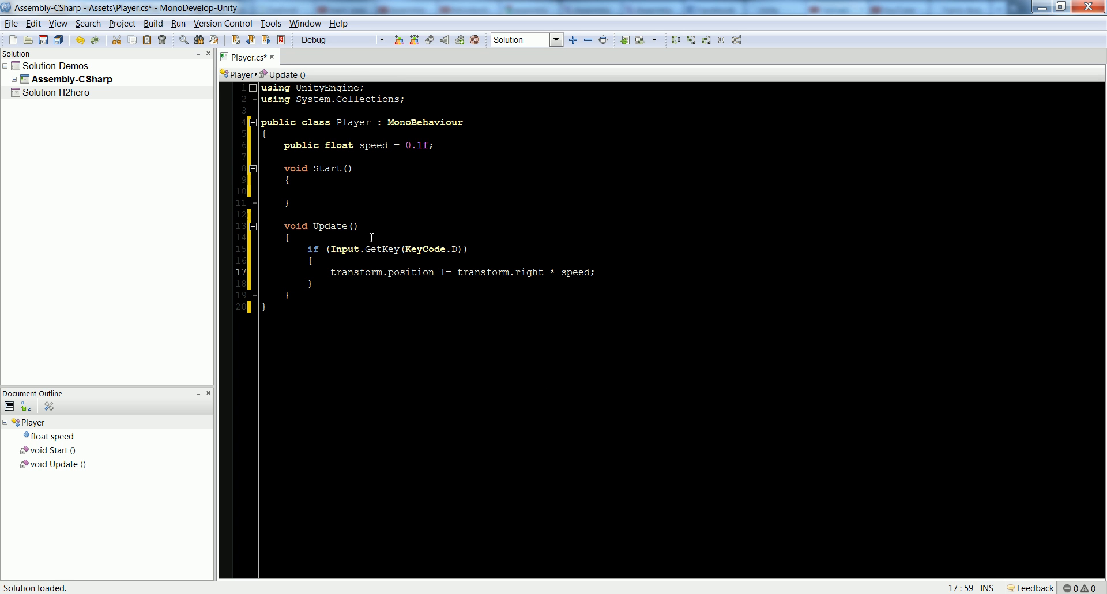
pyautogui.click(435, 145)
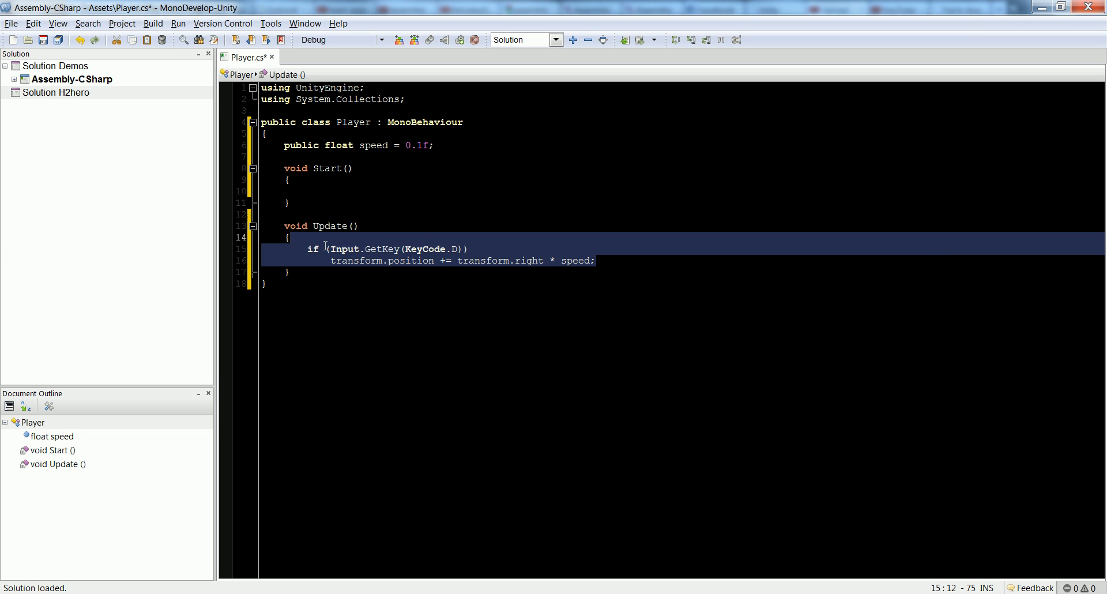
# Change the copied check to KeyCode.A for leftward movement and save Player.cs
pyautogui.click(635, 283)
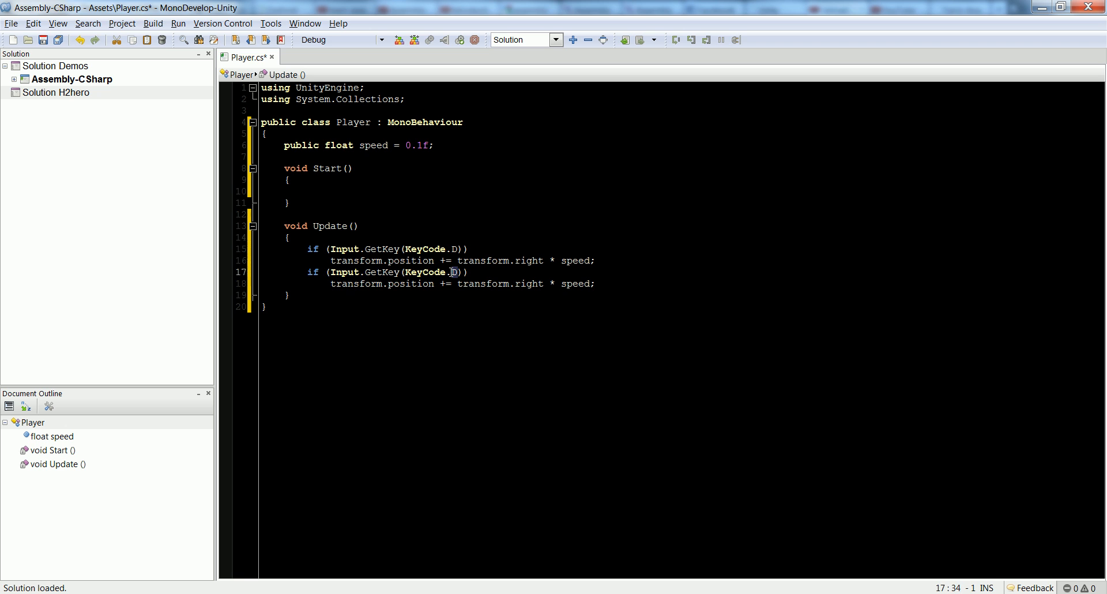
pyautogui.write('A')
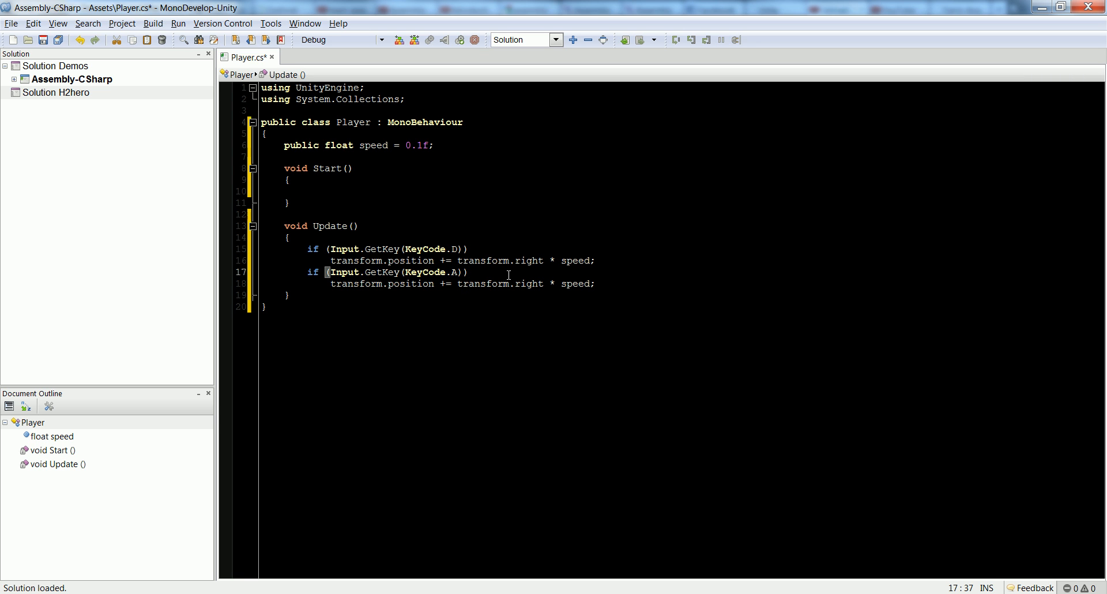
pyautogui.press('ctrl+s')
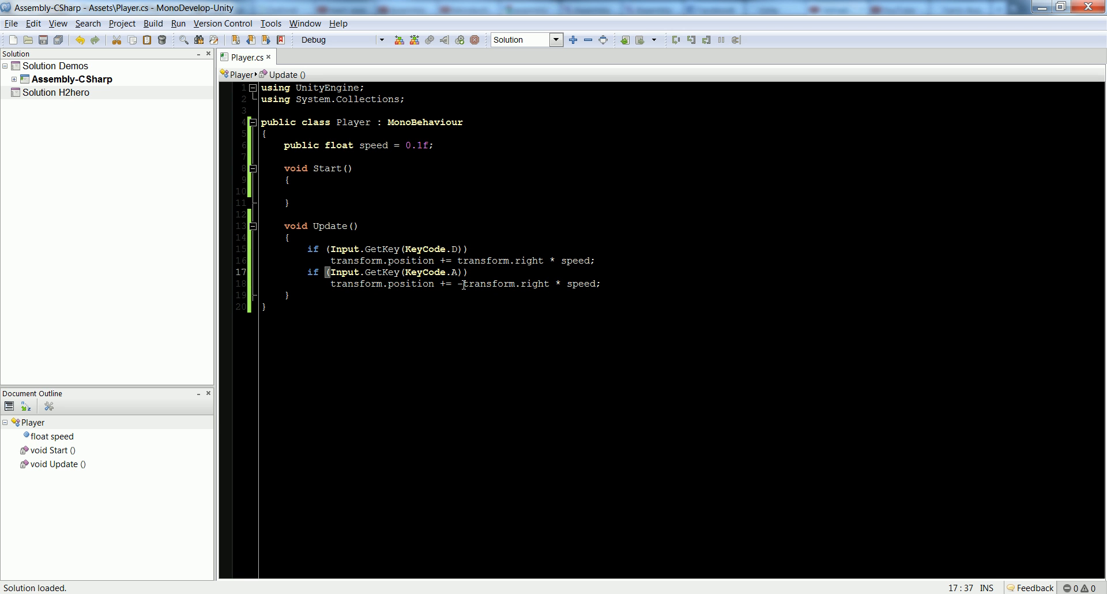
pyautogui.moveTo(511, 283)
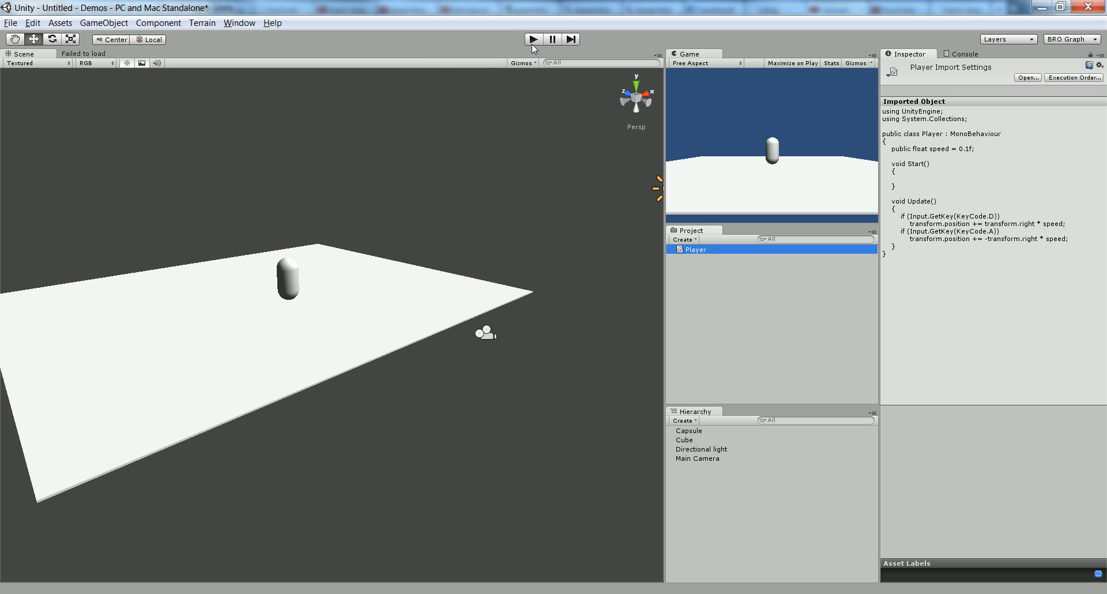
# Run the game, move the capsule sideways across the floor, stop the run and return to the script editor
pyautogui.click(532, 39)
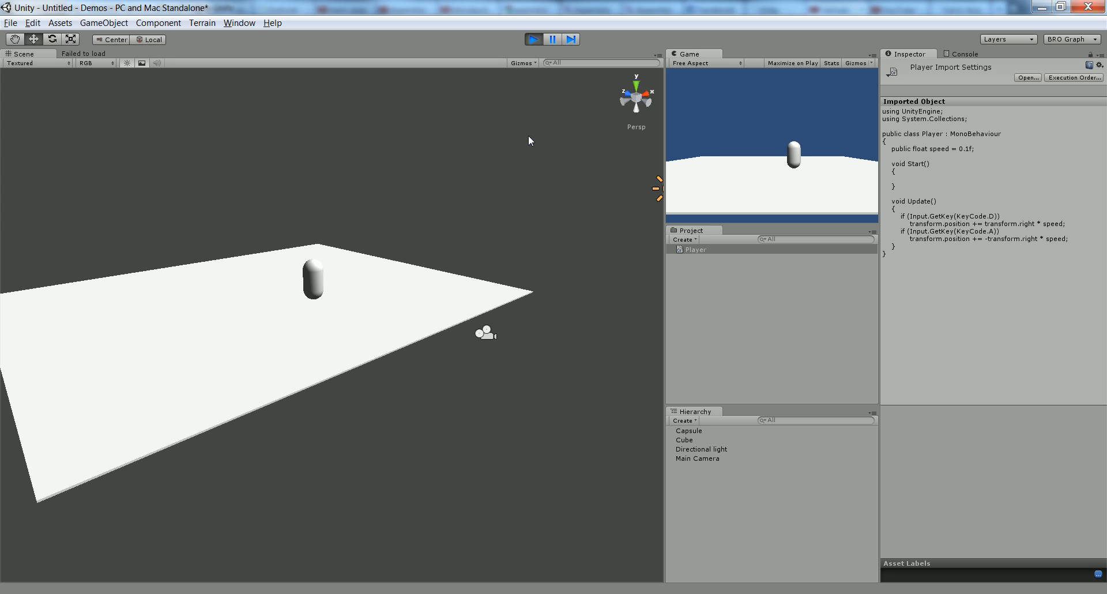
pyautogui.click(532, 39)
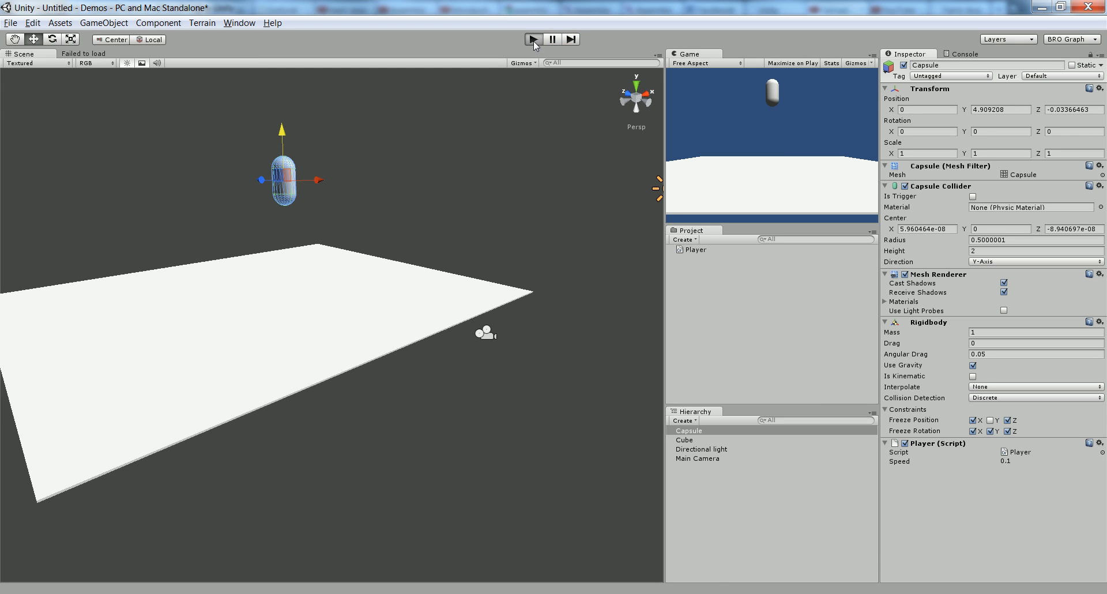
pyautogui.click(534, 39)
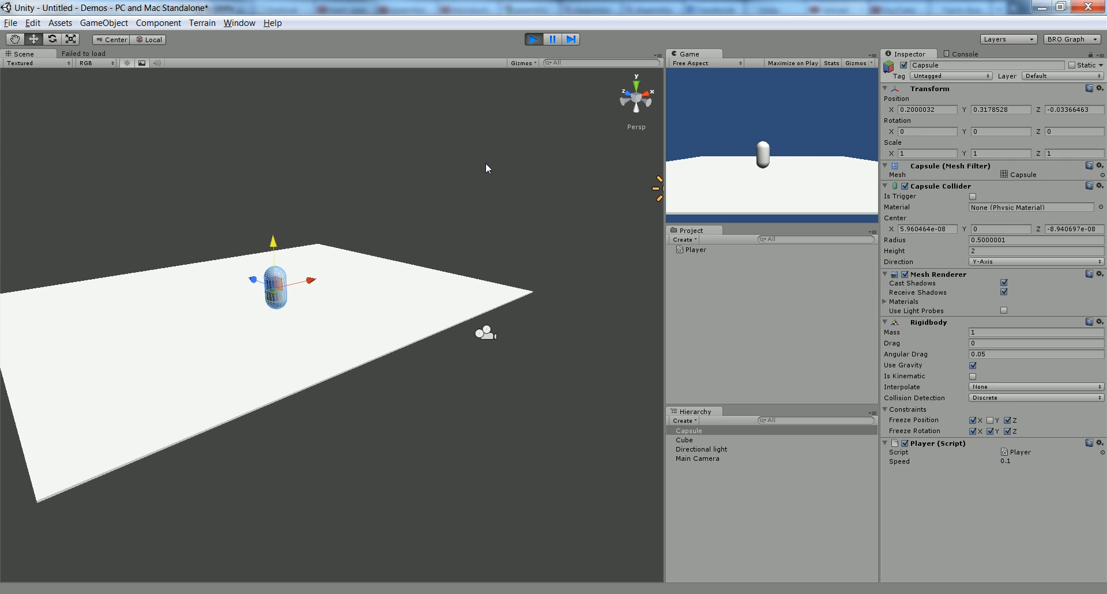
pyautogui.moveTo(276, 278); pyautogui.dragTo(322, 273)
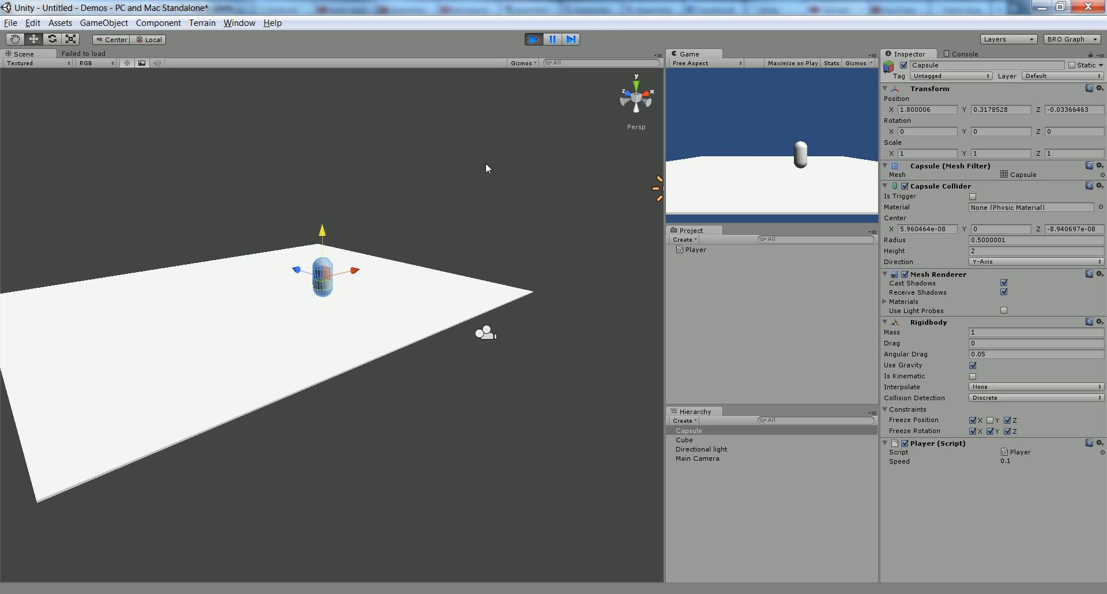
pyautogui.moveTo(322, 275); pyautogui.dragTo(219, 290)
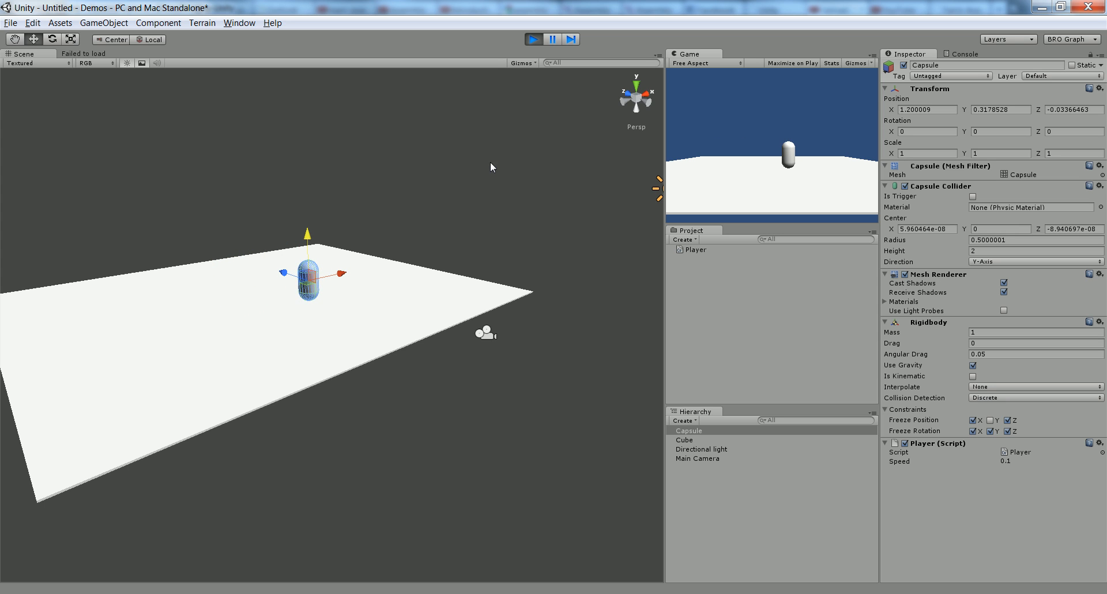
pyautogui.click(533, 39)
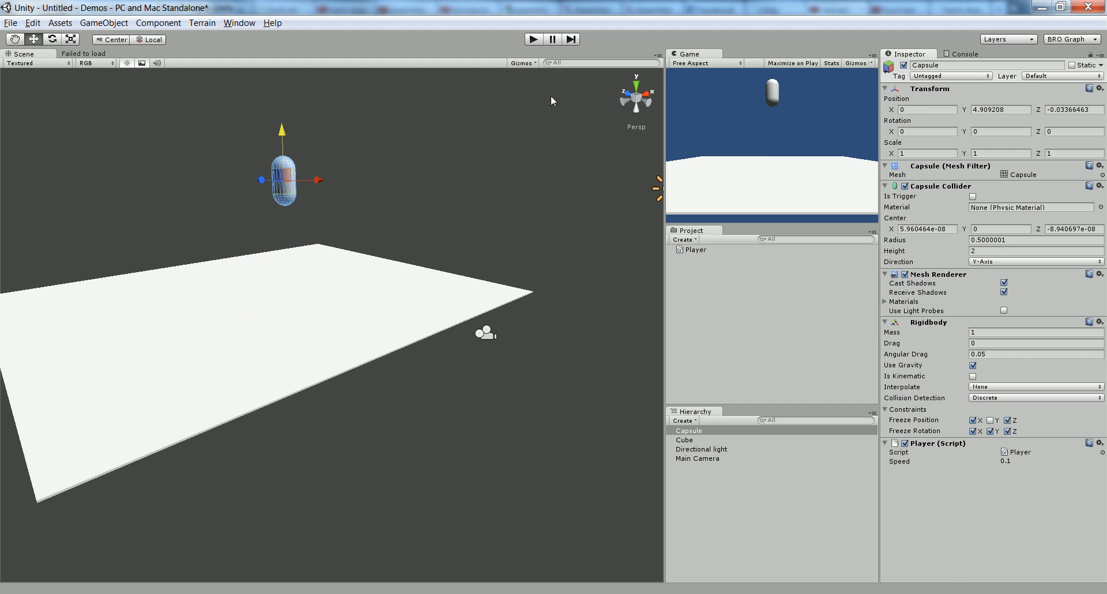
pyautogui.click(1010, 461)
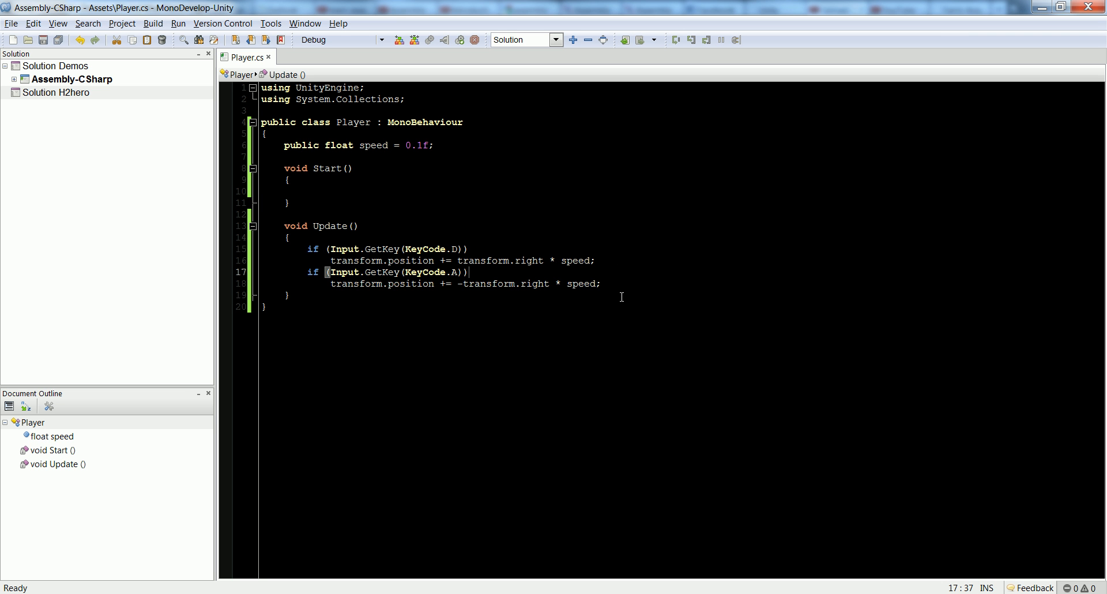
# Declare 'public float jumpHeight = 500f;' under speed and start an if (Input check after the movement lines
pyautogui.click(602, 284)
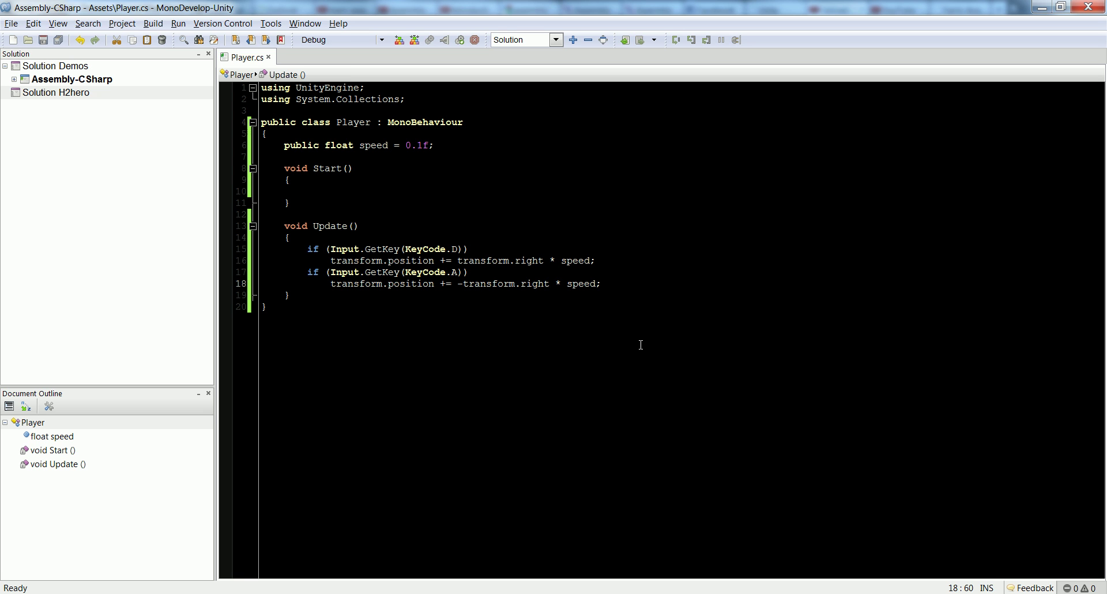
pyautogui.click(600, 284)
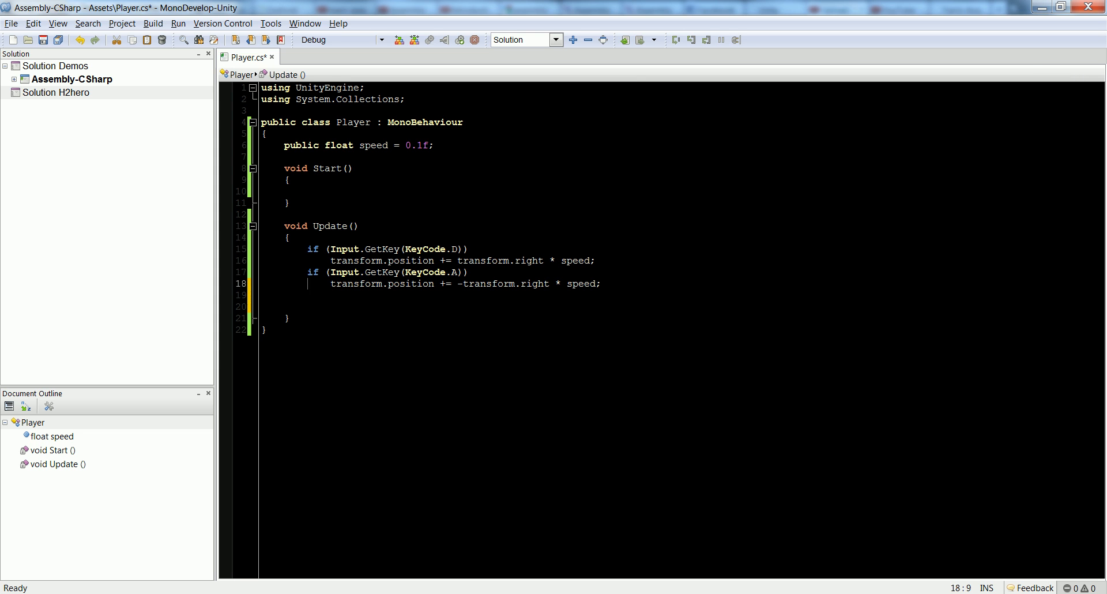
pyautogui.press('Return')
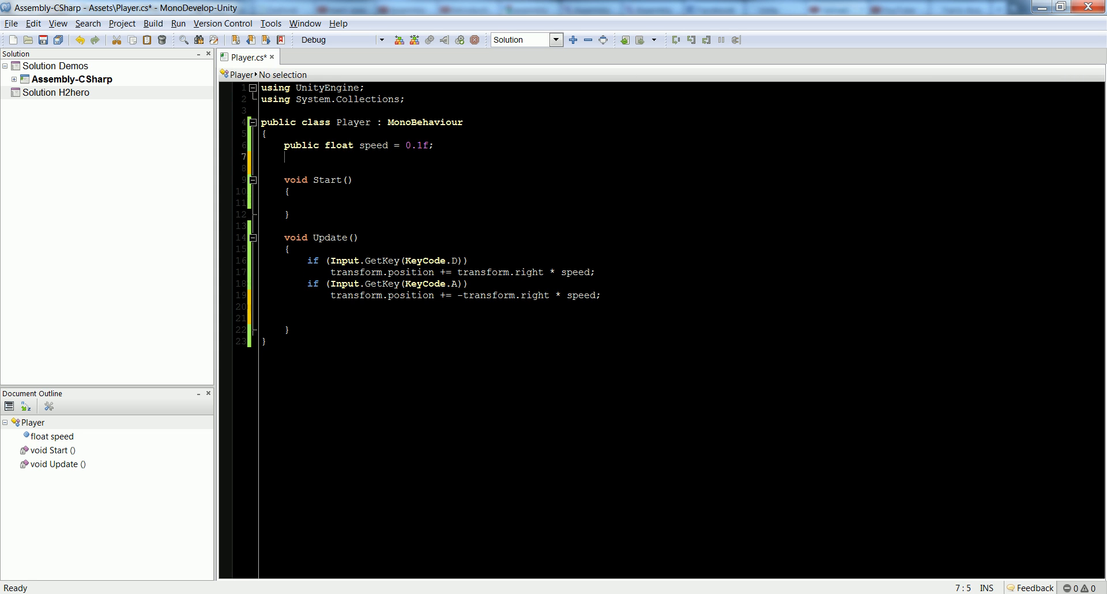
pyautogui.write('public float')
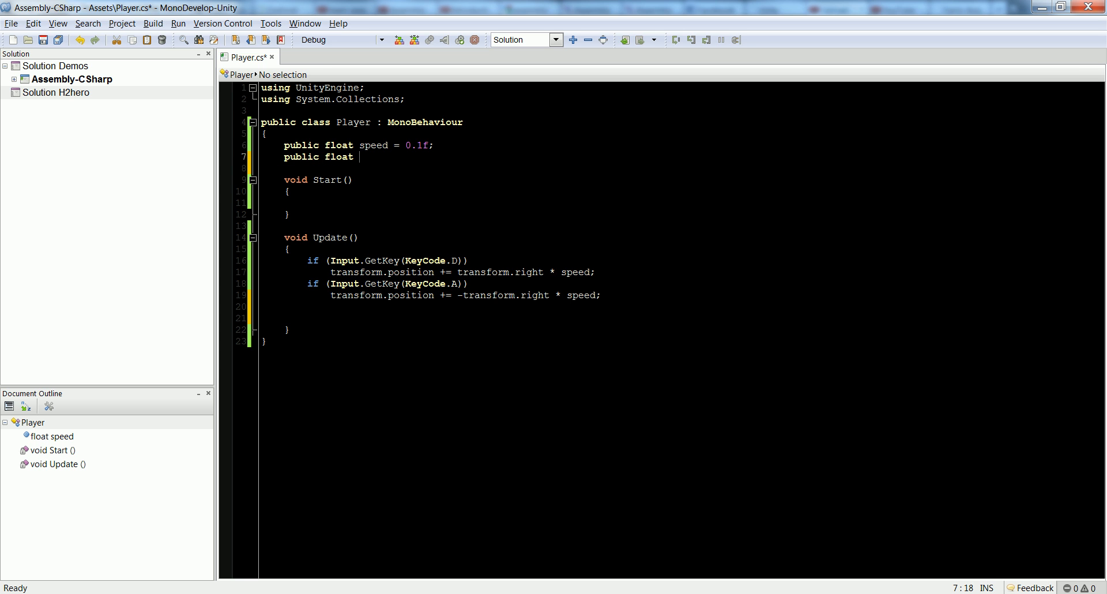
pyautogui.write('jumpHeight =')
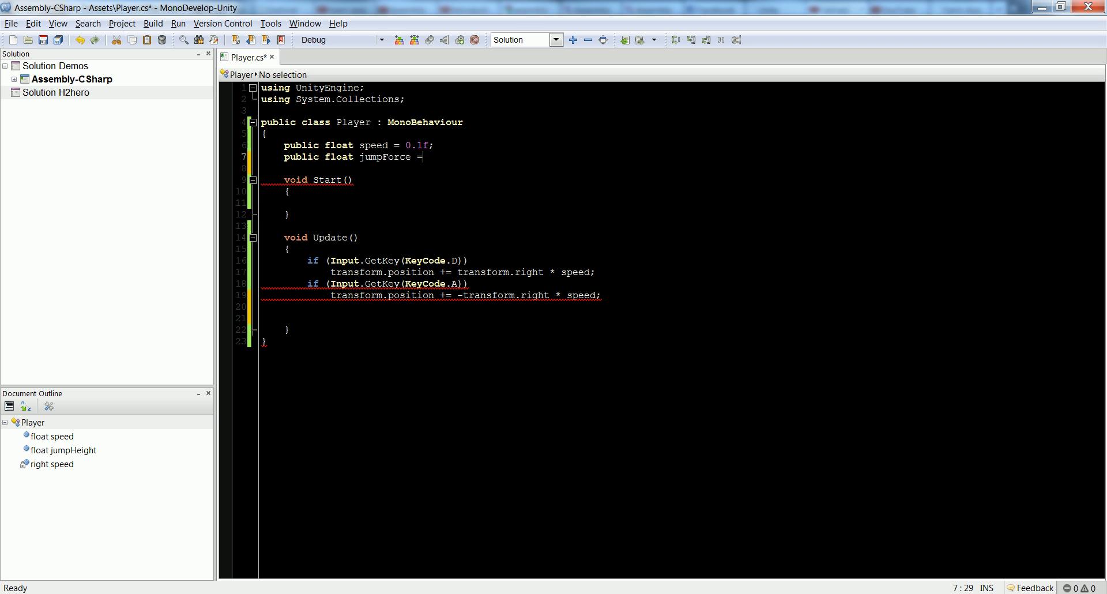
pyautogui.write('500')
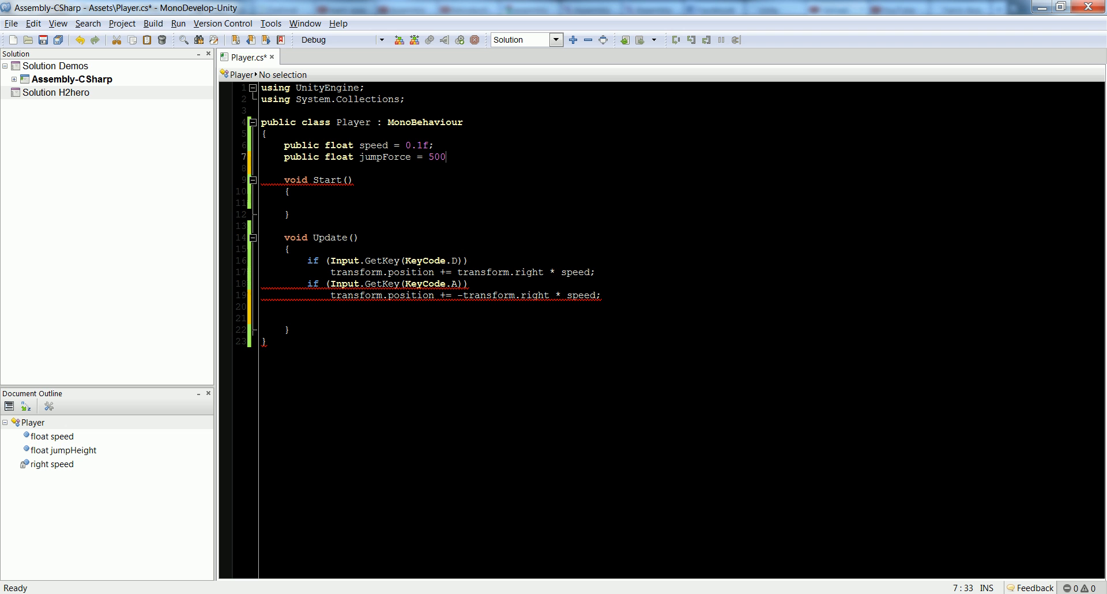
pyautogui.write('f;')
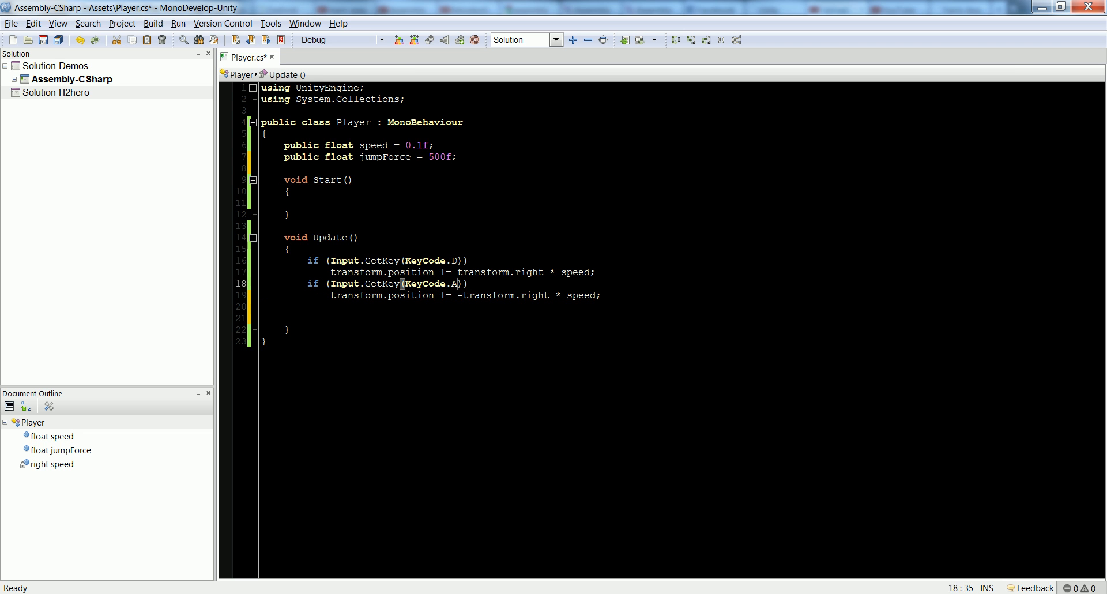
pyautogui.write('if (input.GetKeyDown')
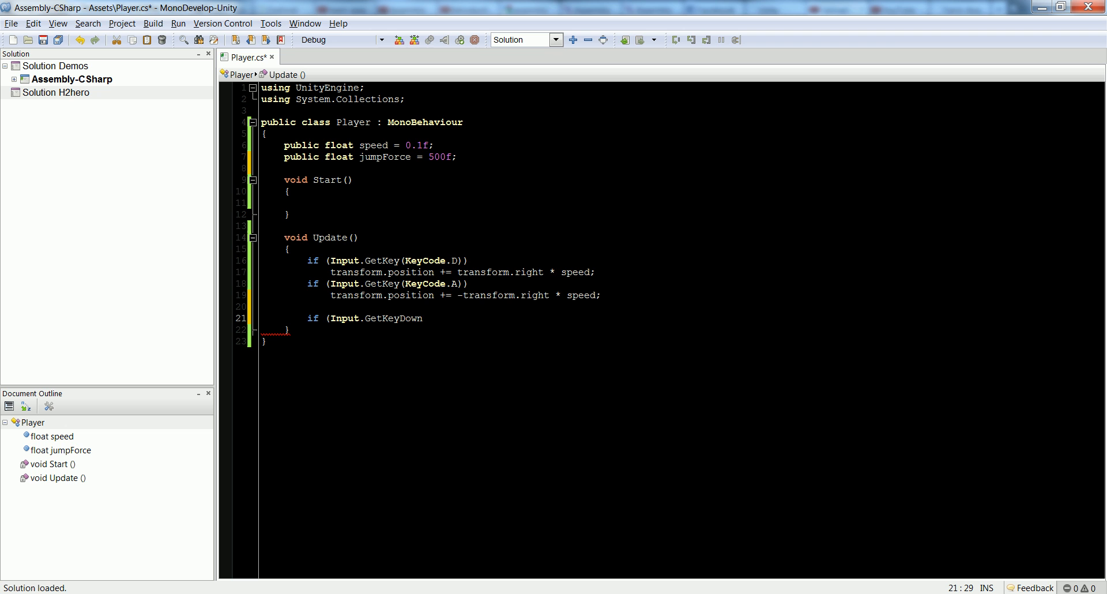
# Complete the KeyCode.Space check calling transform.rigidbody.AddForce(0, jumpForce, 0) and save the script
pyautogui.write('(')
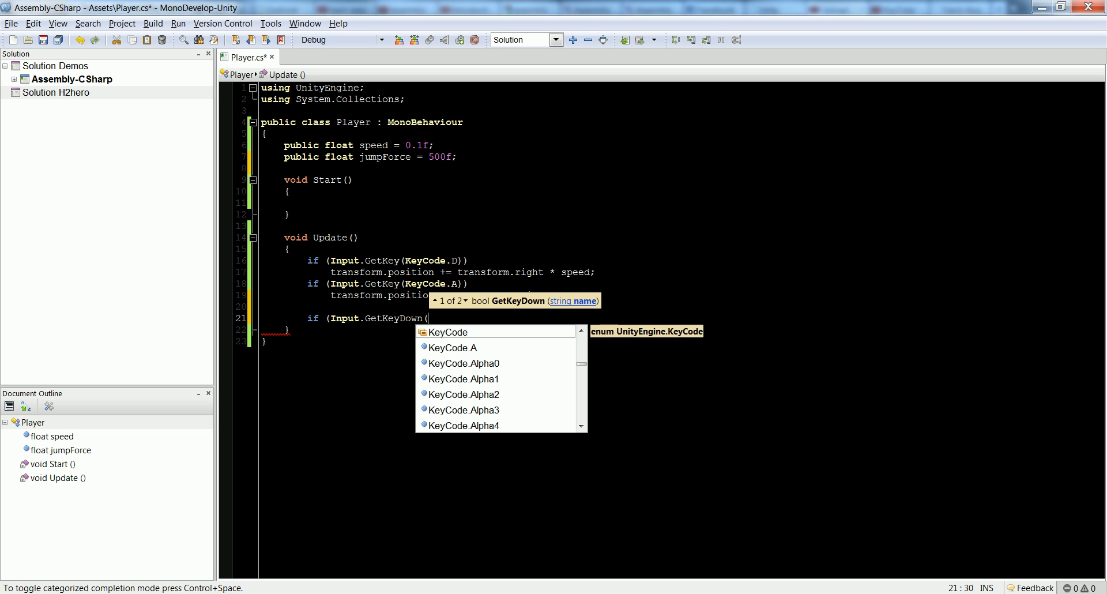
pyautogui.write('KeyCode.space')
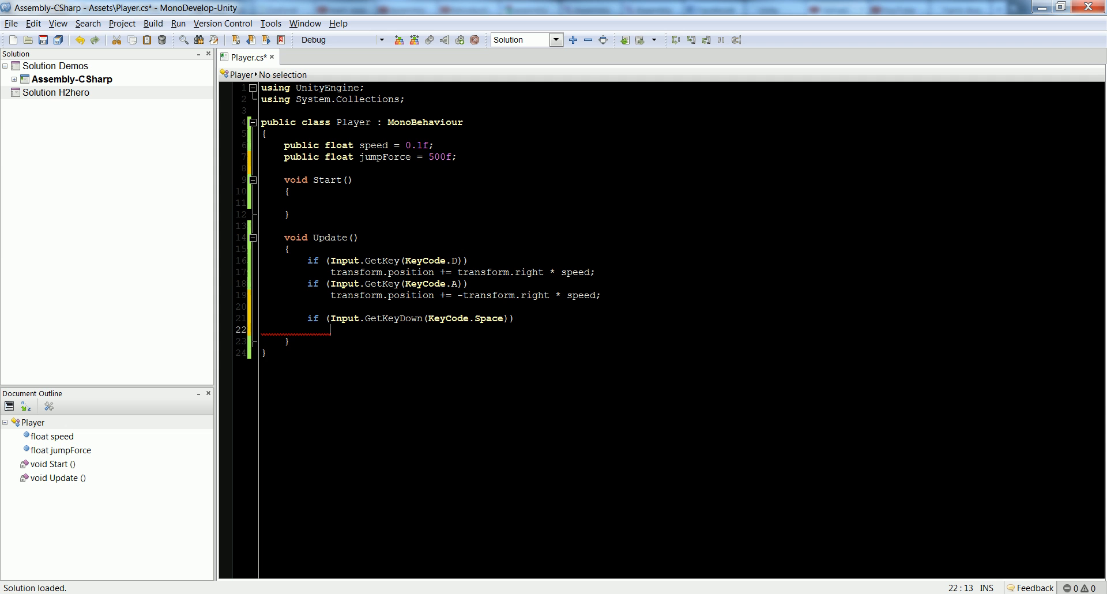
pyautogui.write('TextAsset.')
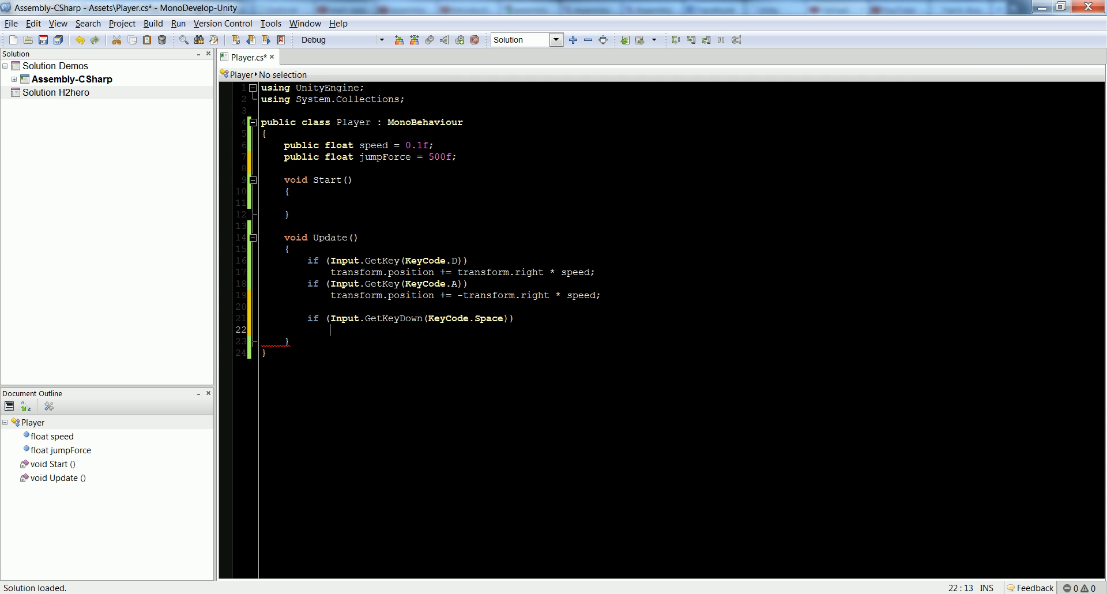
pyautogui.write('transform.')
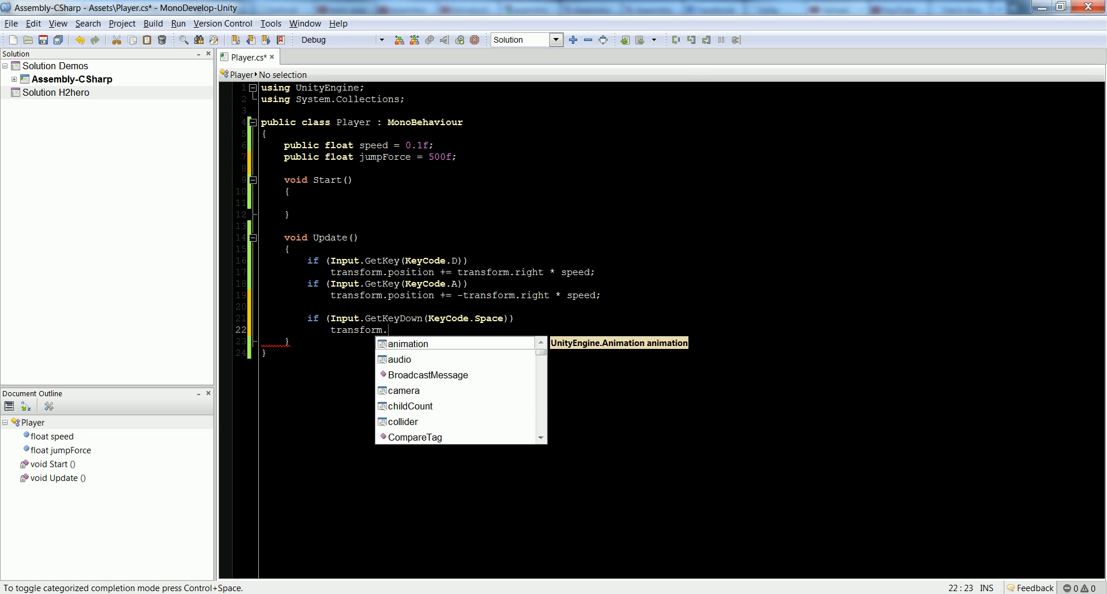
pyautogui.write('rigidbody.AddForce(0')
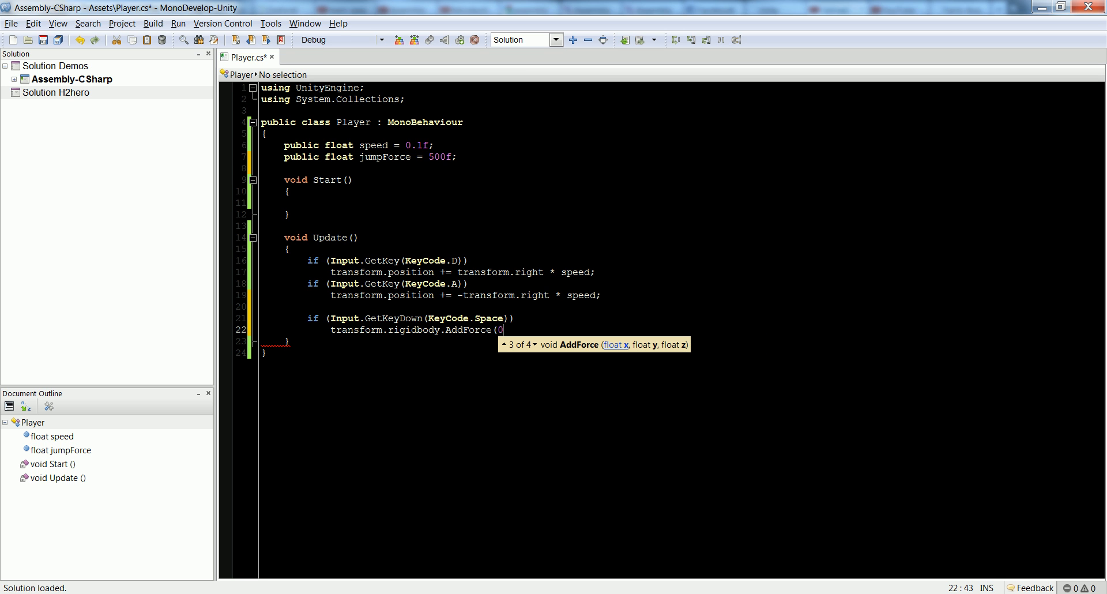
pyautogui.write(', jumpForce,')
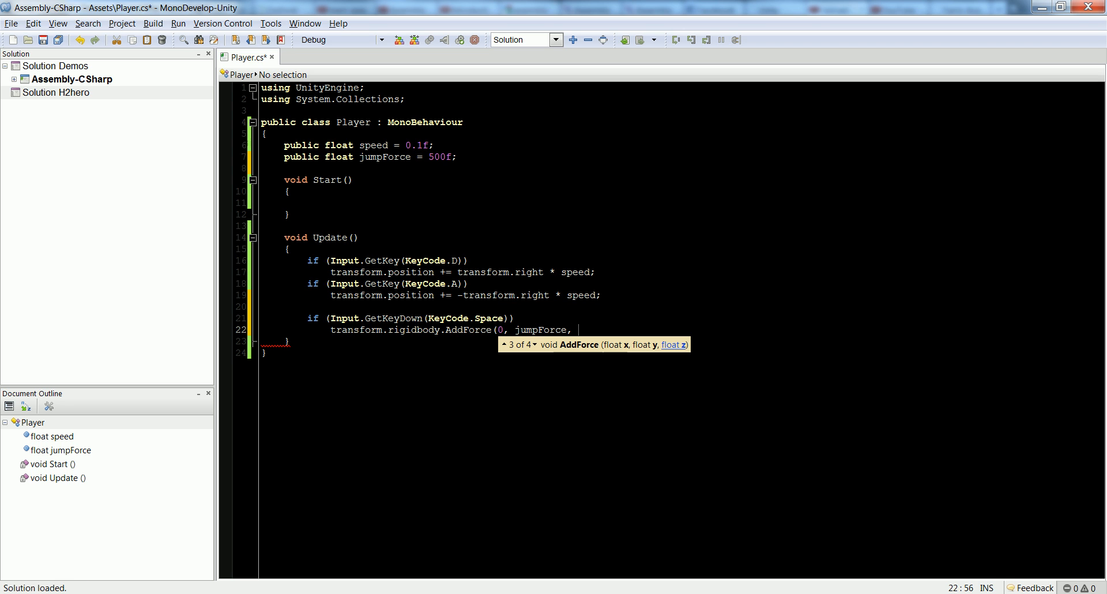
pyautogui.write('0);')
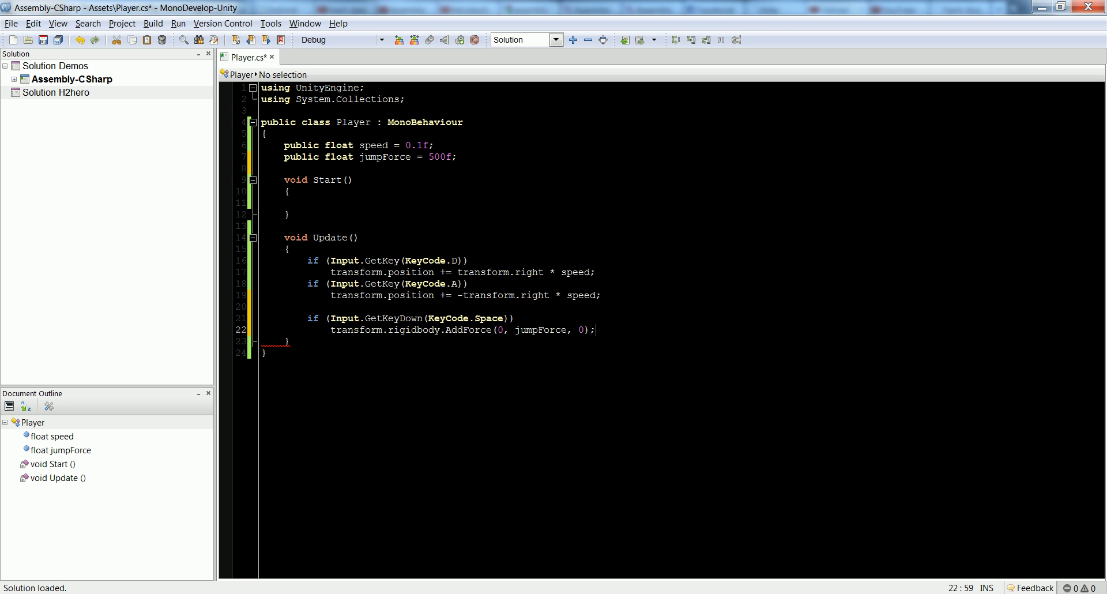
pyautogui.press('ctrl+s')
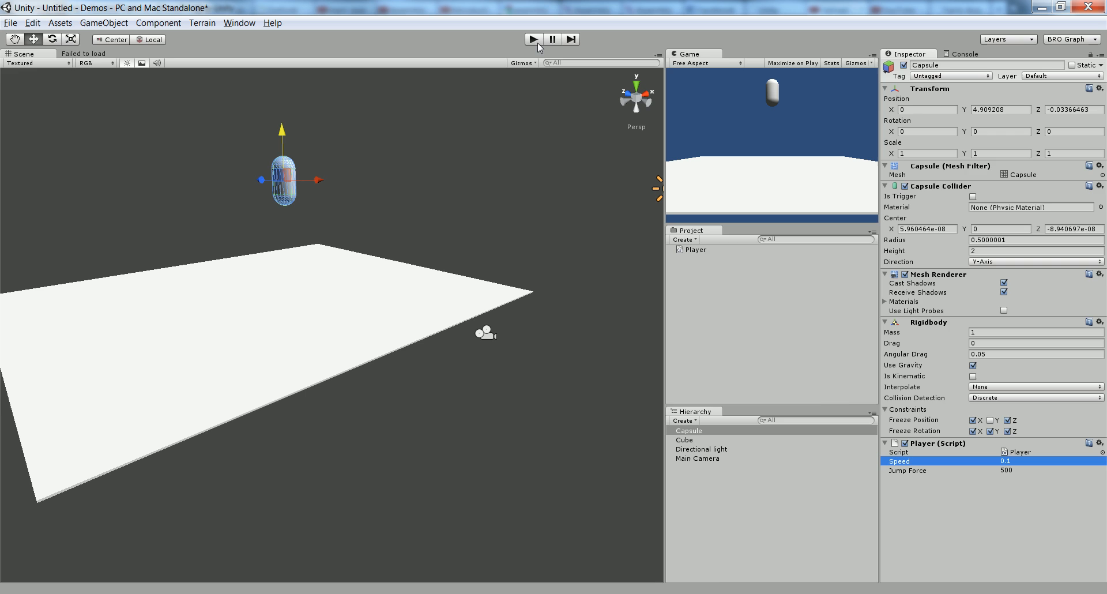
# Play-test the jump, lower the capsule's Jump Force to 250, and rerun the game
pyautogui.click(532, 39)
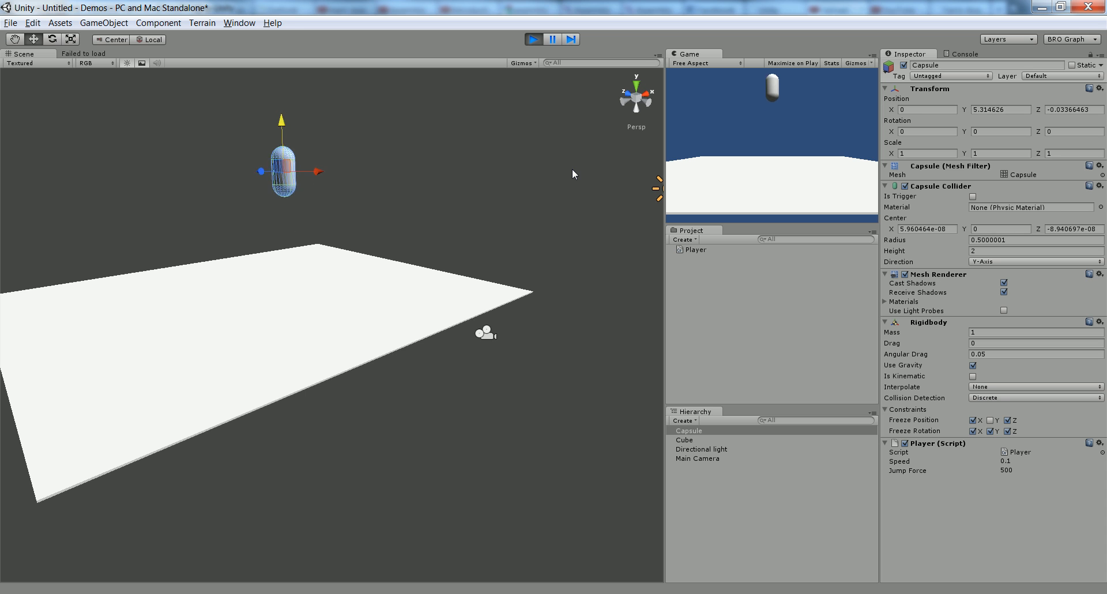
pyautogui.click(533, 39)
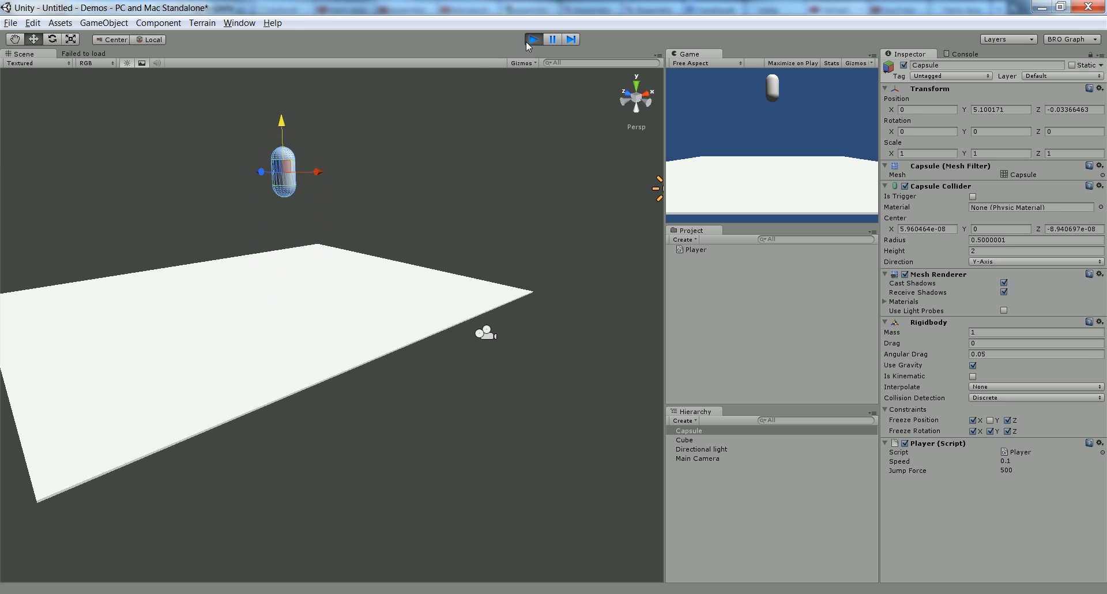
pyautogui.click(533, 39)
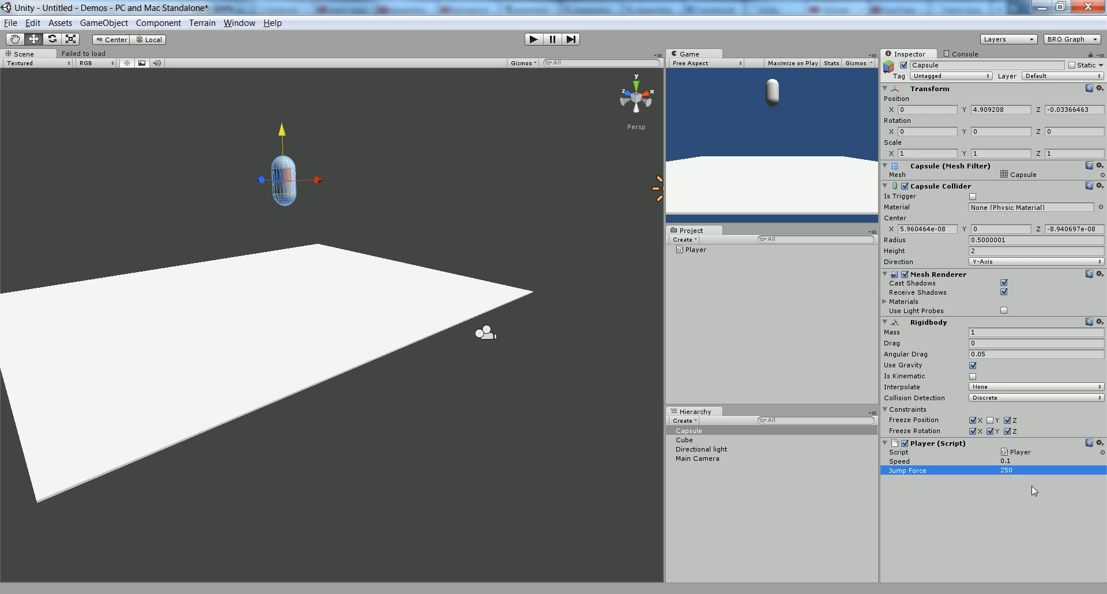
pyautogui.moveTo(662, 81)
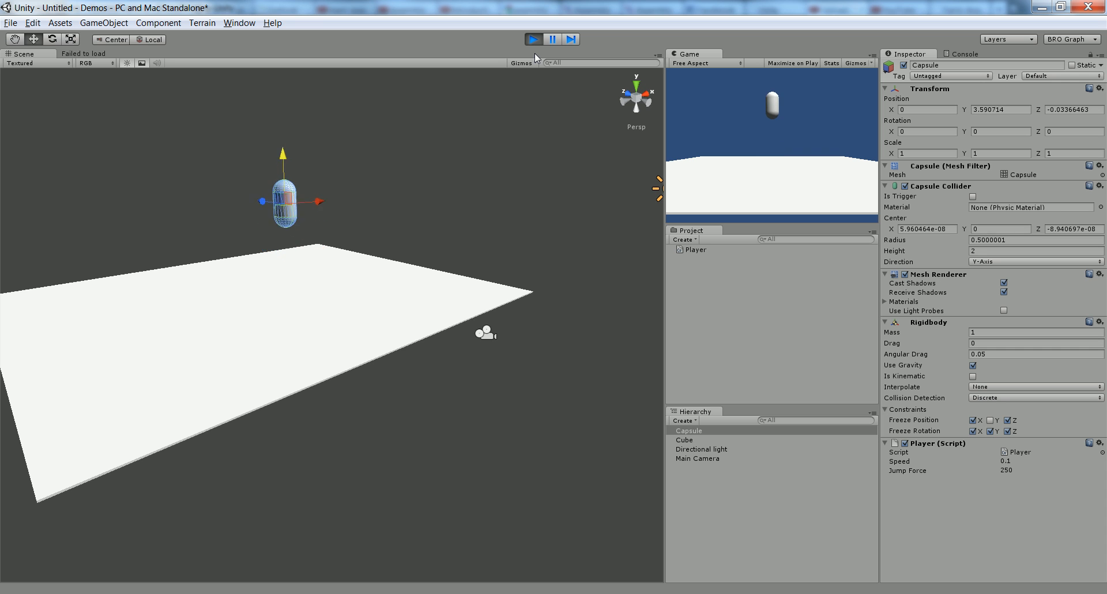
pyautogui.click(532, 39)
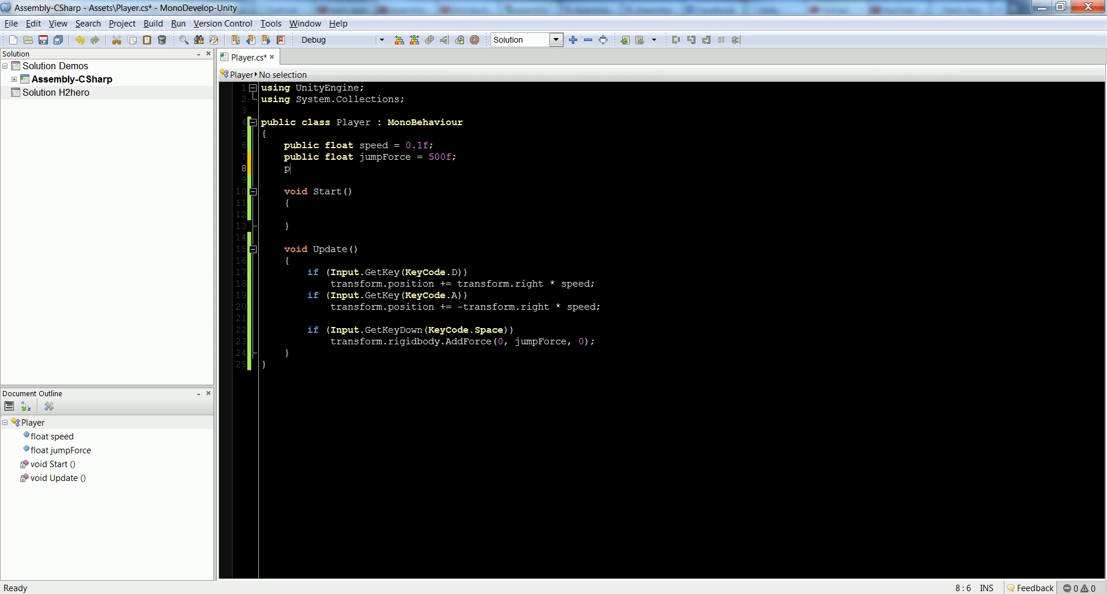
# Declare private bool isJumping = false and guard the Space-key jump with if (!isJumping)
pyautogui.write('rivate bool')
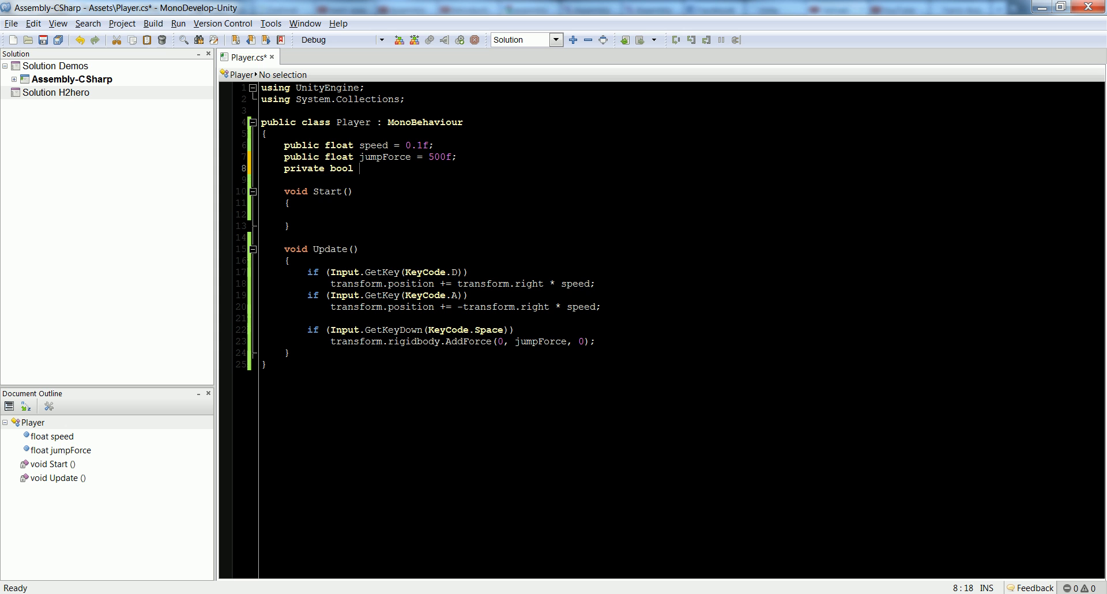
pyautogui.write('isJump')
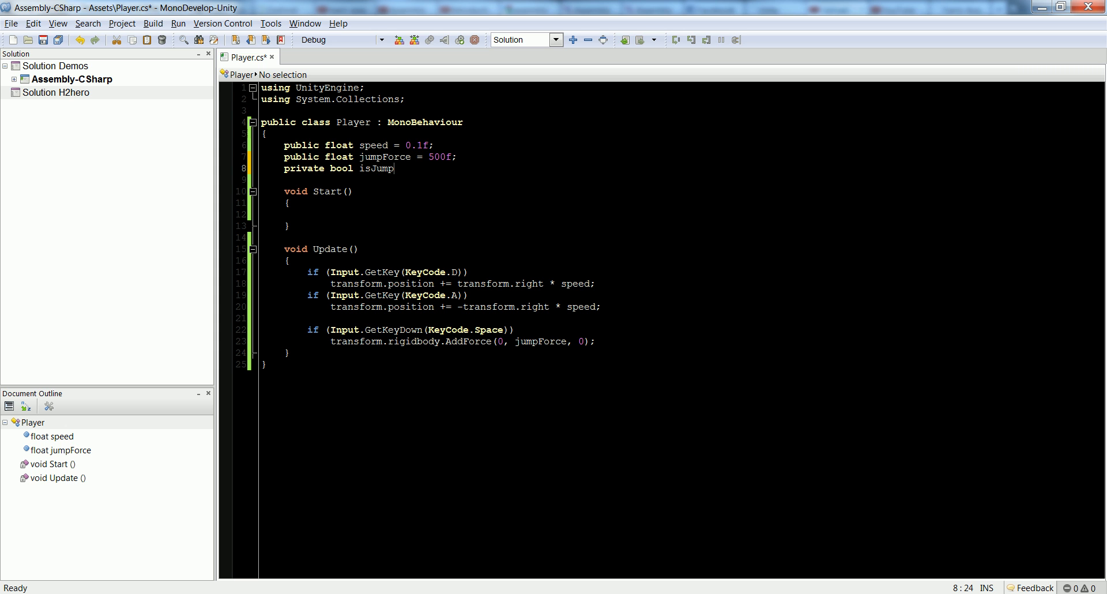
pyautogui.write('ing = false;')
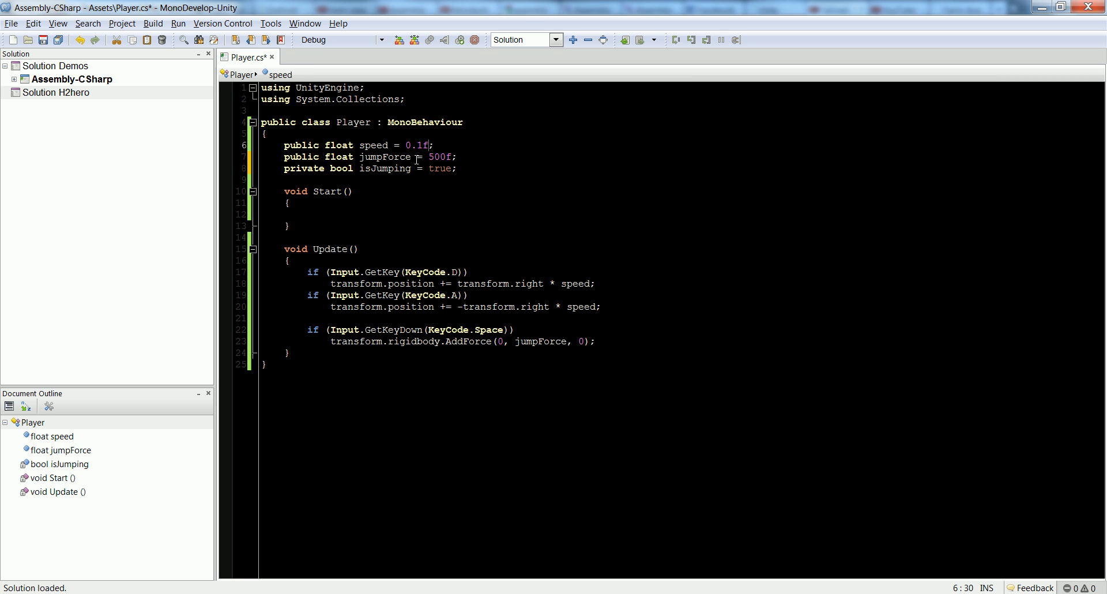
pyautogui.click(458, 155)
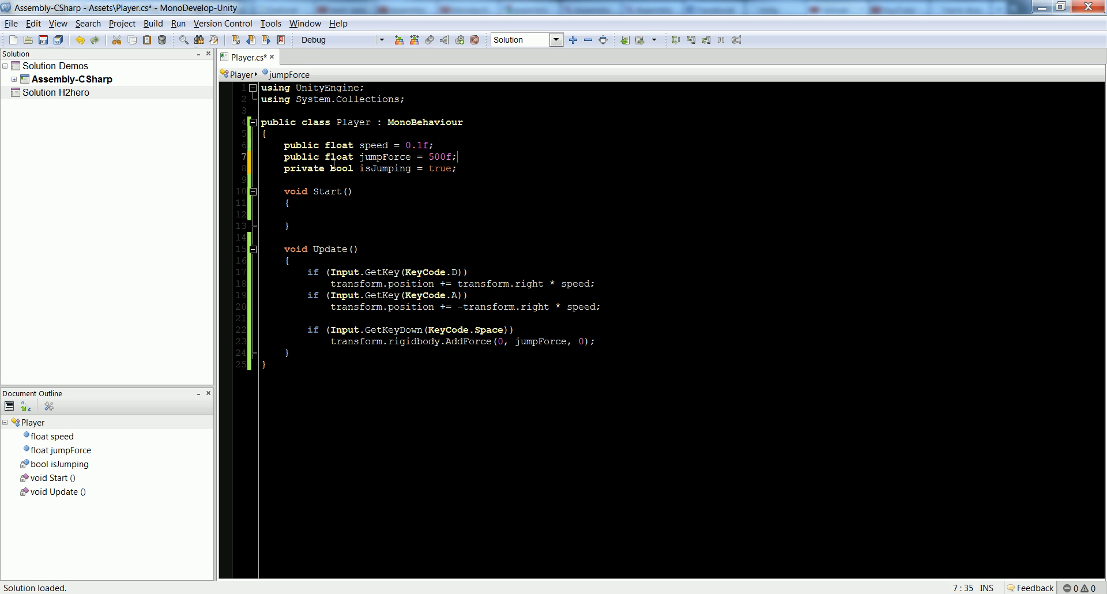
pyautogui.press('Return')
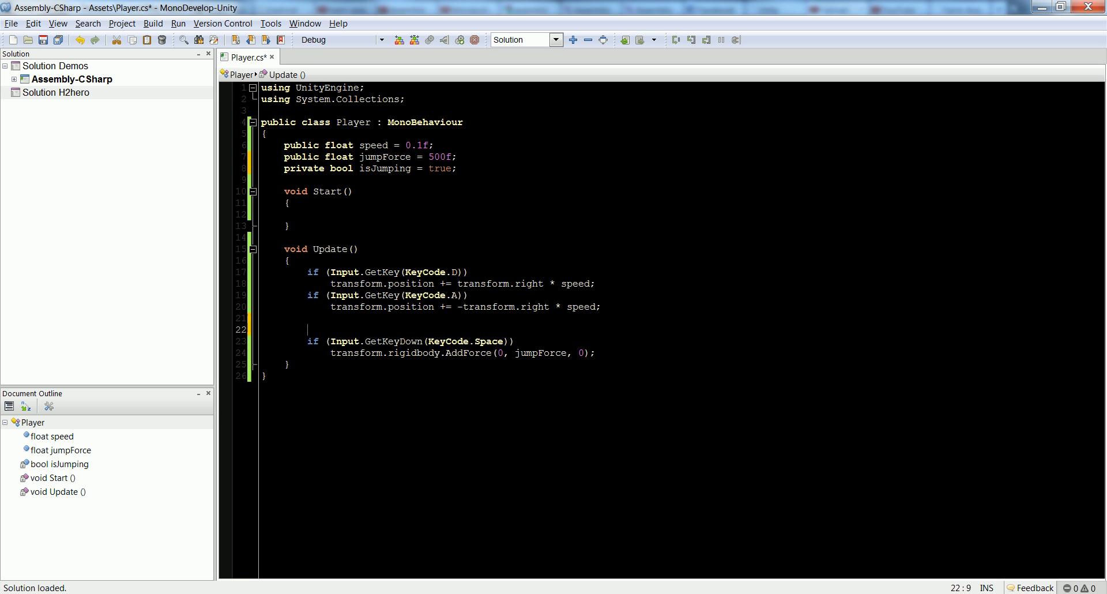
pyautogui.write('if (')
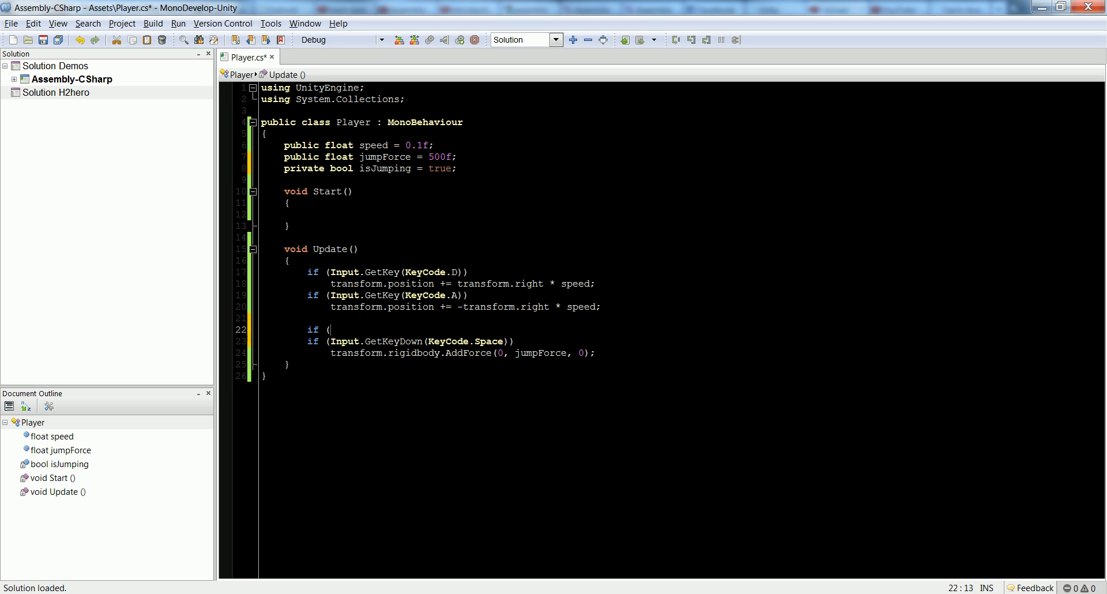
pyautogui.write('!')
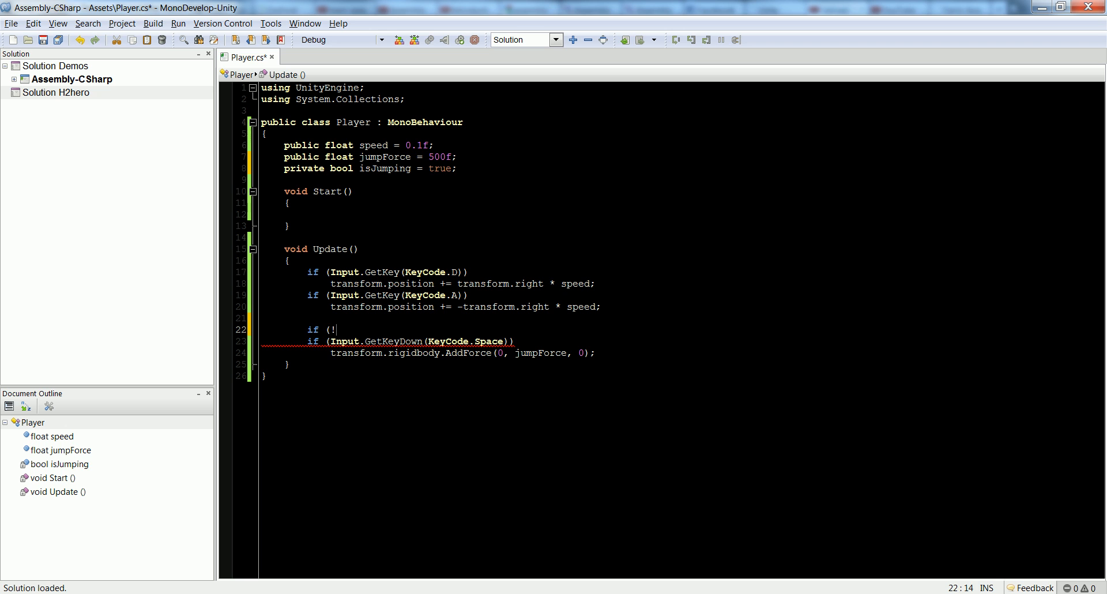
pyautogui.write('isJumping)')
pyautogui.write('}')
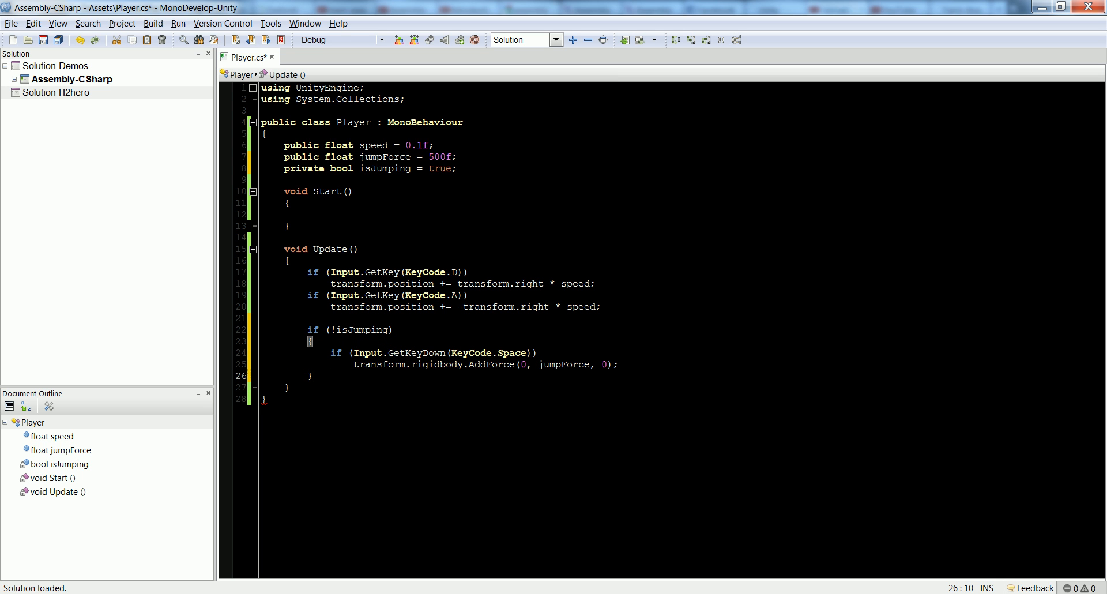
# Make the Start/Update declarations private and leave a blank line below Update
pyautogui.press('Return')
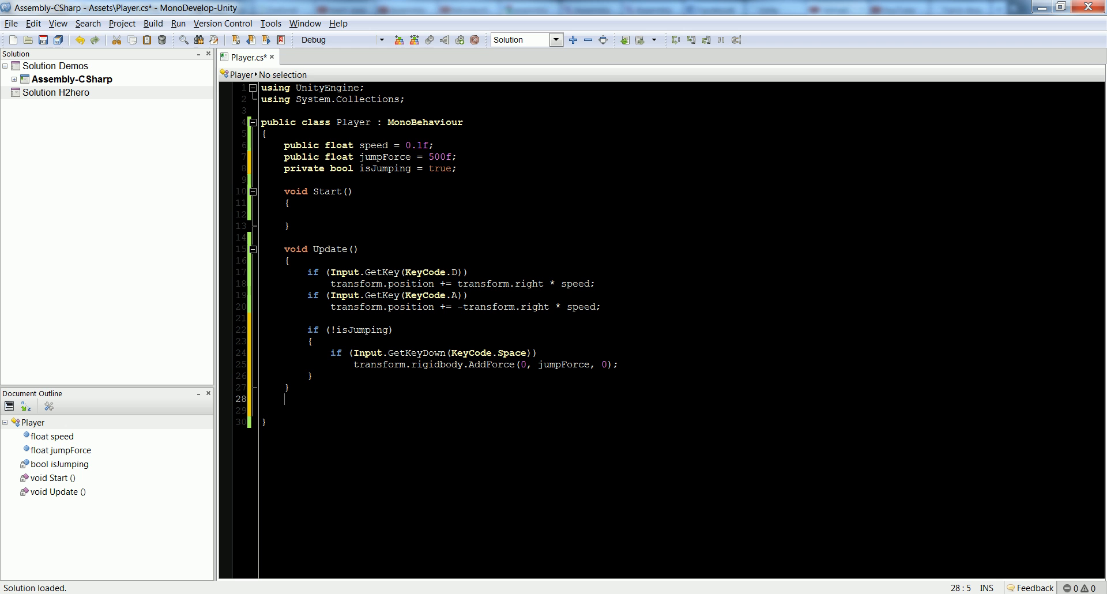
pyautogui.click(285, 249)
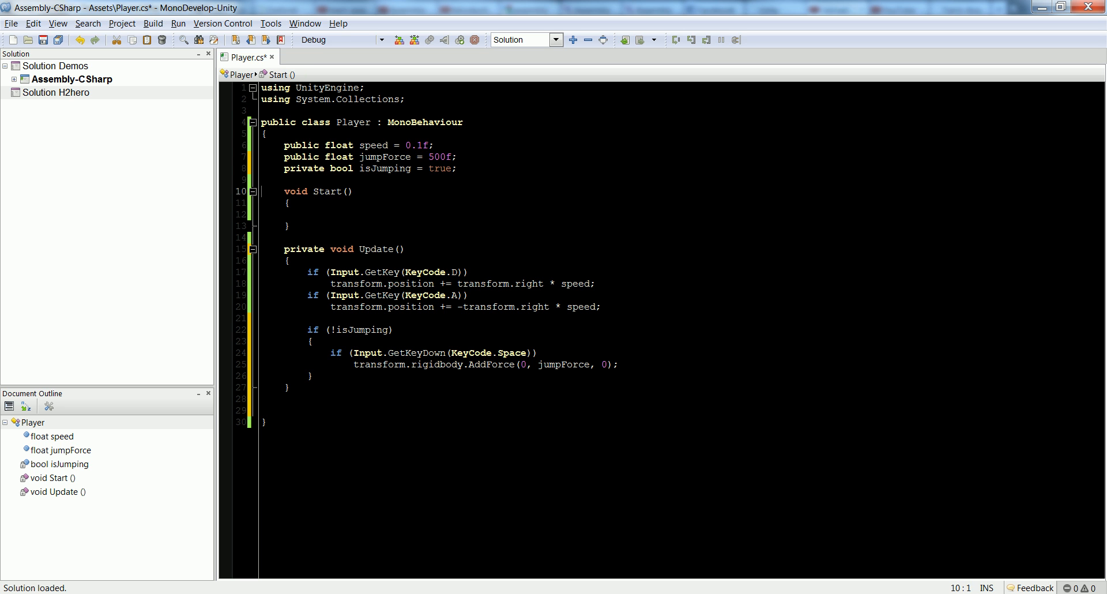
pyautogui.write('private')
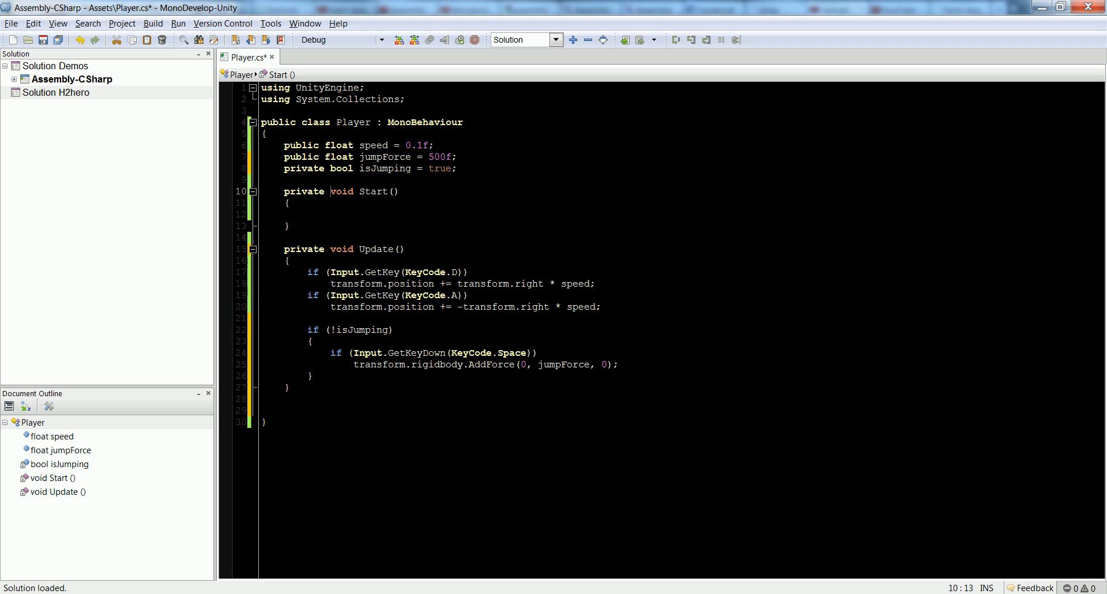
pyautogui.click(285, 409)
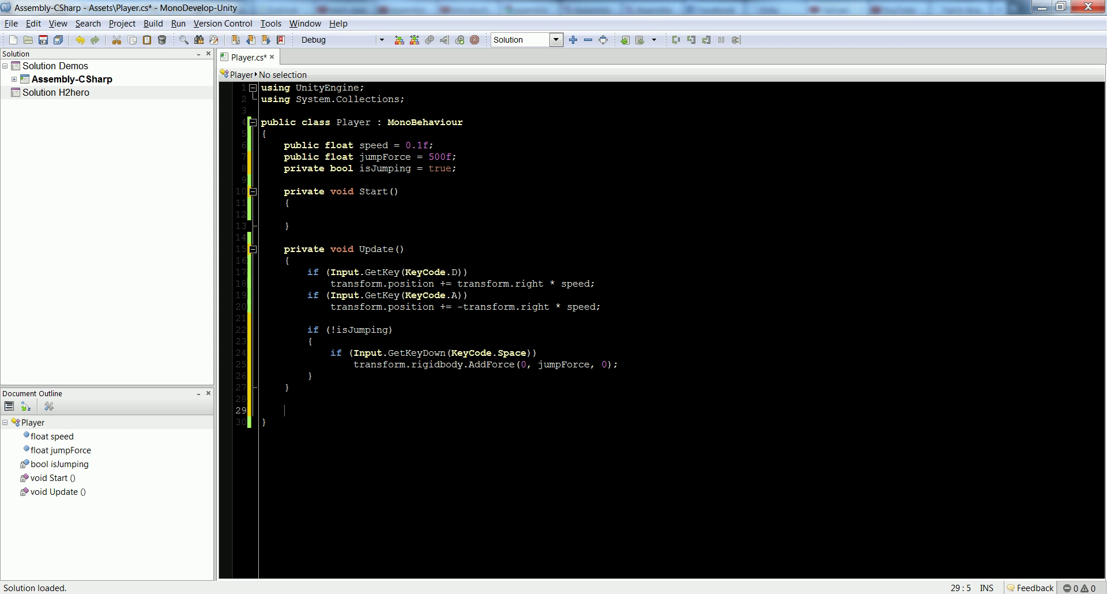
# Declare private void OnCollisionEnter(Collider c) below Update
pyautogui.write('private')
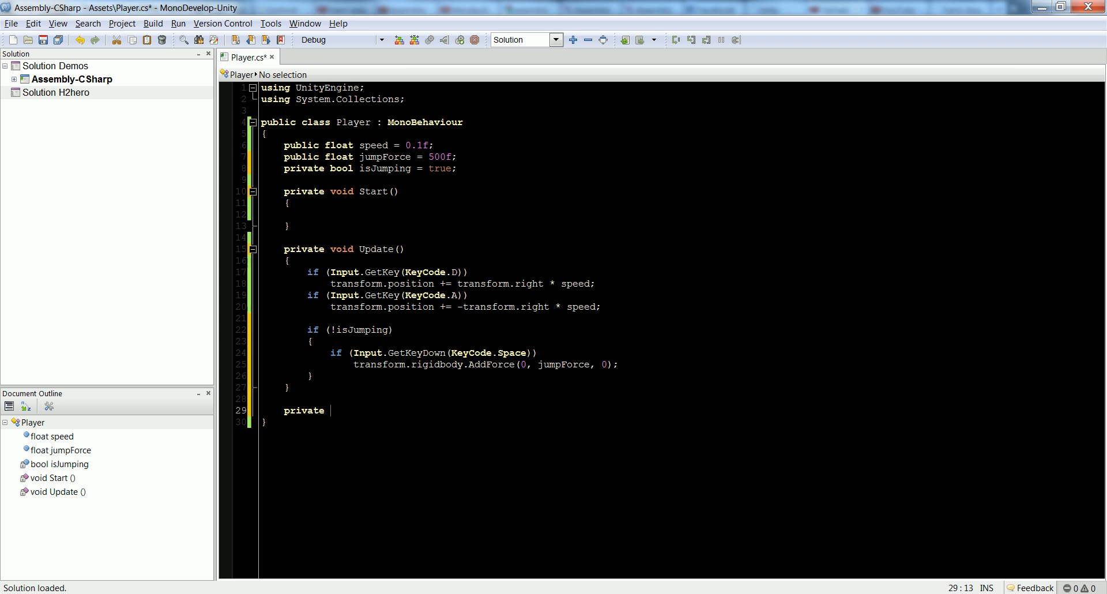
pyautogui.write('void OnCollisio')
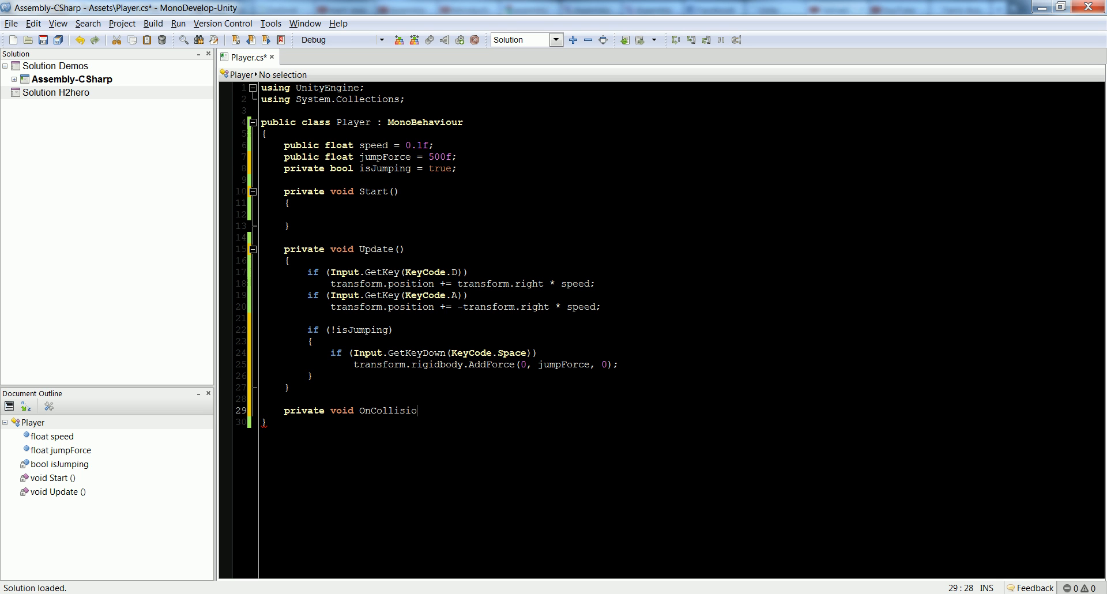
pyautogui.write('nEnter(')
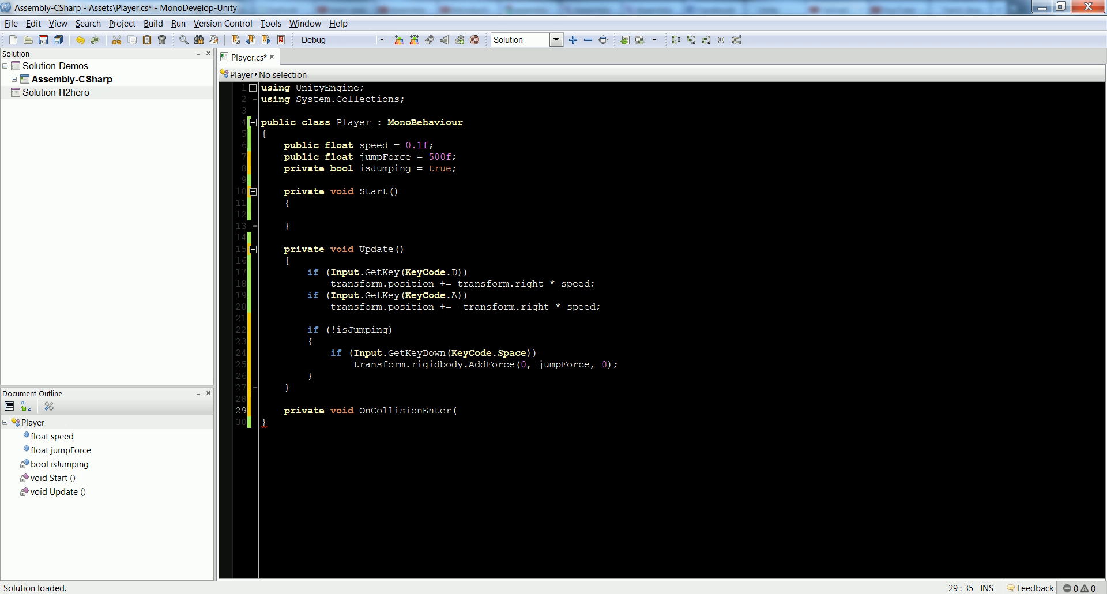
pyautogui.write('Collider')
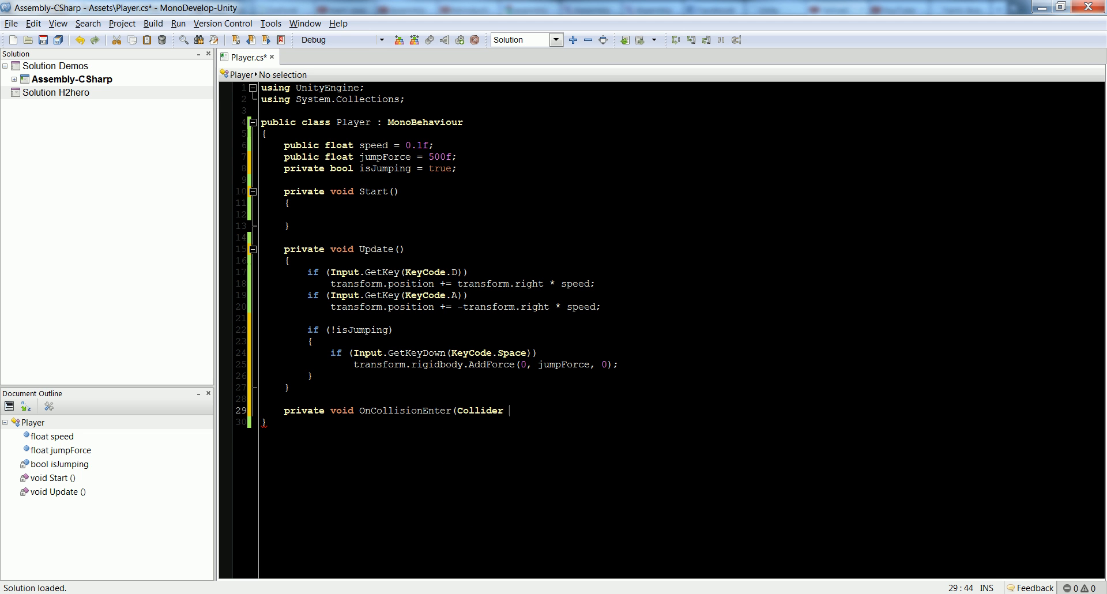
pyautogui.write('c)')
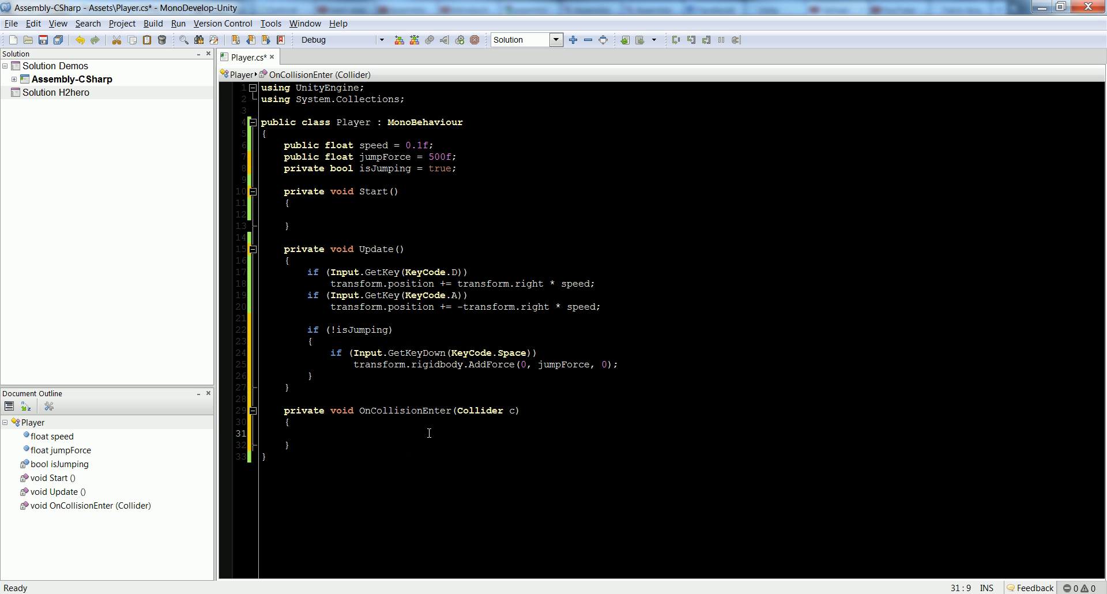
# Inside it, set isJumping = false when c.gameObject.name equals "Floor"
pyautogui.write('if (c.')
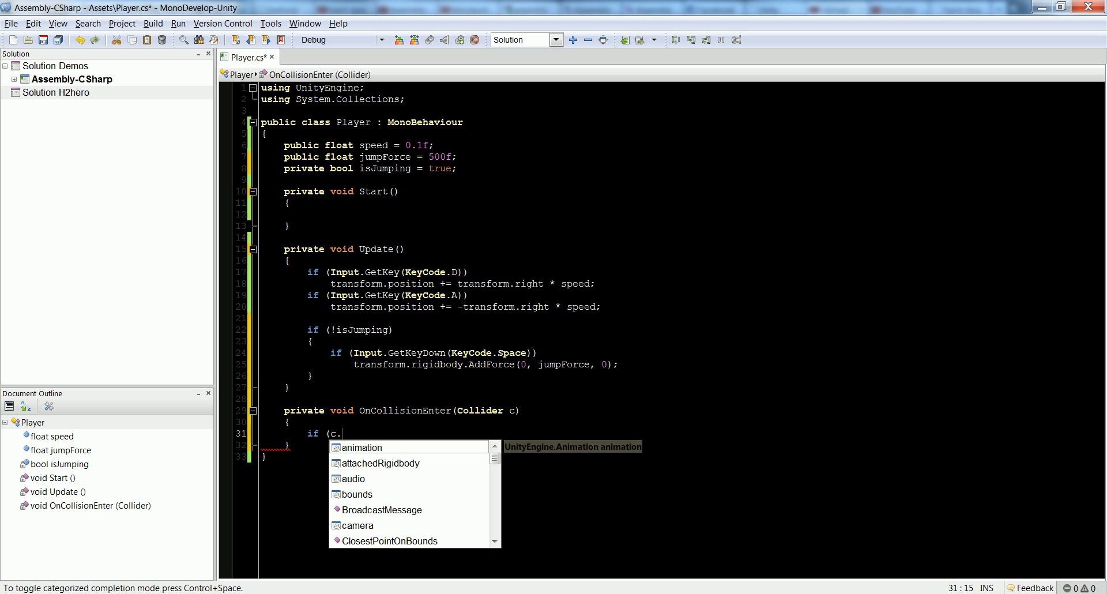
pyautogui.write('gameObject.name == "Floor')
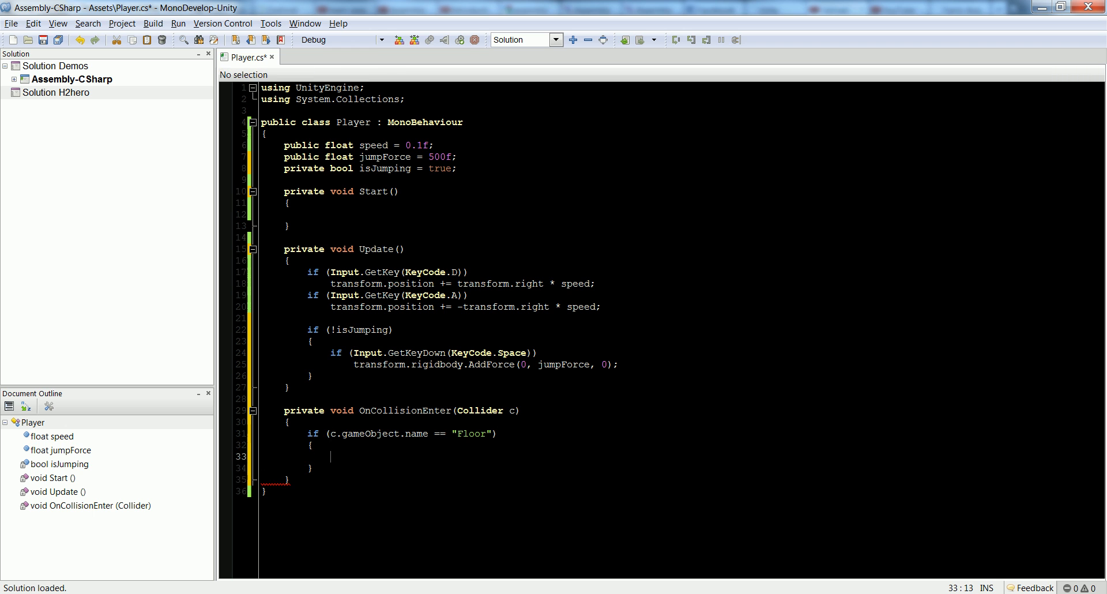
pyautogui.write('isJumping =')
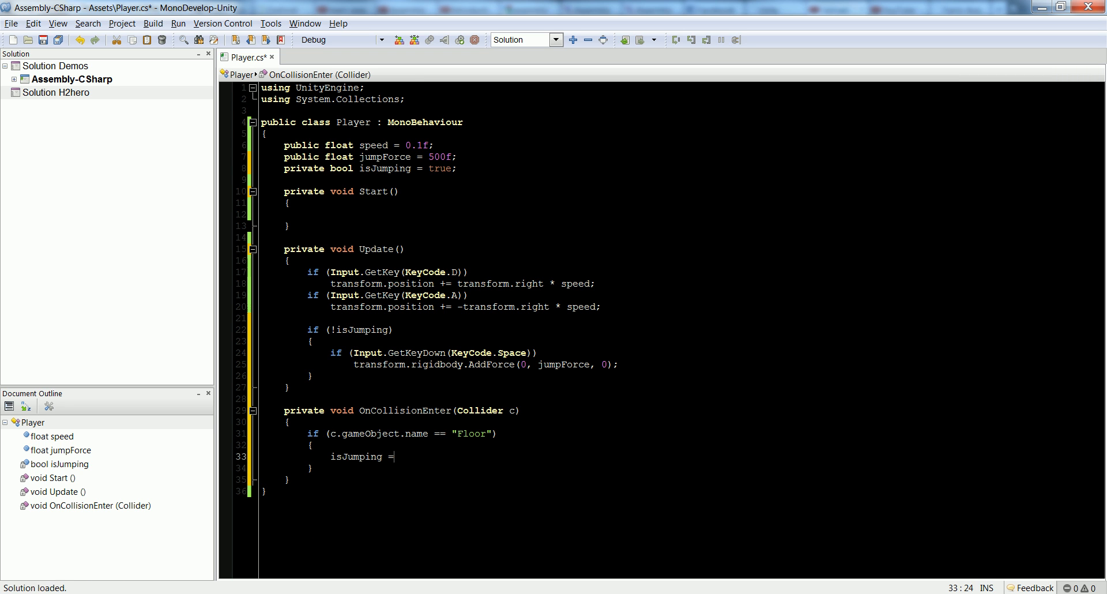
pyautogui.write('false;')
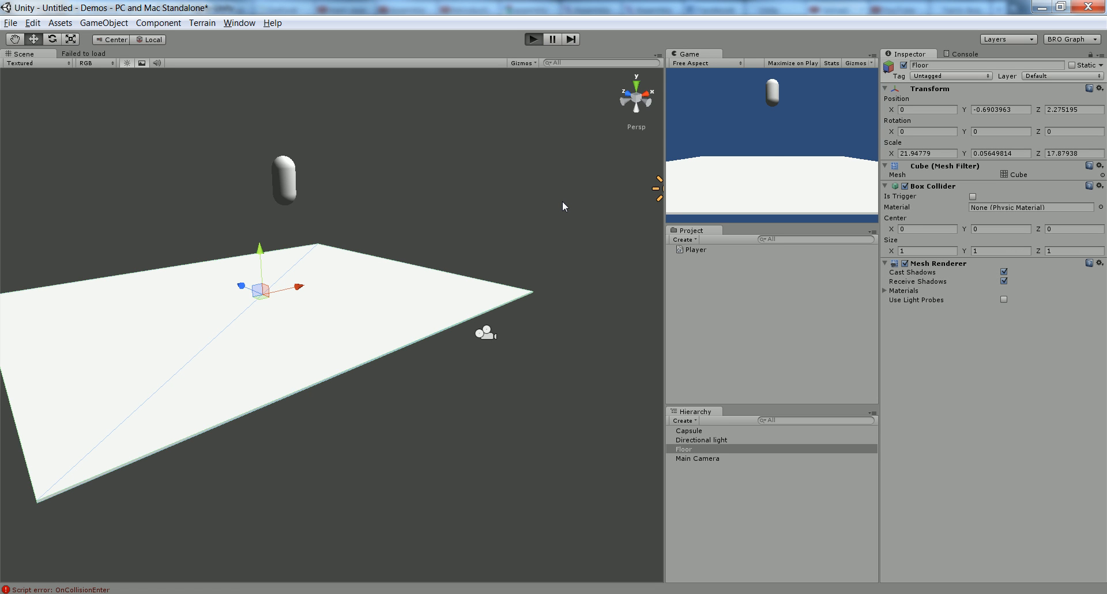
# Run the scene and read the console error that OnCollisionEnter's parameter must be Collision
pyautogui.click(532, 39)
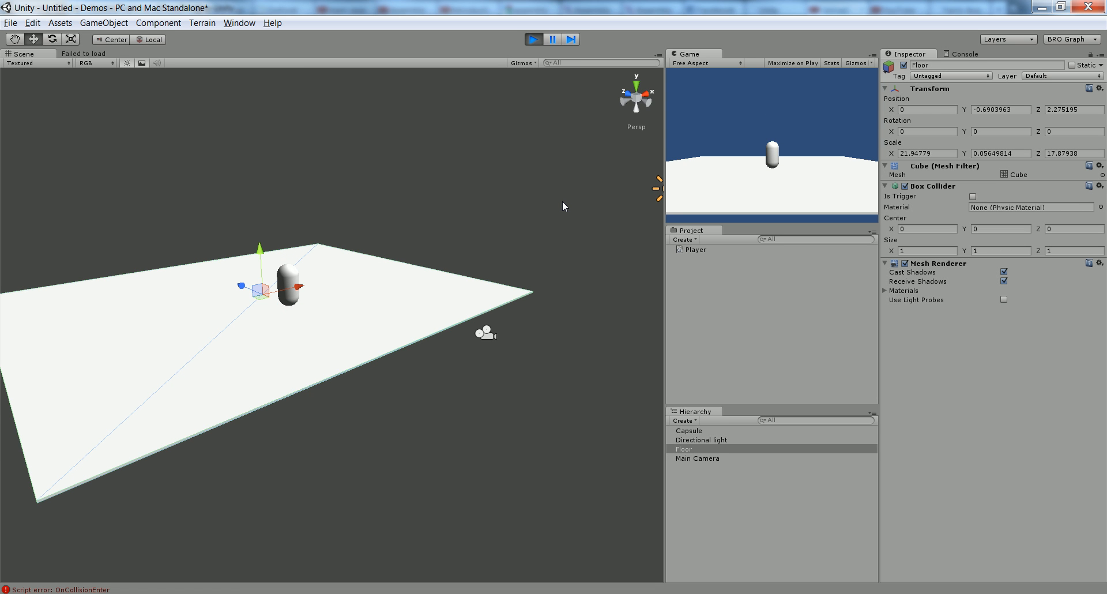
pyautogui.moveTo(788, 138)
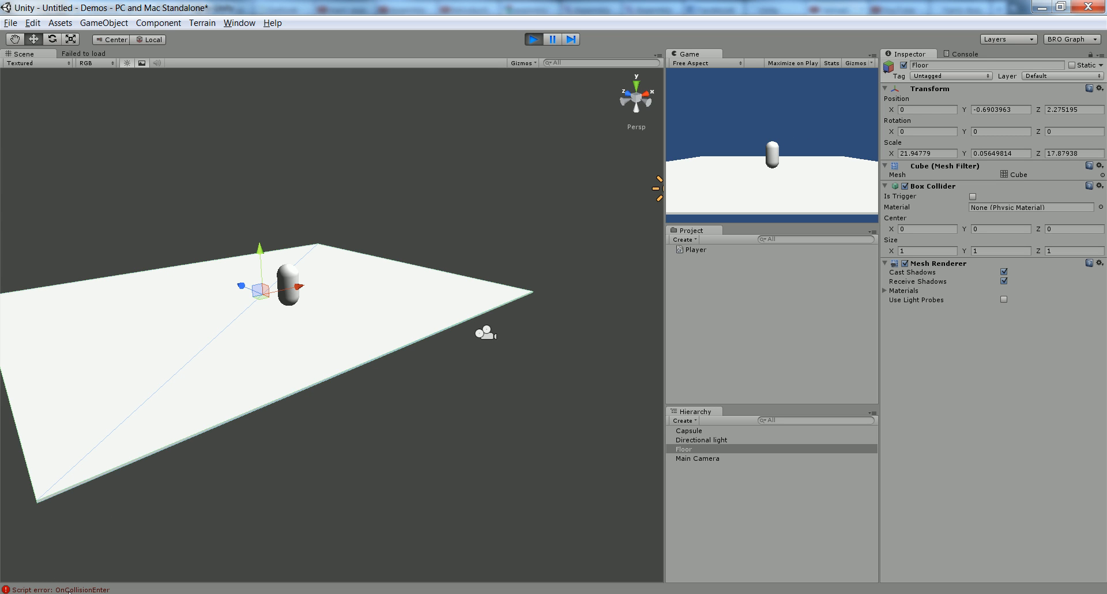
pyautogui.click(963, 54)
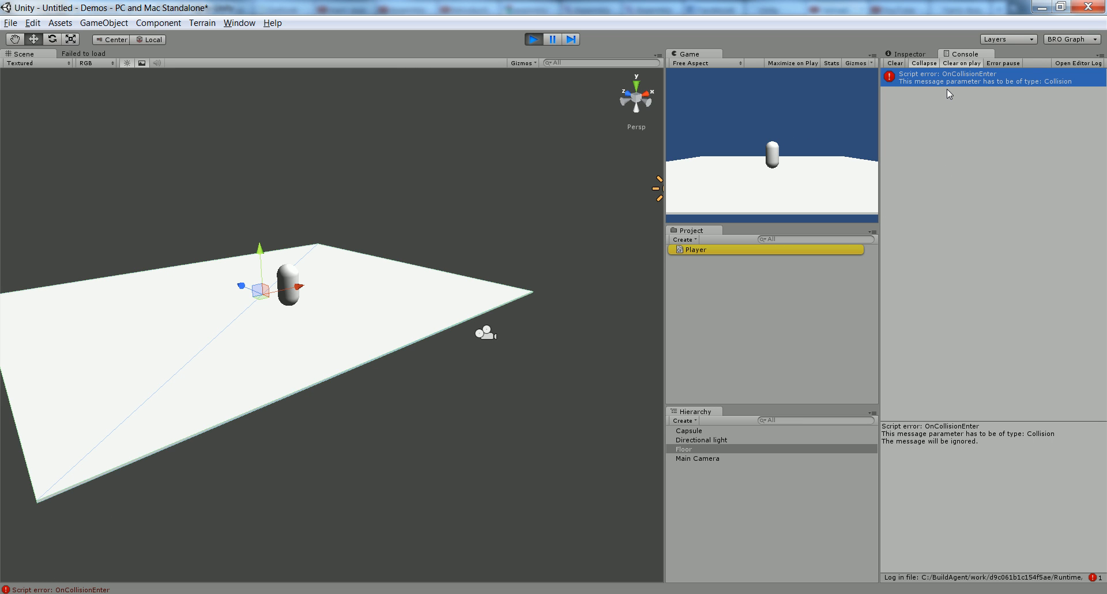
pyautogui.moveTo(980, 89)
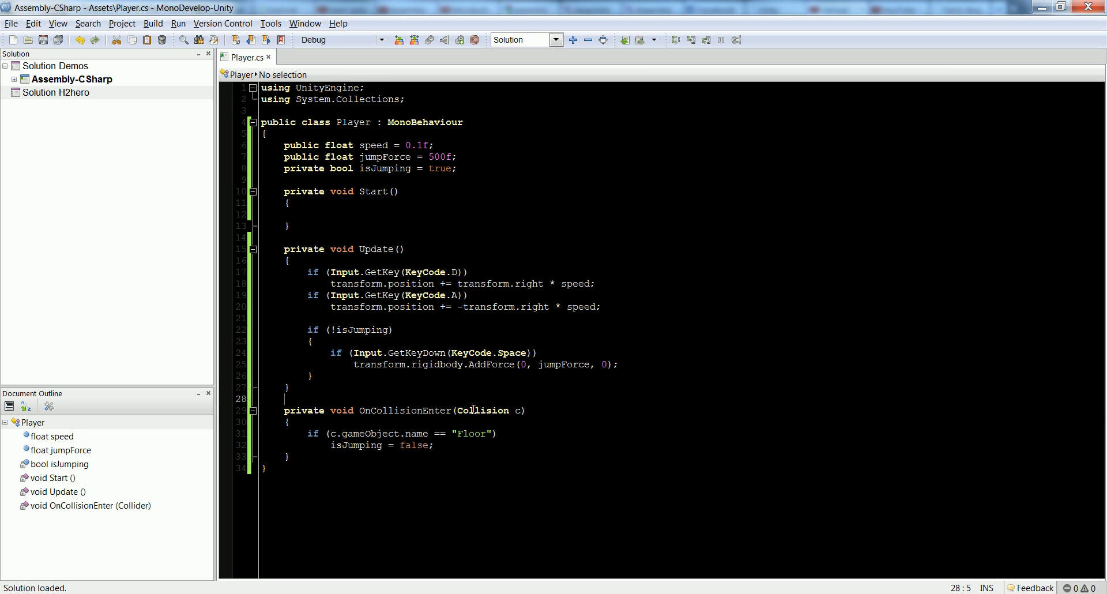
# With the parameter now typed Collision, clear the console, rerun the game error-free, and return to the script
pyautogui.click(541, 410)
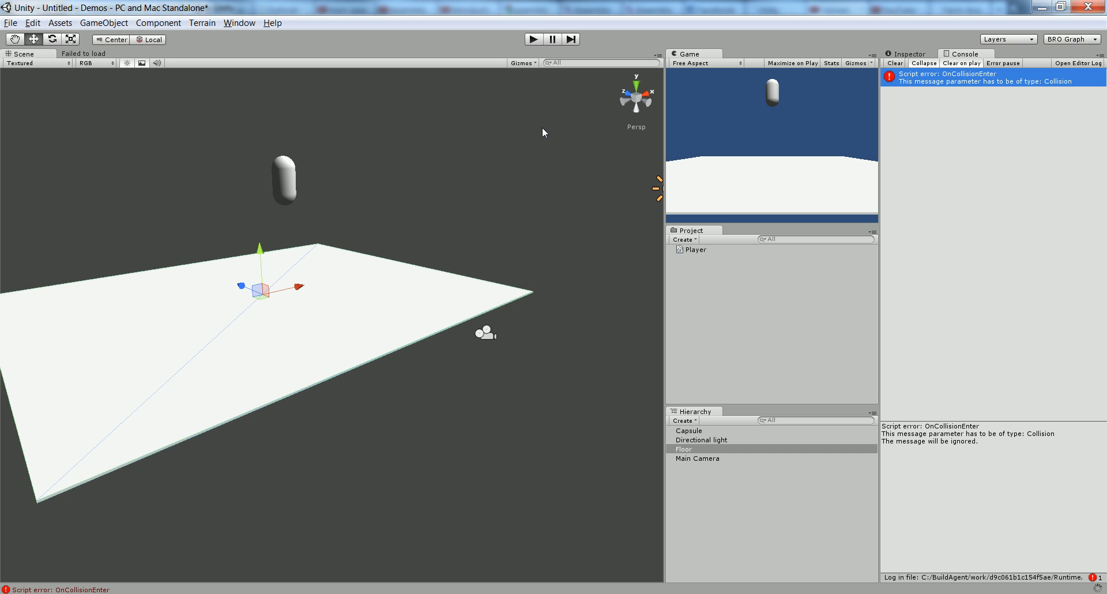
pyautogui.click(894, 64)
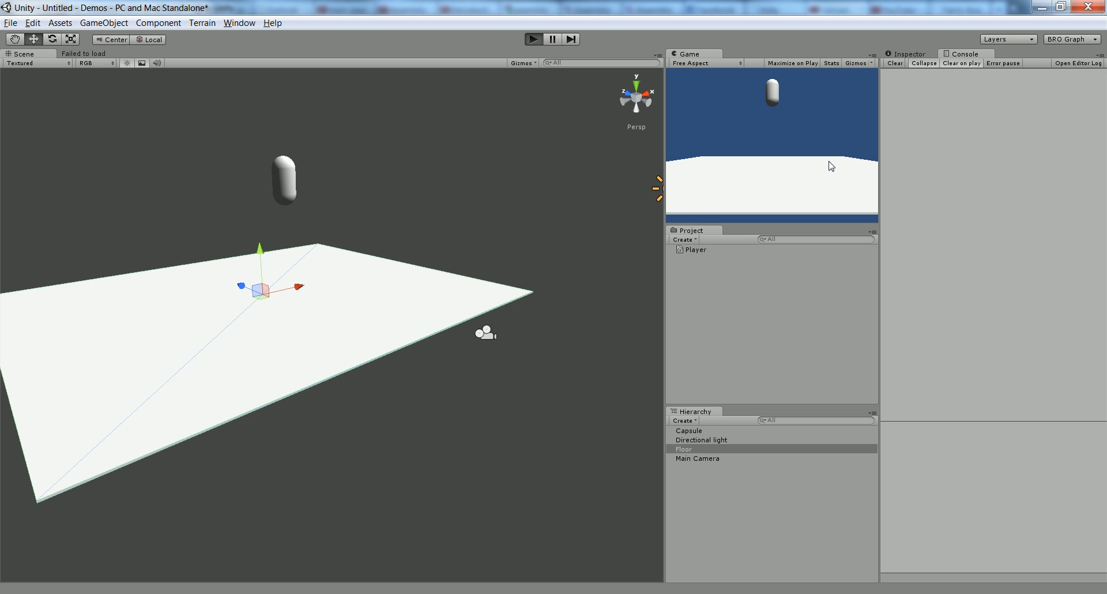
pyautogui.click(533, 40)
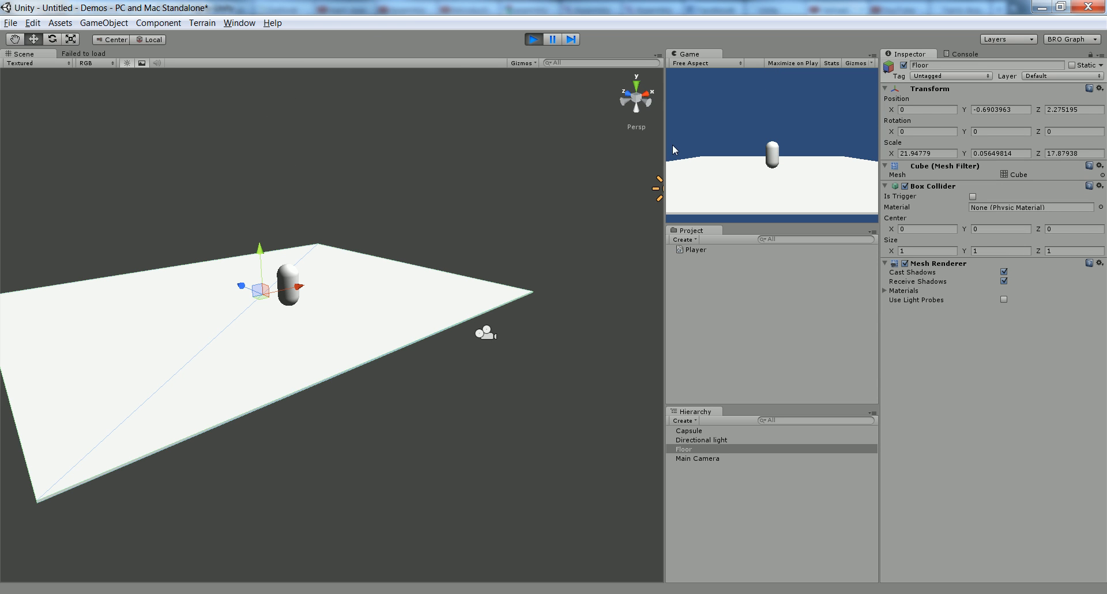
pyautogui.click(687, 430)
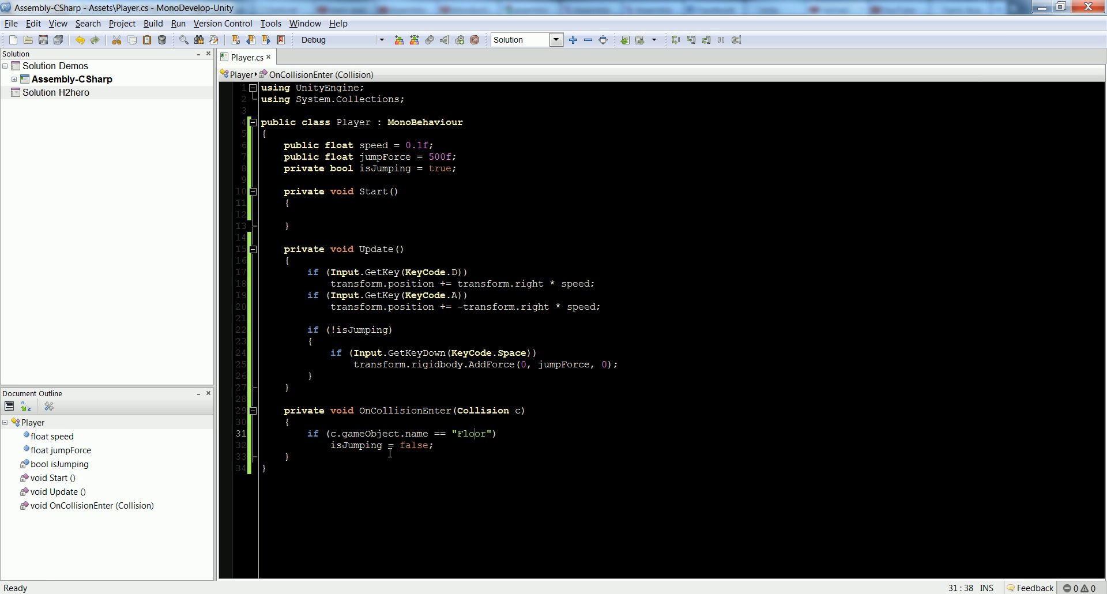
# Add isJumping = true after the AddForce call inside braces under the Space check and save
pyautogui.tripleClick(381, 445)
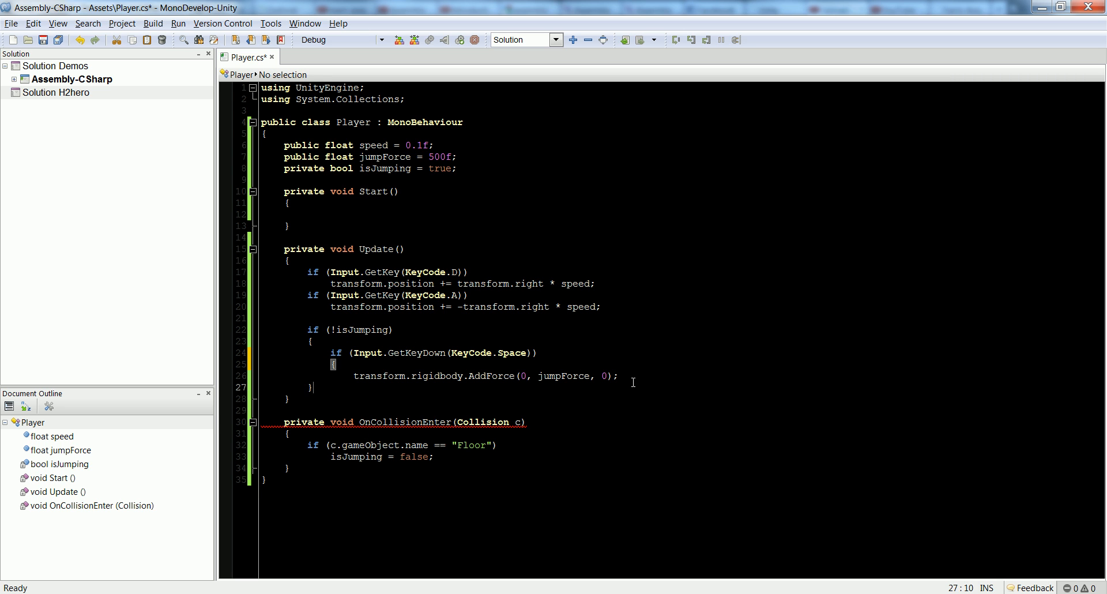
pyautogui.write('isJumping = true;')
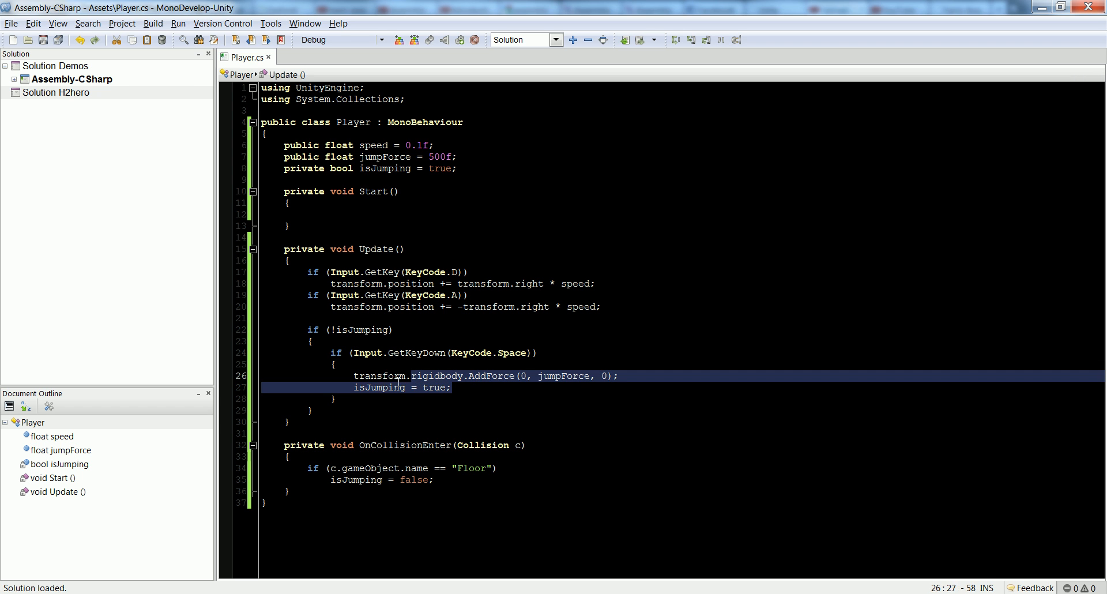
pyautogui.click(396, 370)
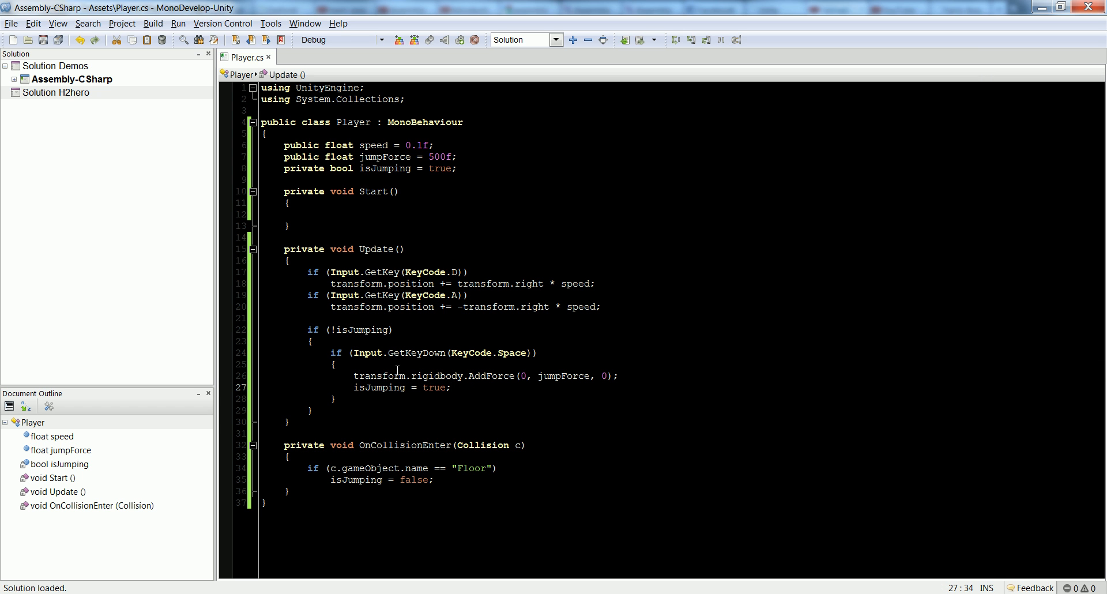
pyautogui.doubleClick(359, 328)
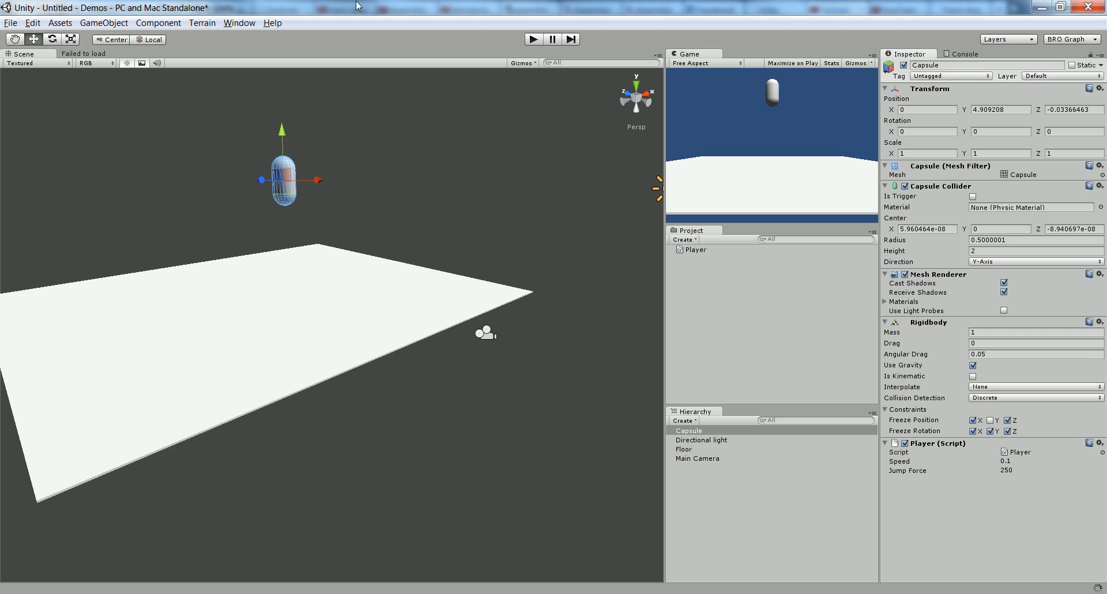
pyautogui.click(532, 39)
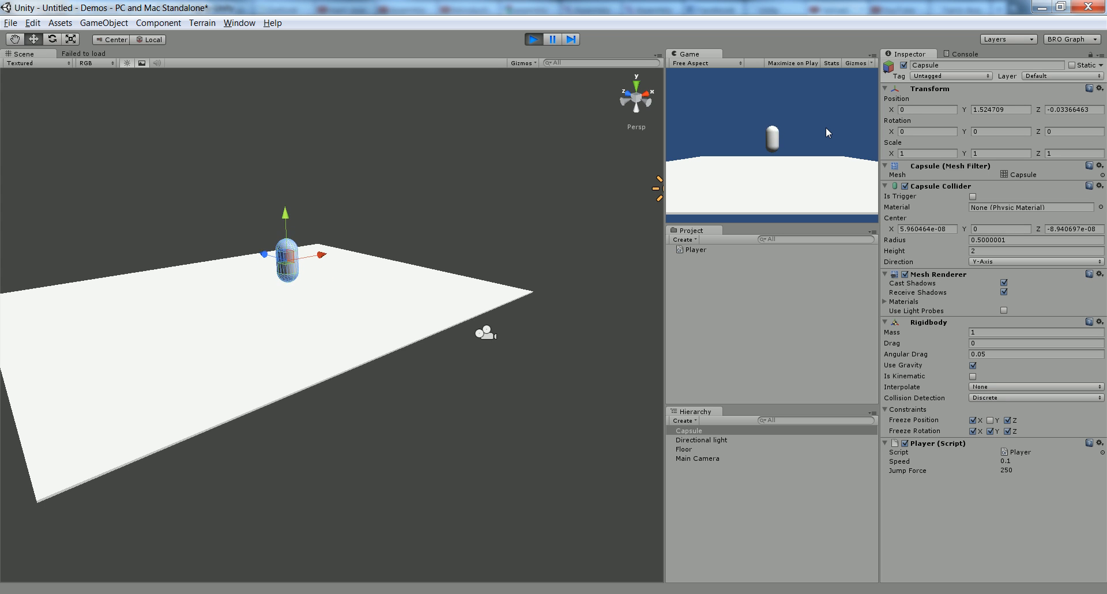
pyautogui.moveTo(285, 259); pyautogui.dragTo(258, 258)
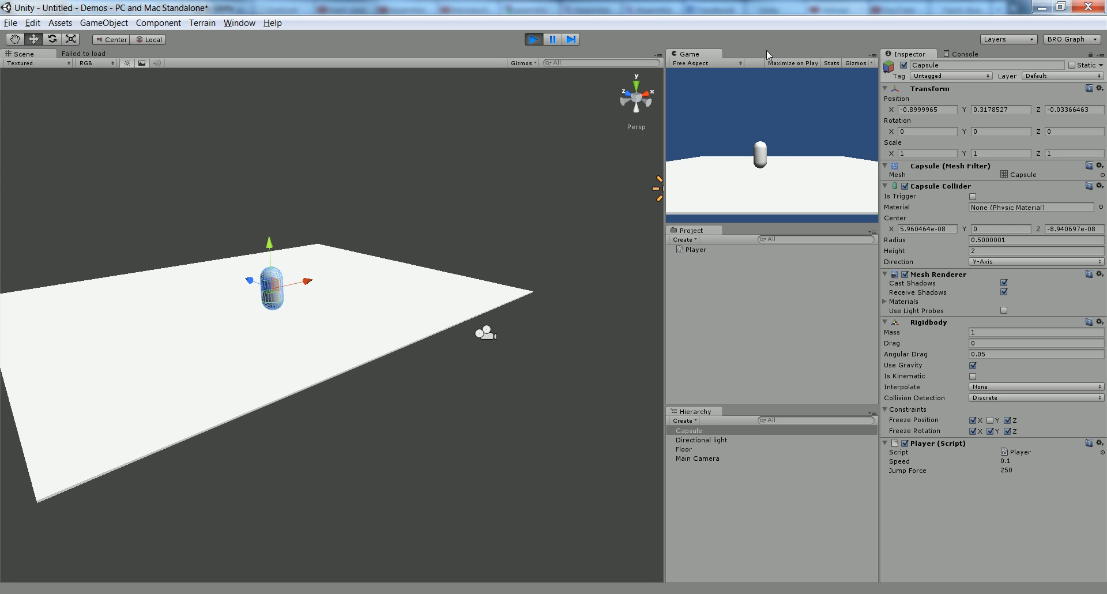
pyautogui.click(534, 39)
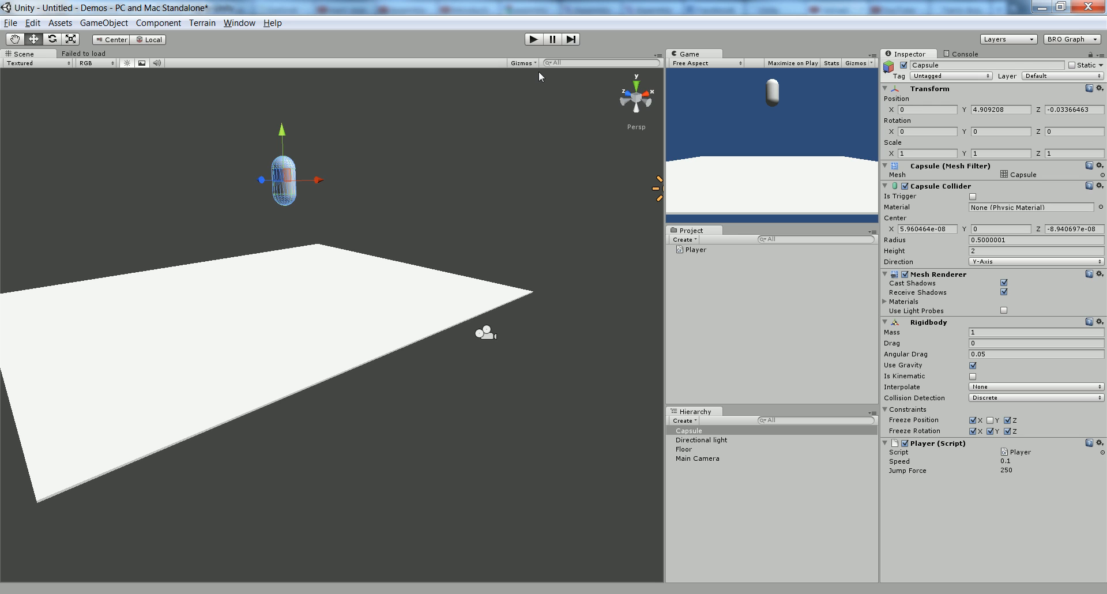
pyautogui.moveTo(562, 153)
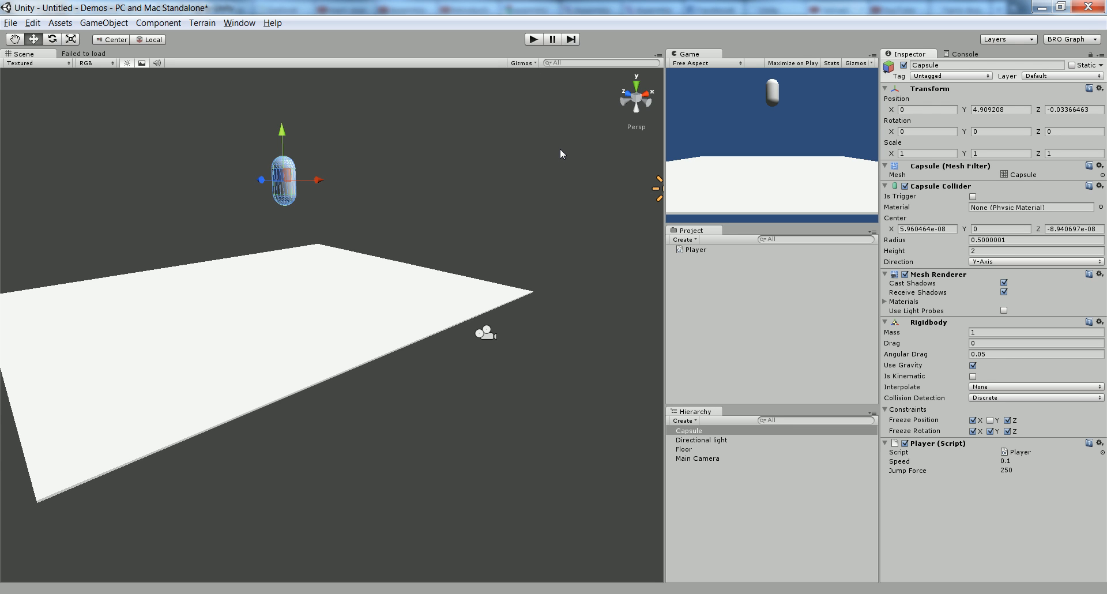